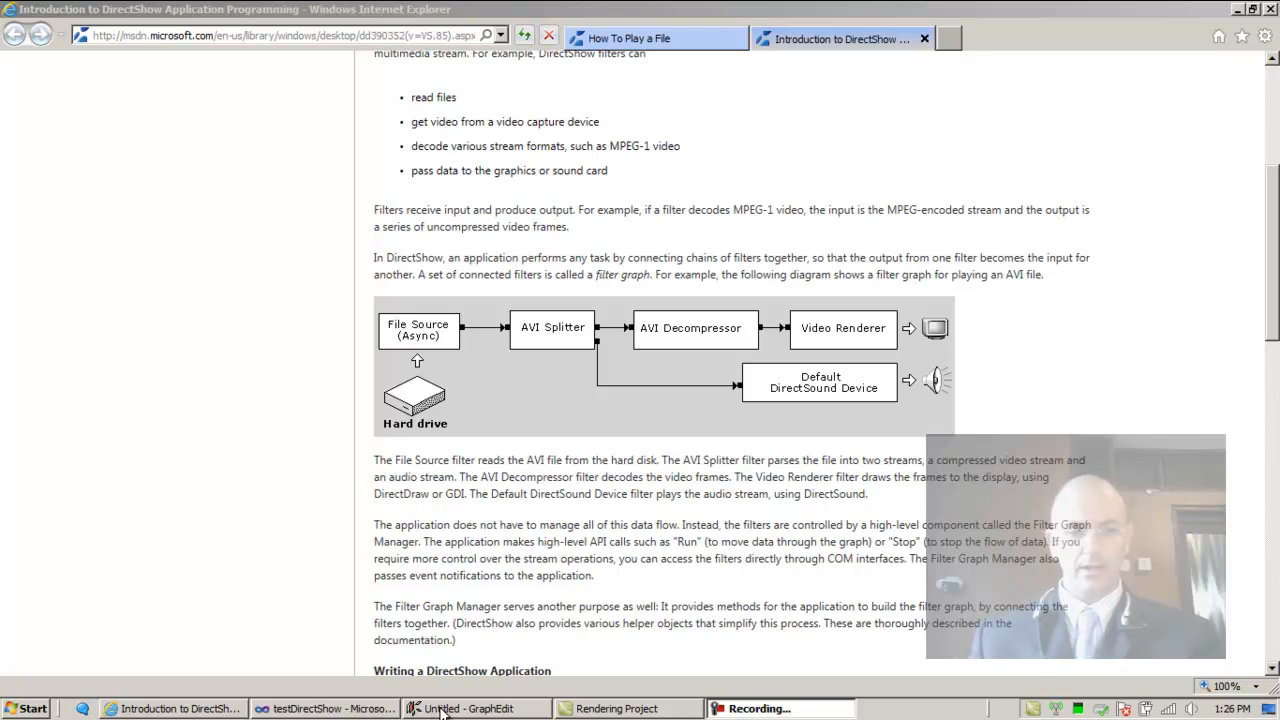
# - Bring the microphone capture graph to the front and launch a second GraphEdit instance
pyautogui.click(470, 708)
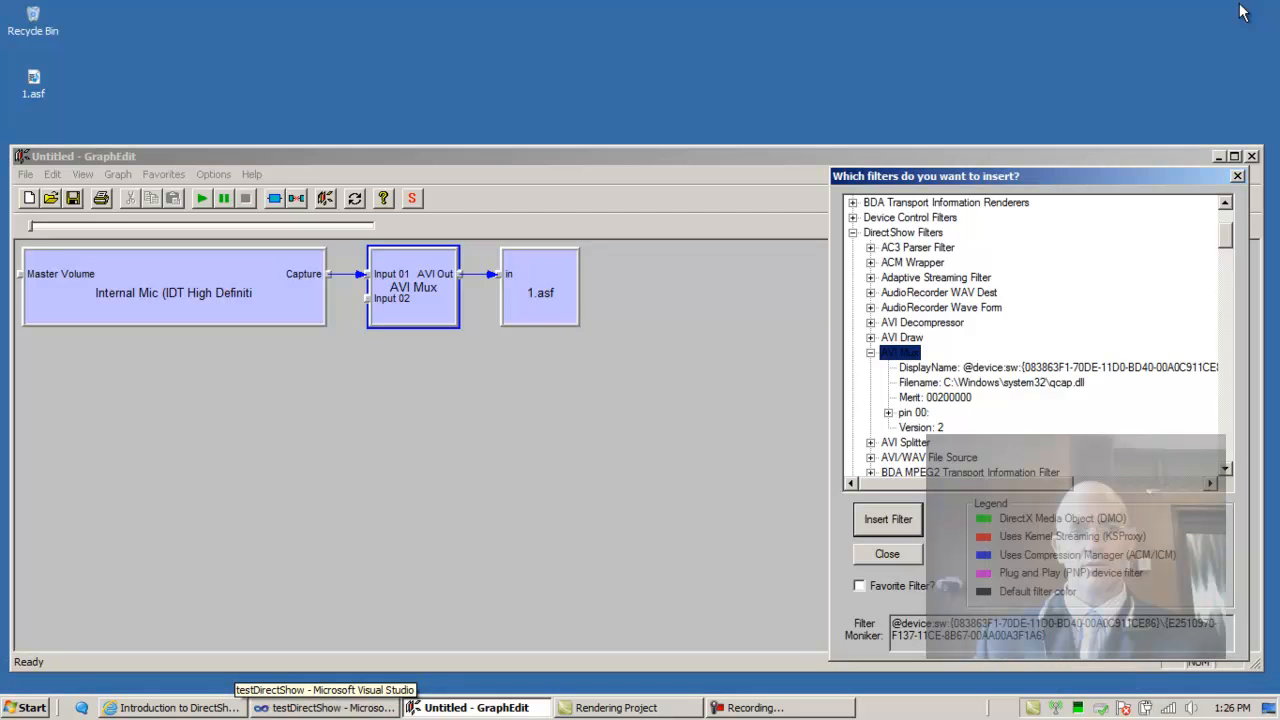
pyautogui.moveTo(33, 82)
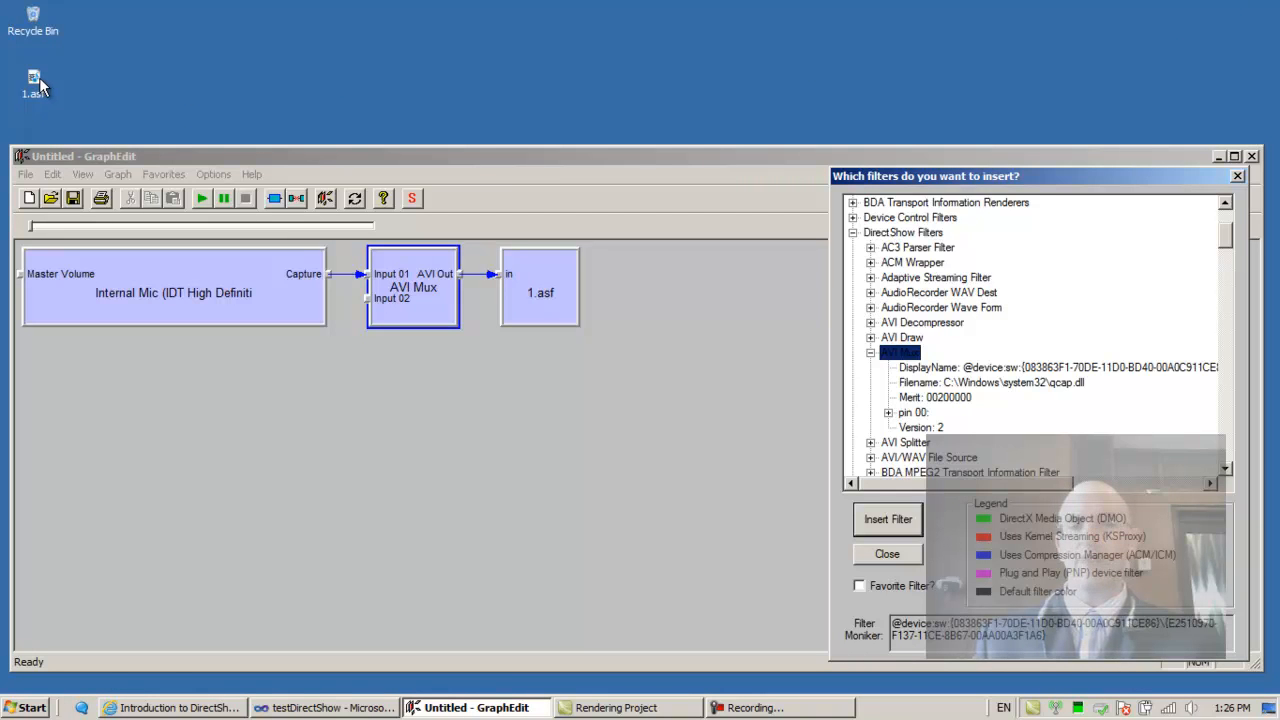
pyautogui.moveTo(25, 690)
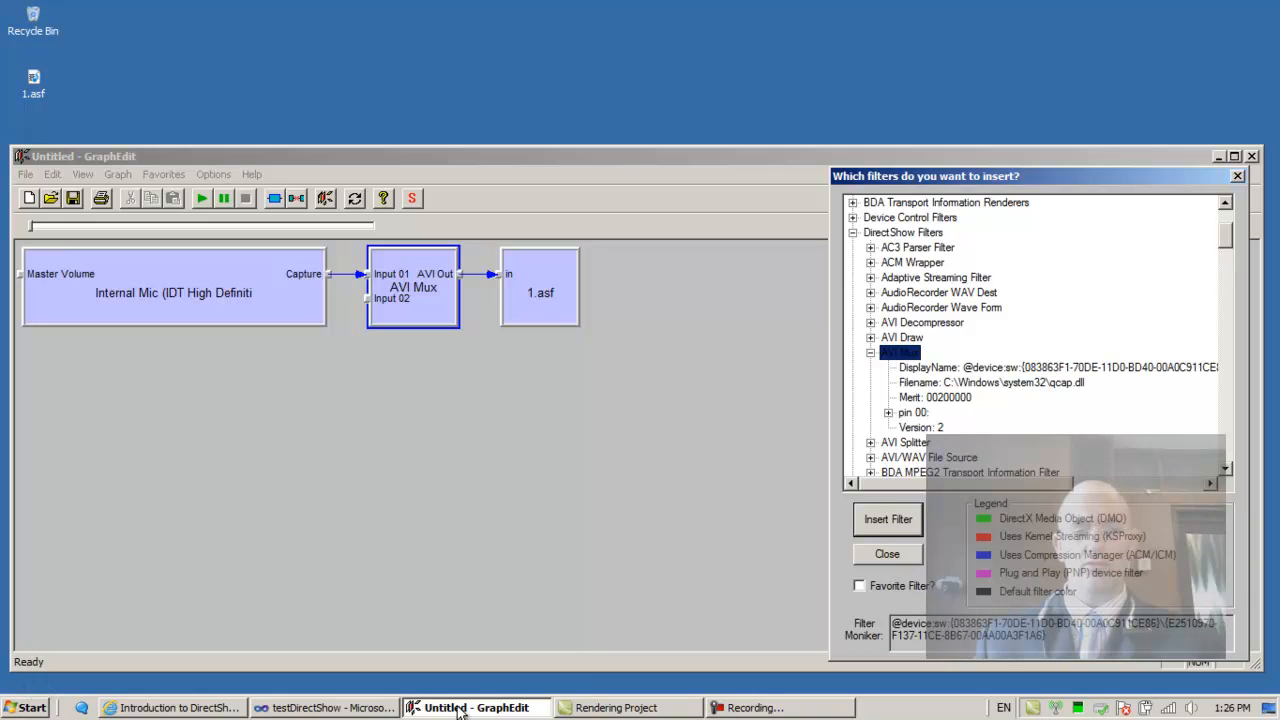
pyautogui.rightClick(475, 707)
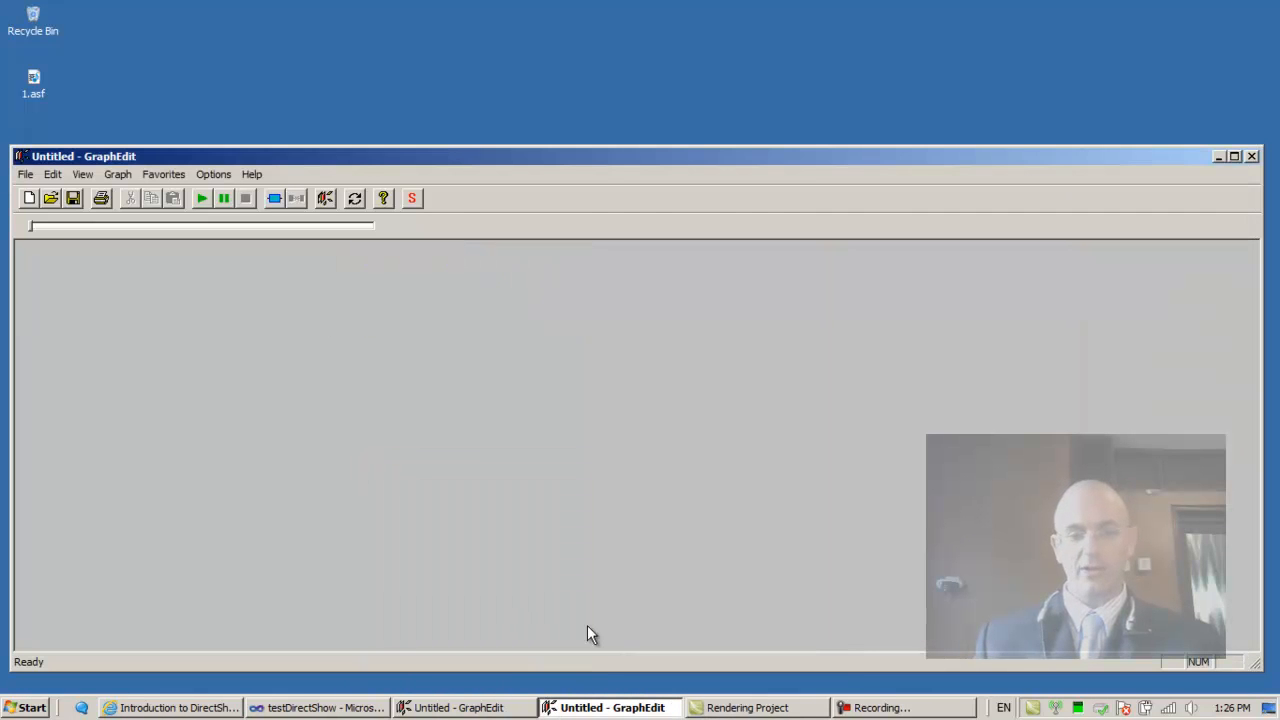
pyautogui.moveTo(580, 168)
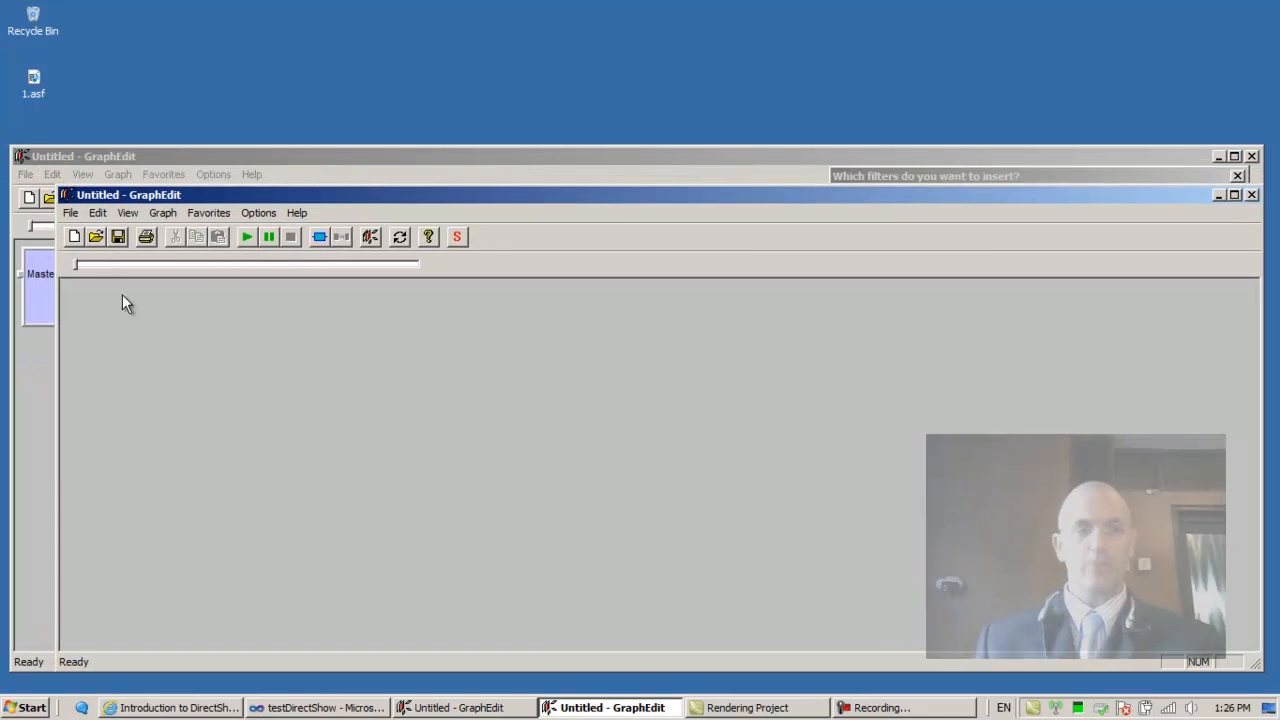
pyautogui.moveTo(192, 333)
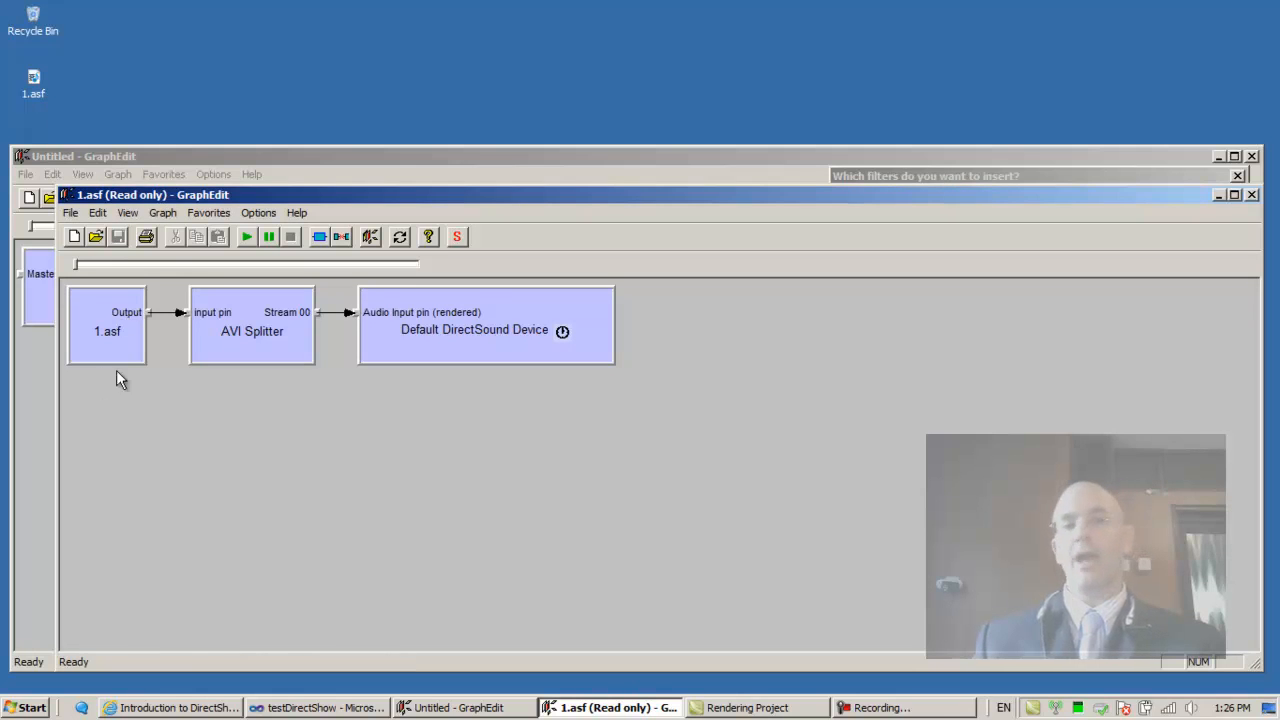
pyautogui.moveTo(430, 380)
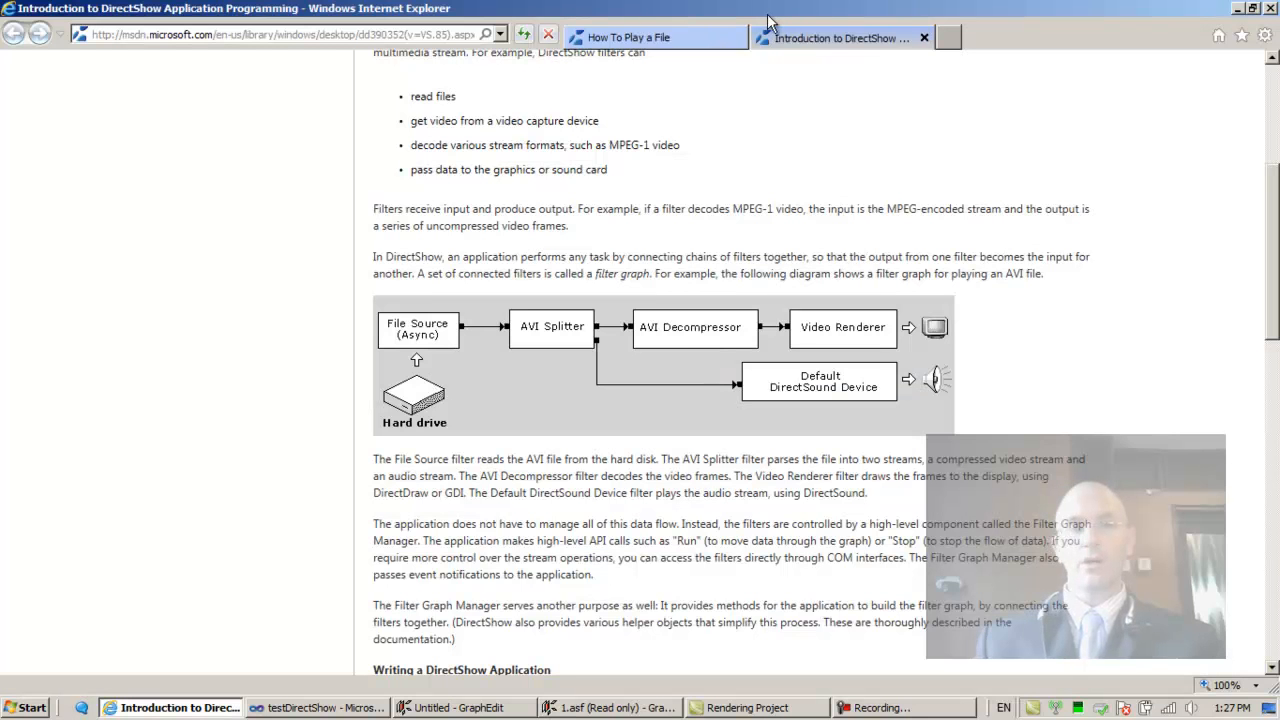
pyautogui.moveTo(500, 405)
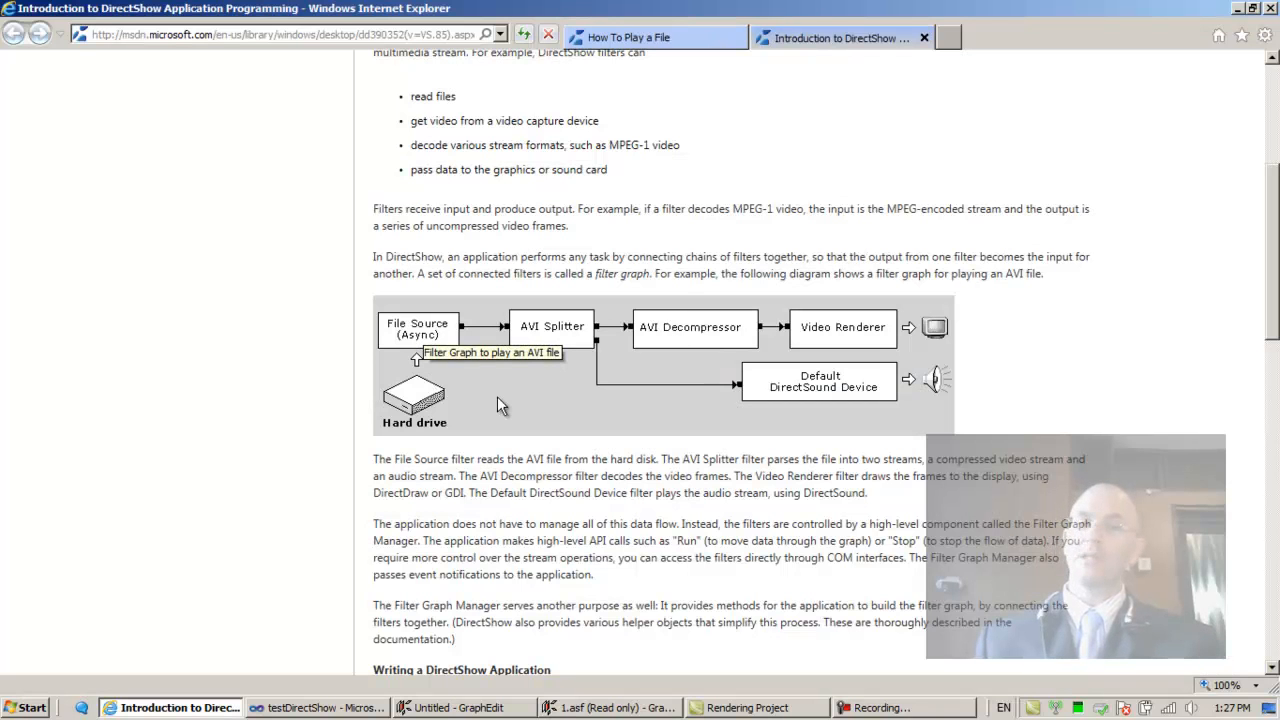
pyautogui.moveTo(420, 358)
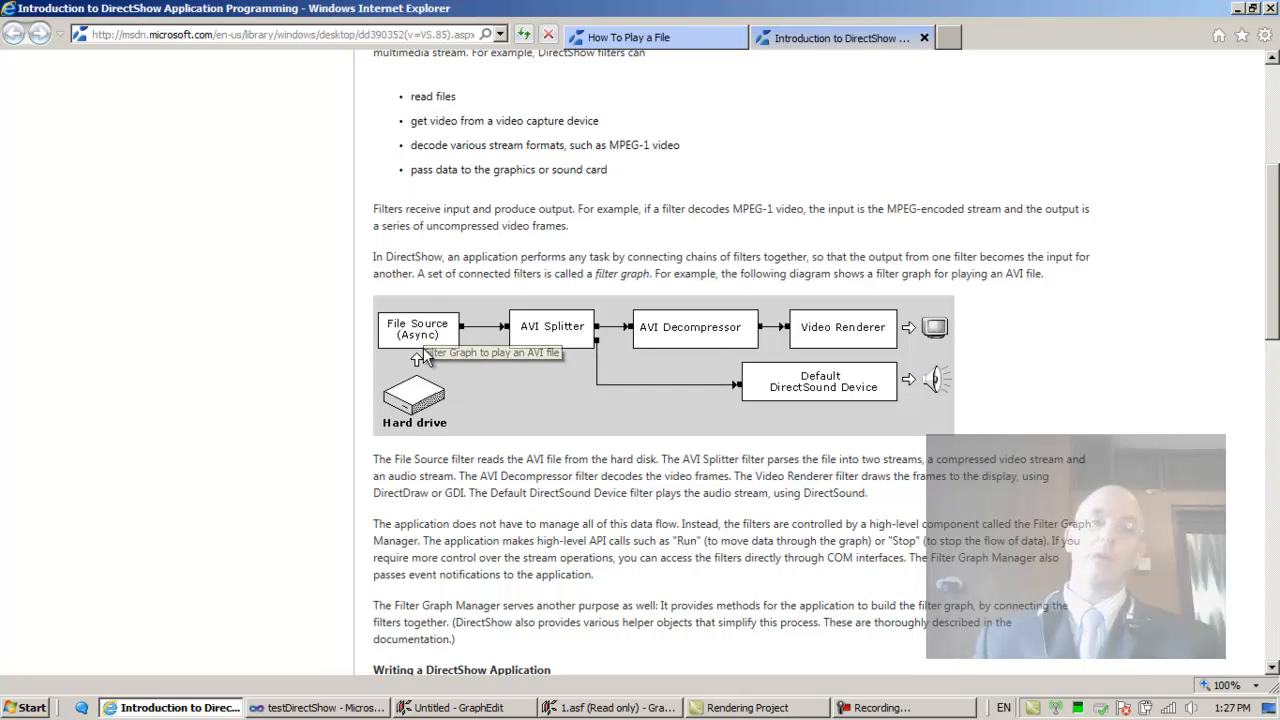
pyautogui.moveTo(435, 355)
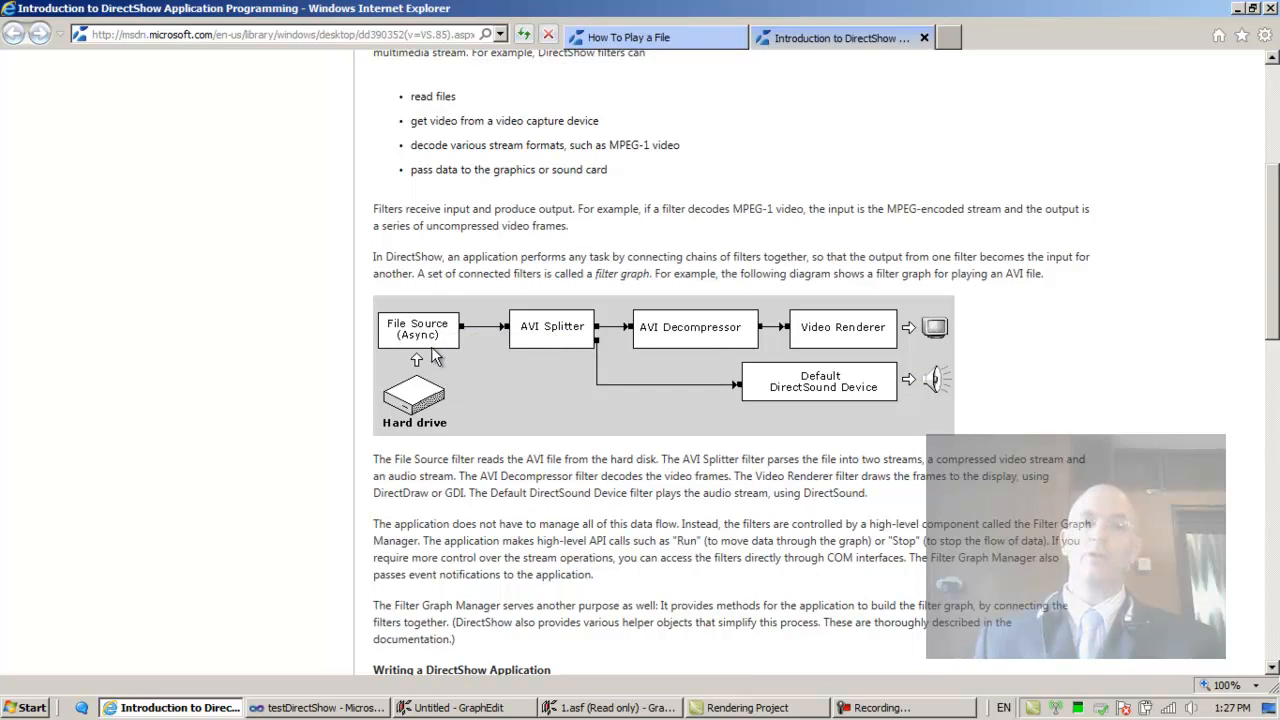
pyautogui.moveTo(433, 356)
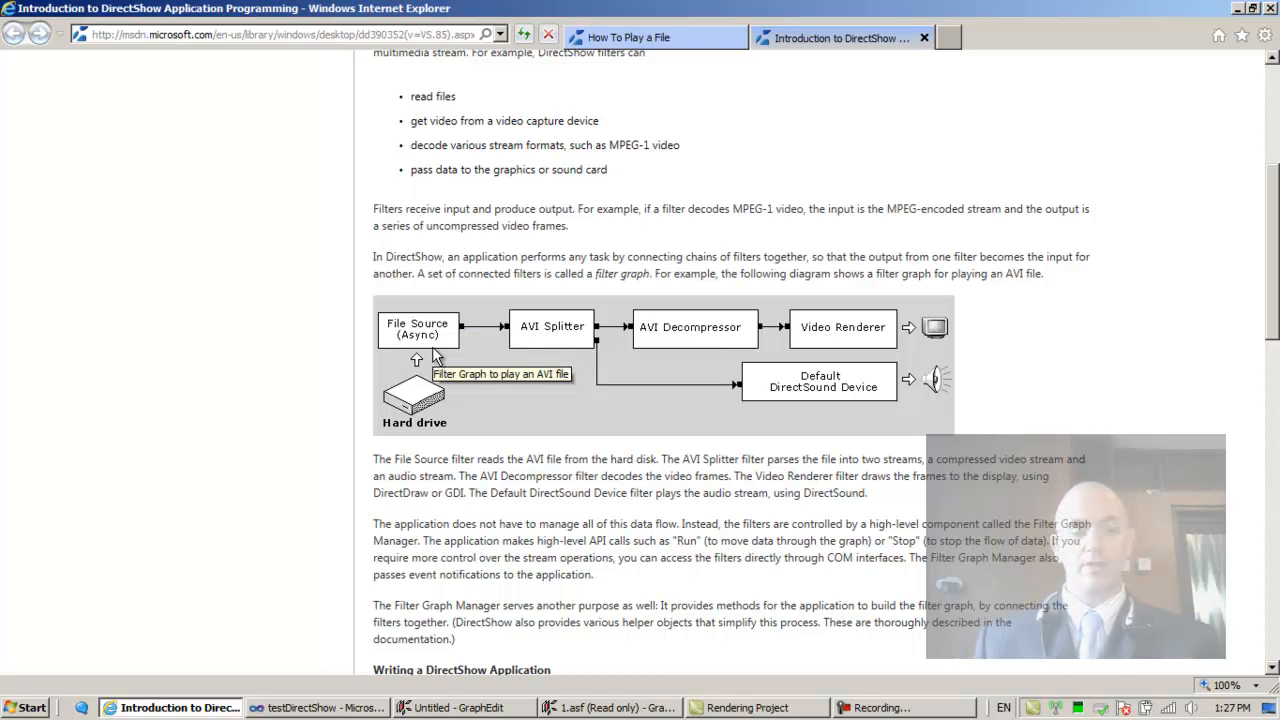
# - Return to the 1.asf graph and select its source and AVI Splitter filters
pyautogui.click(610, 707)
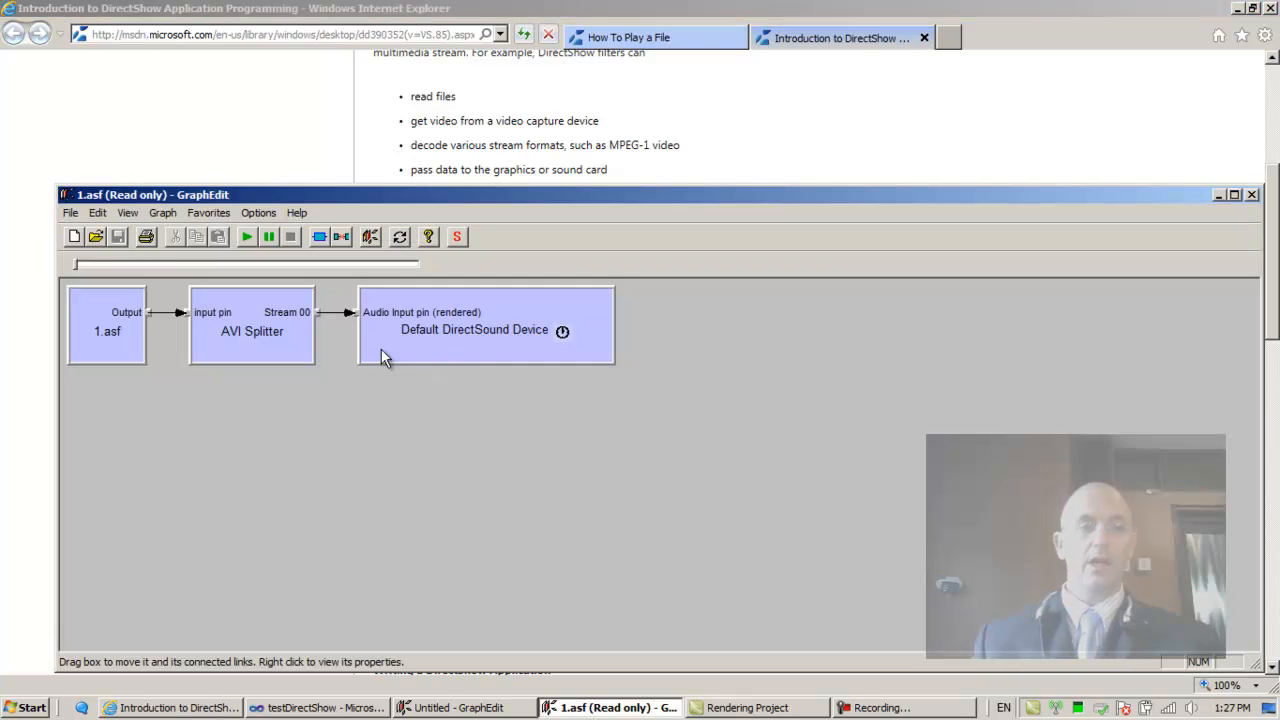
pyautogui.click(107, 325)
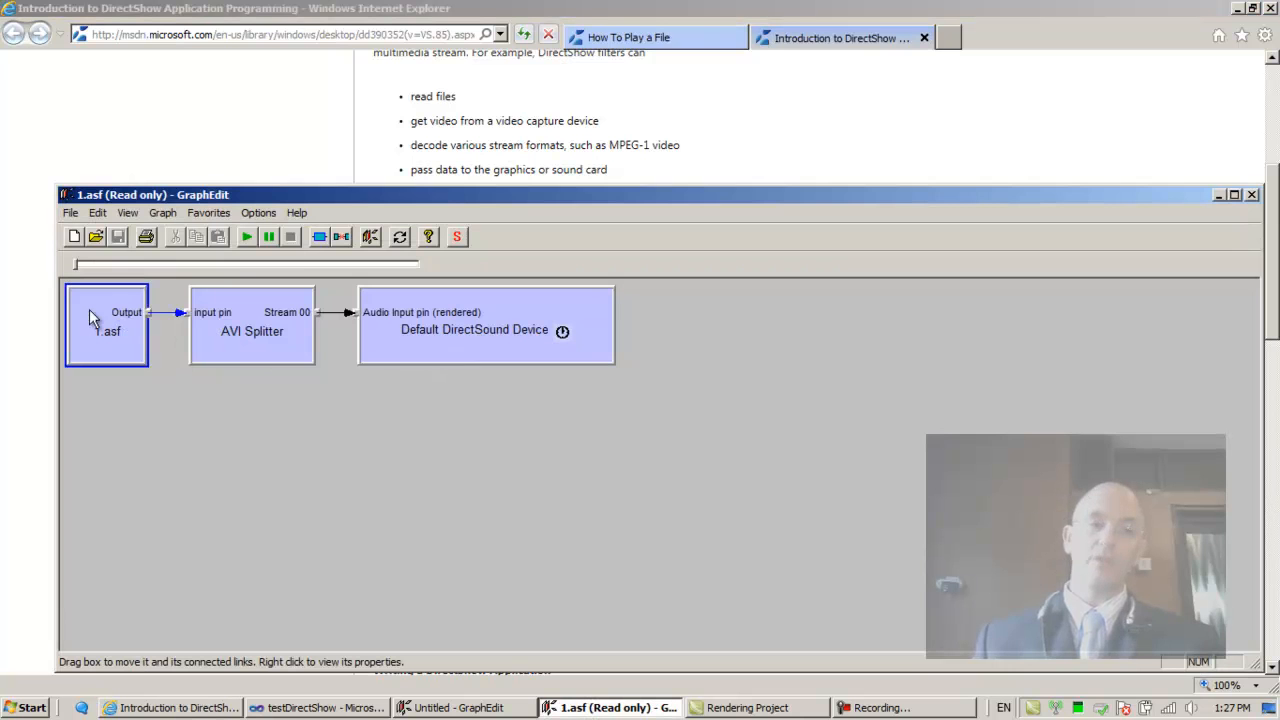
pyautogui.moveTo(126, 318)
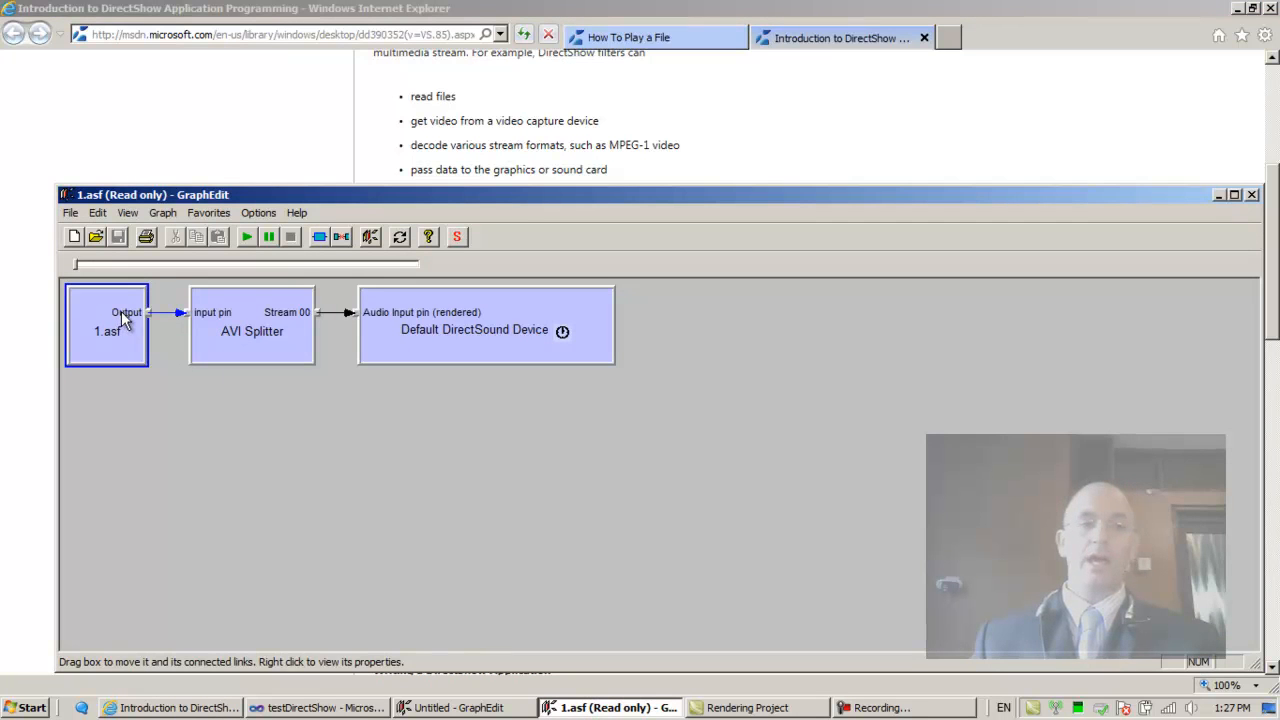
pyautogui.moveTo(107, 356)
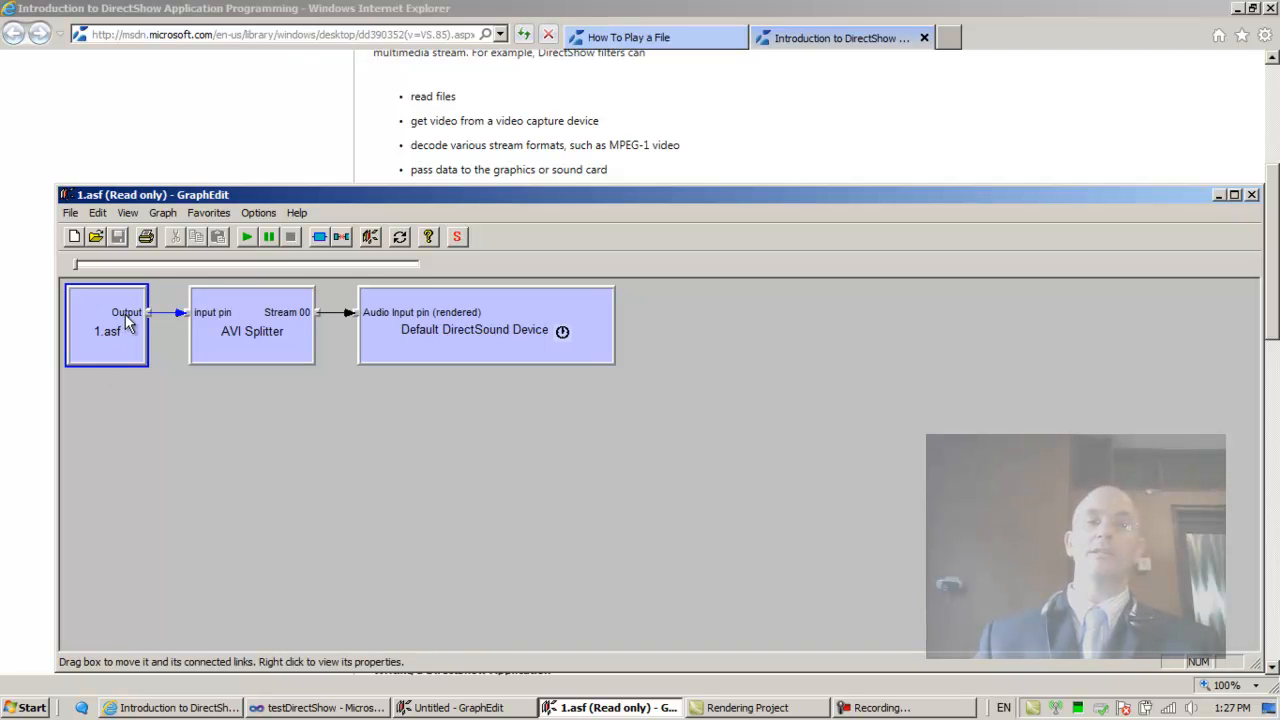
pyautogui.moveTo(145, 320)
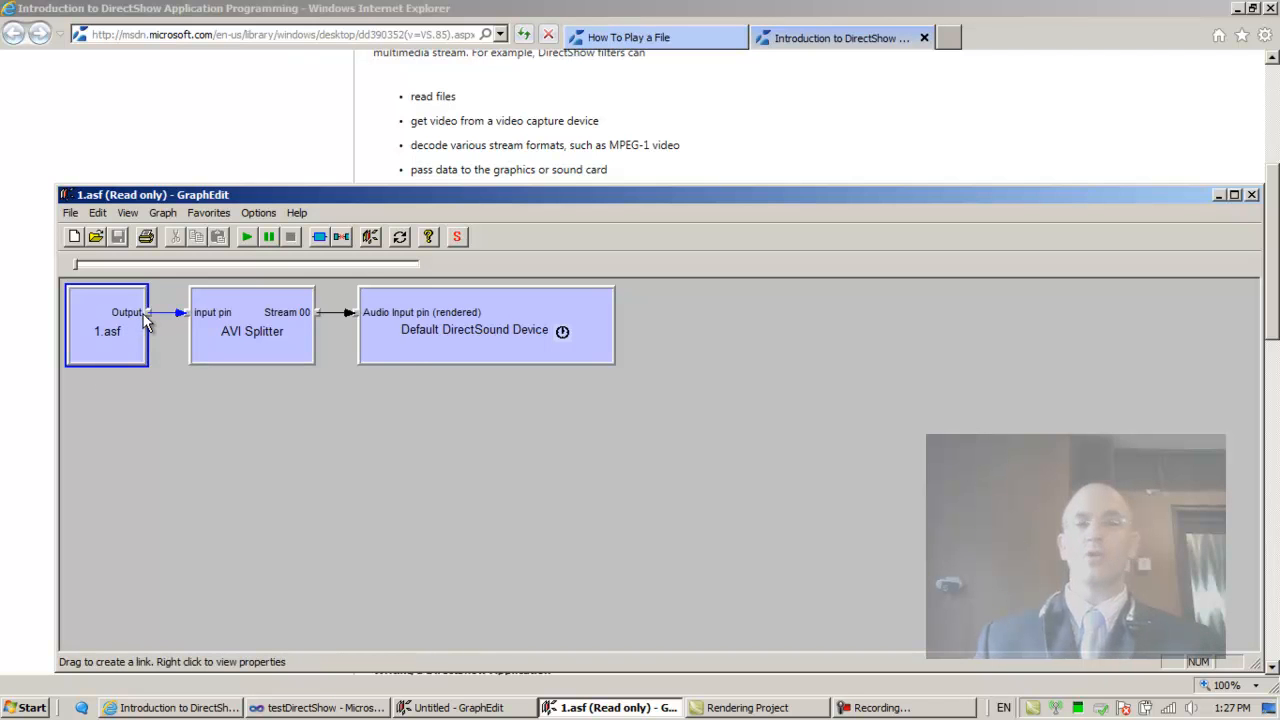
pyautogui.moveTo(108, 312)
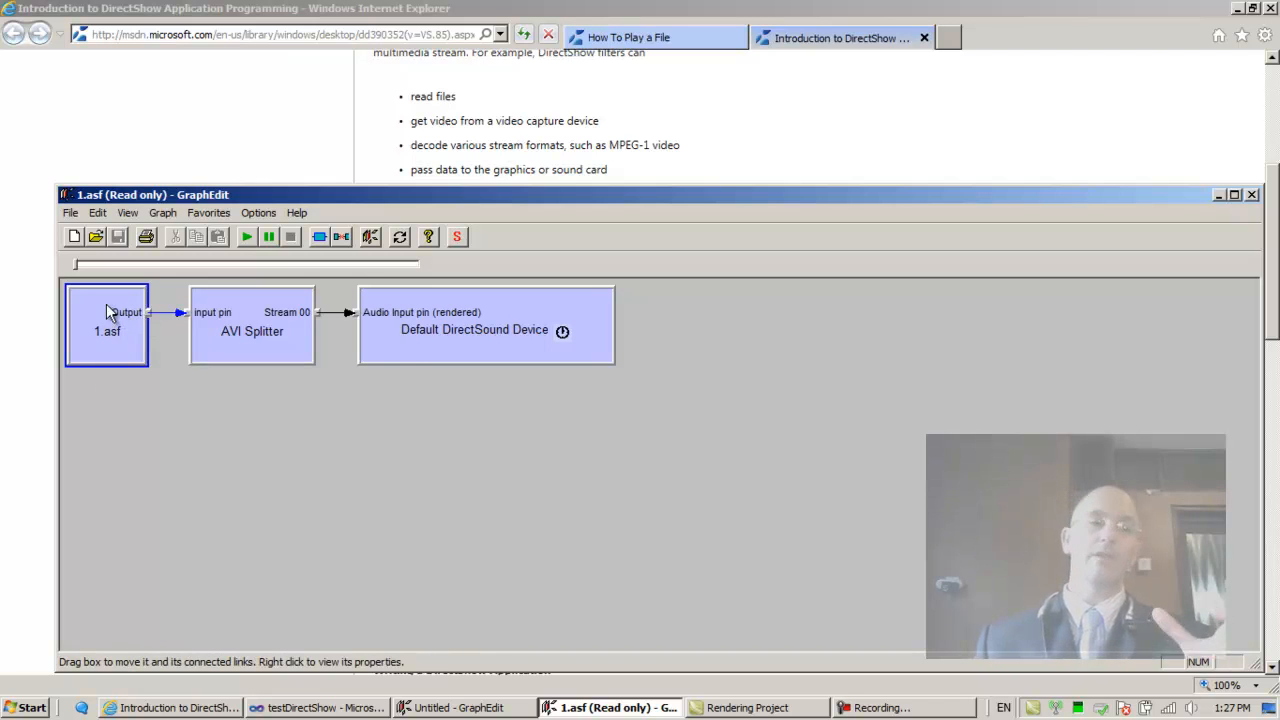
pyautogui.moveTo(113, 343)
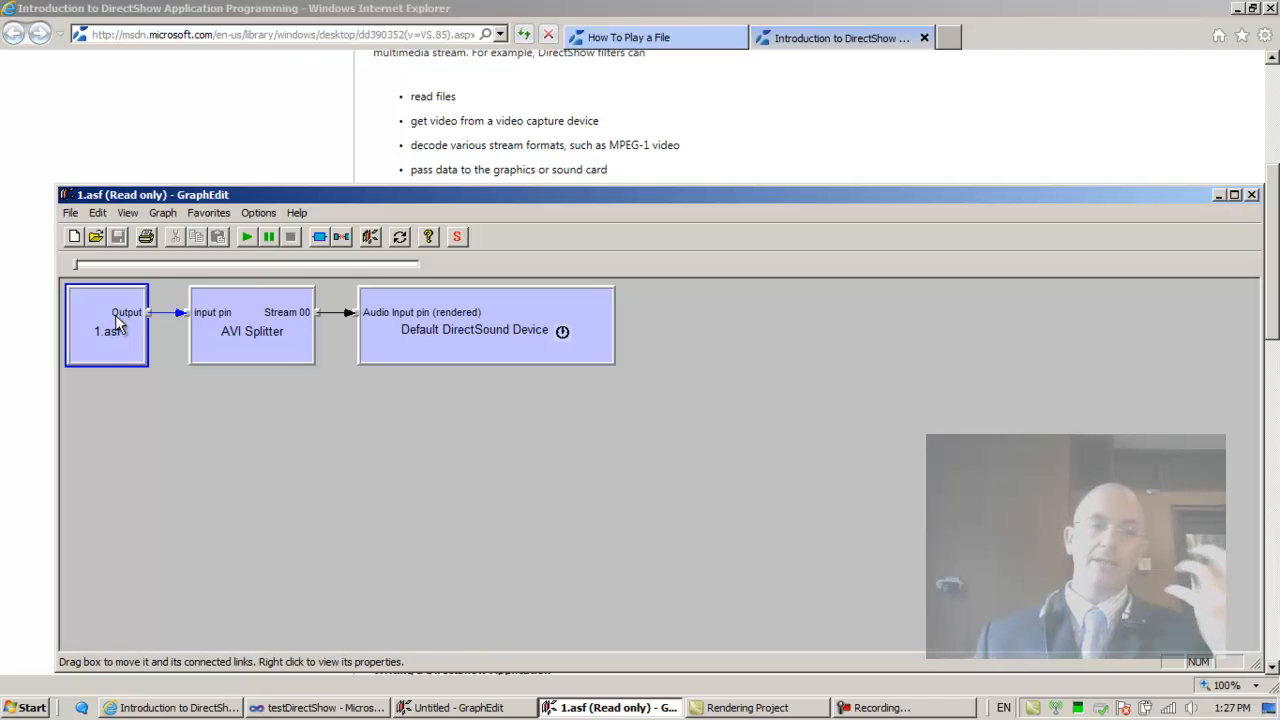
pyautogui.moveTo(253, 333)
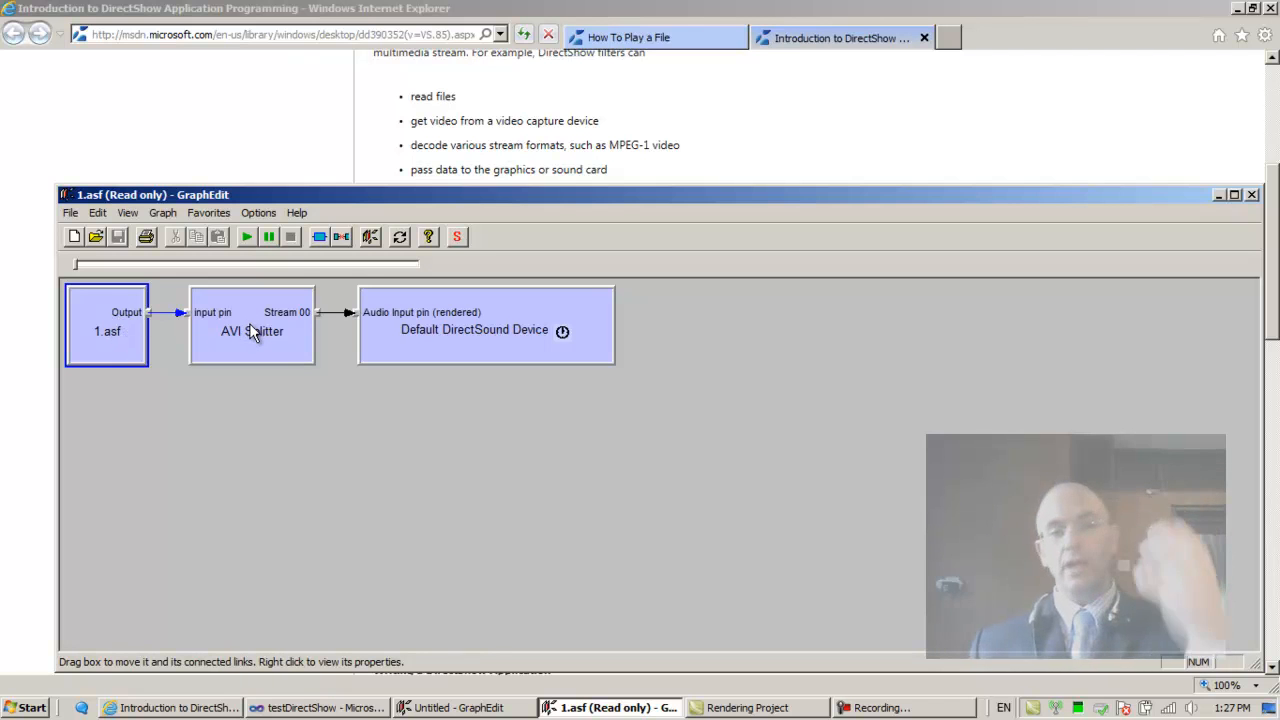
pyautogui.click(251, 330)
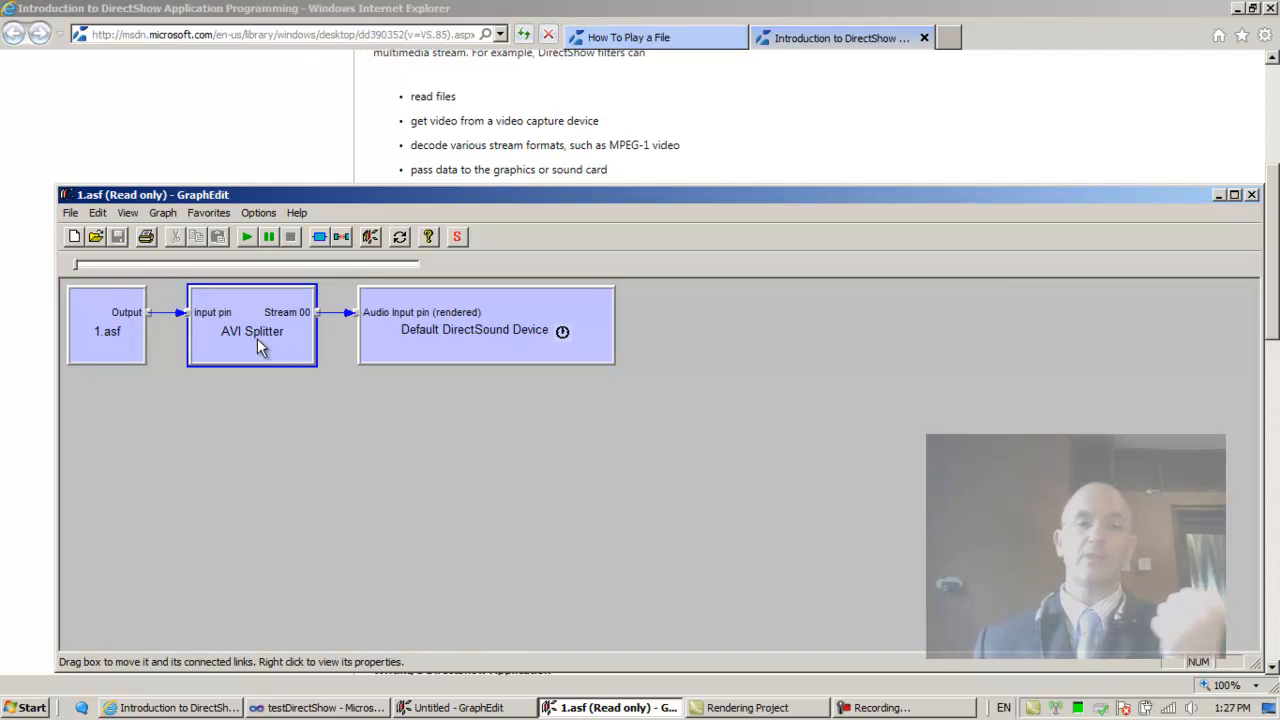
pyautogui.moveTo(244, 343)
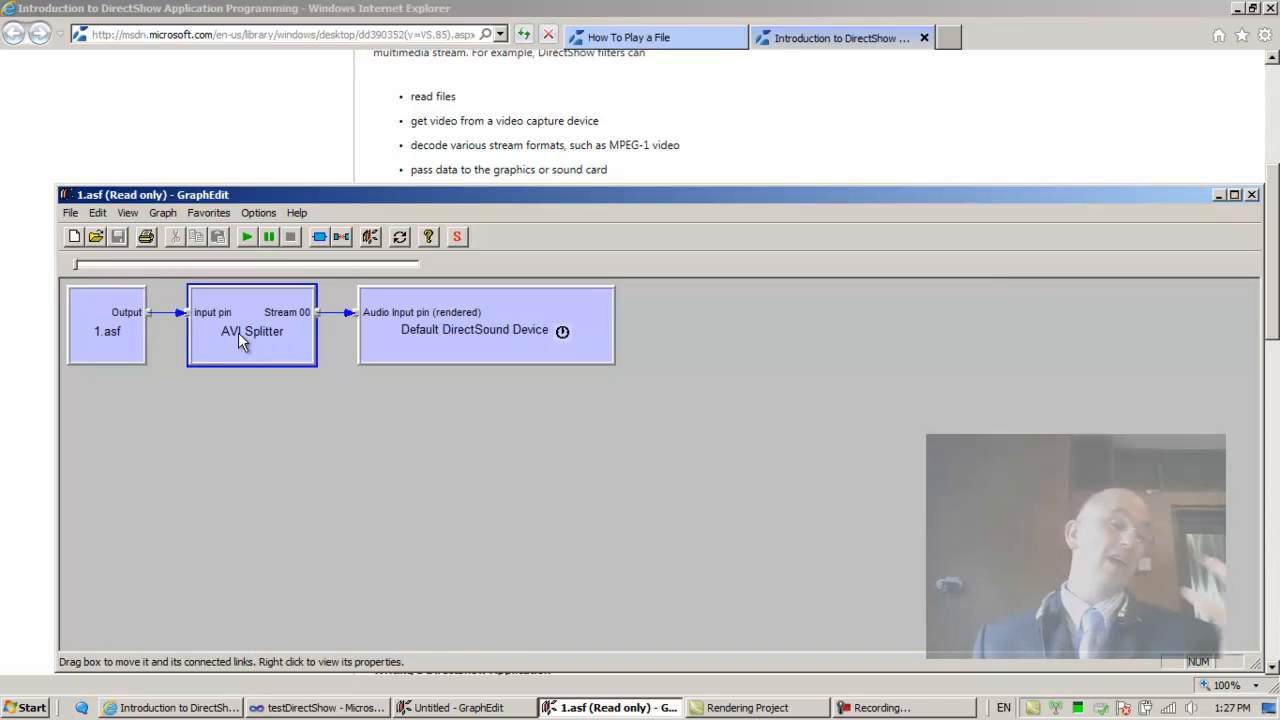
pyautogui.moveTo(155, 320)
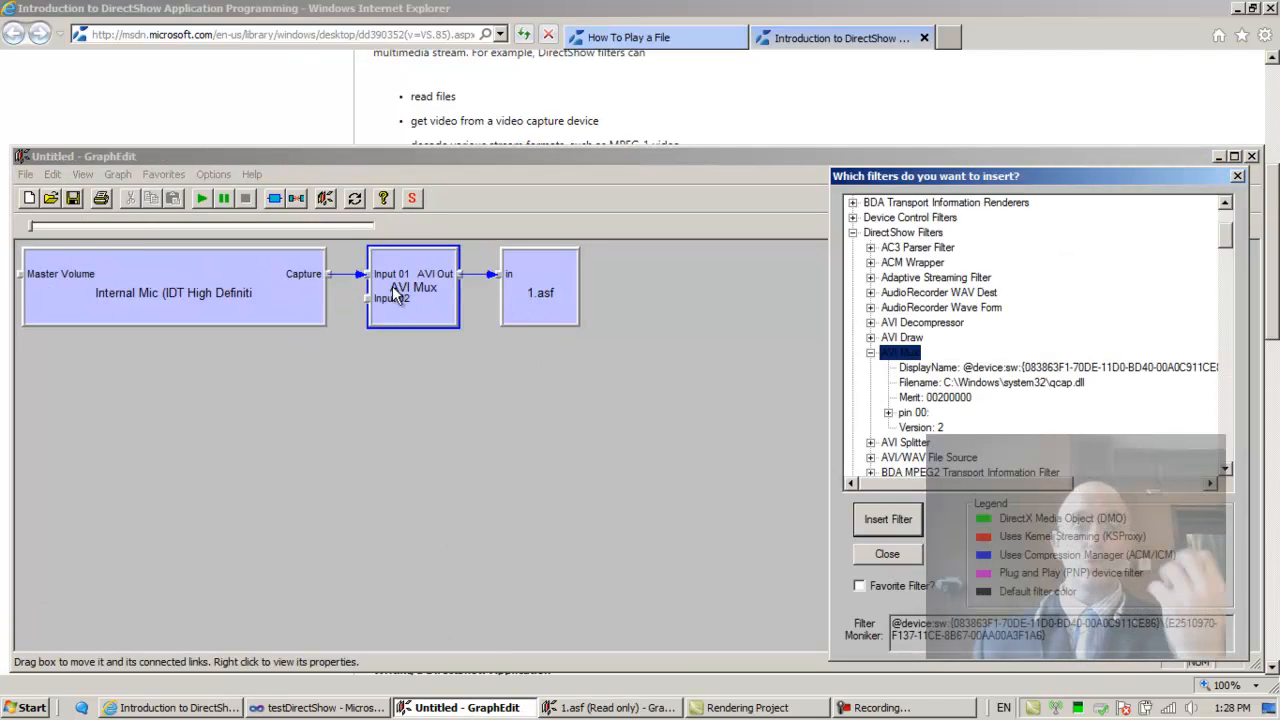
pyautogui.moveTo(462, 282)
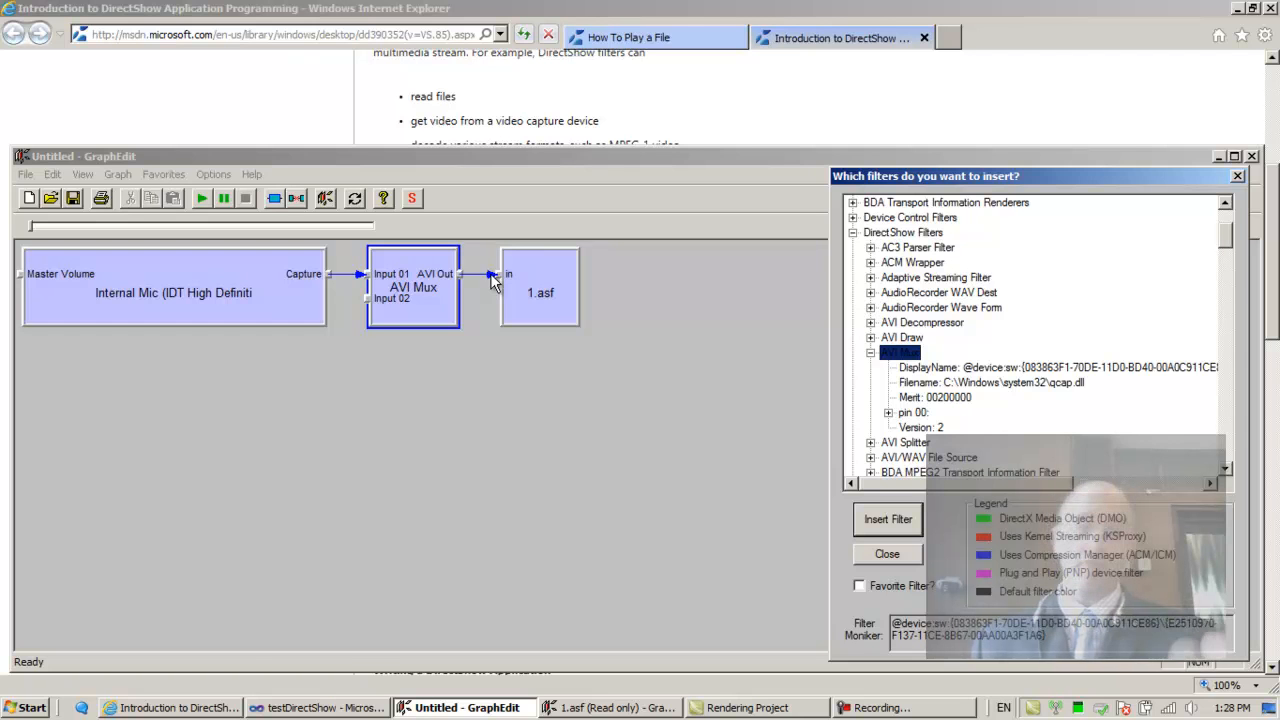
pyautogui.moveTo(368, 308)
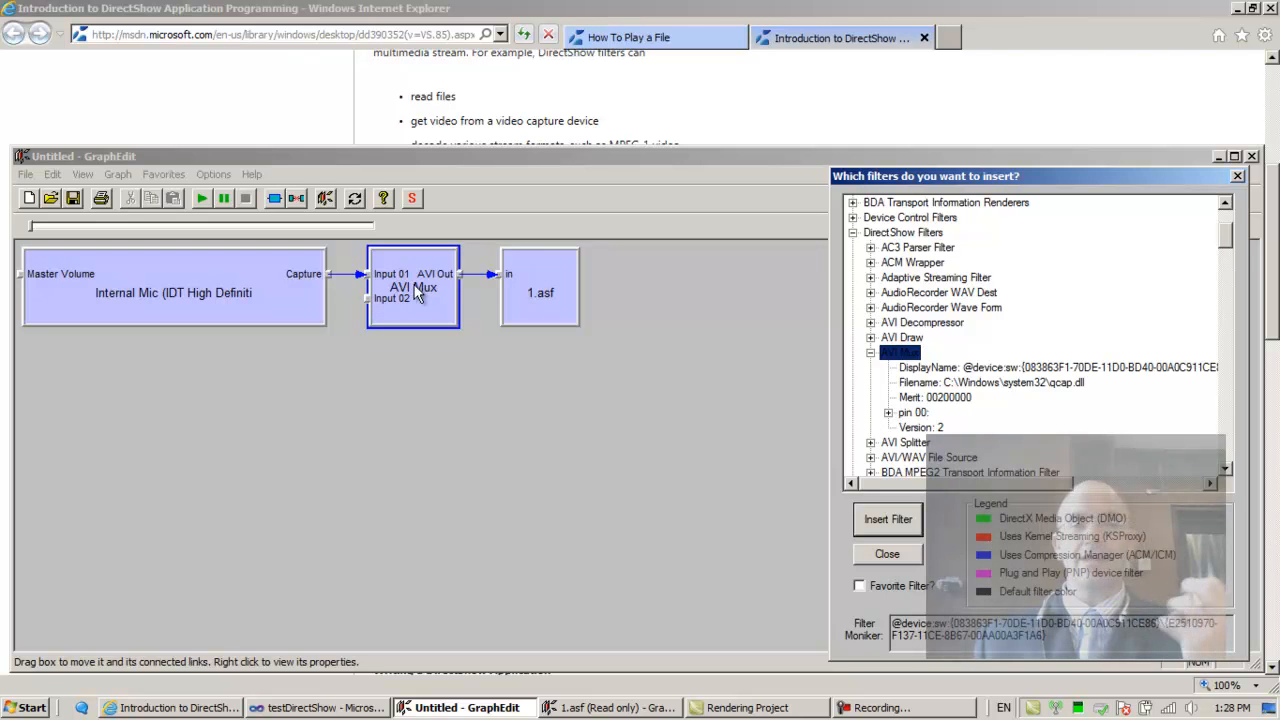
pyautogui.moveTo(465, 282)
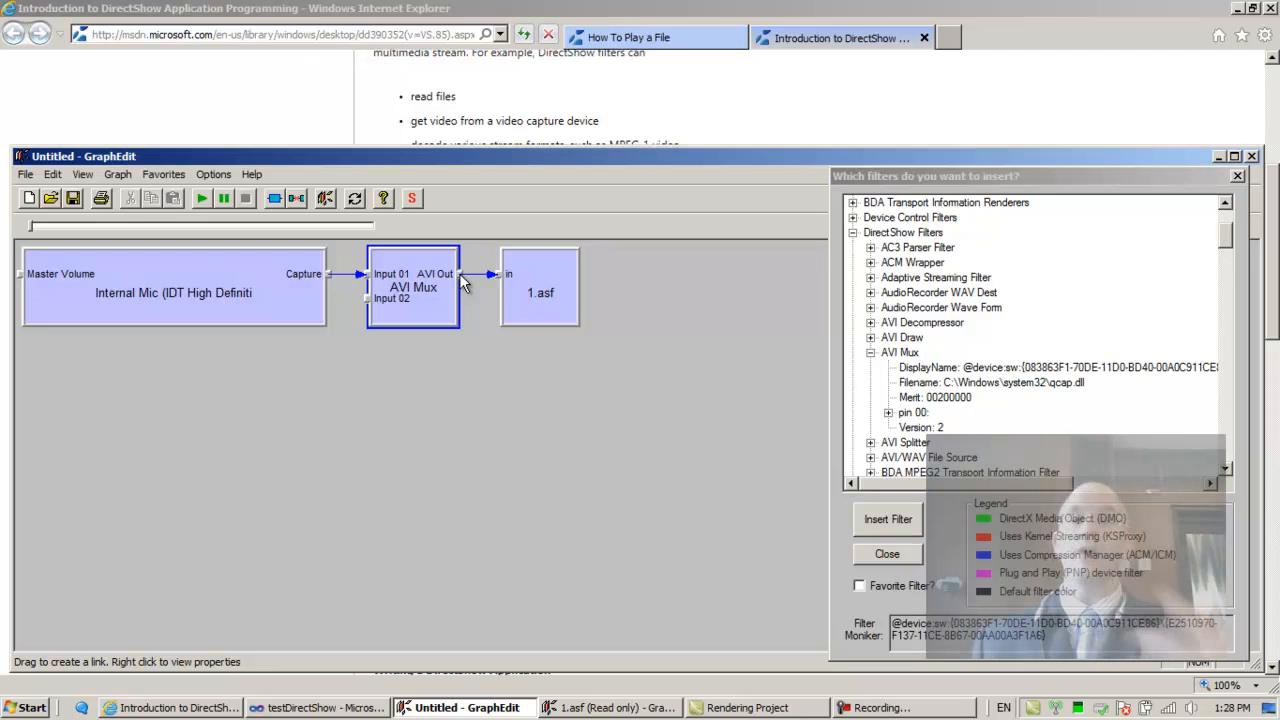
pyautogui.moveTo(490, 265)
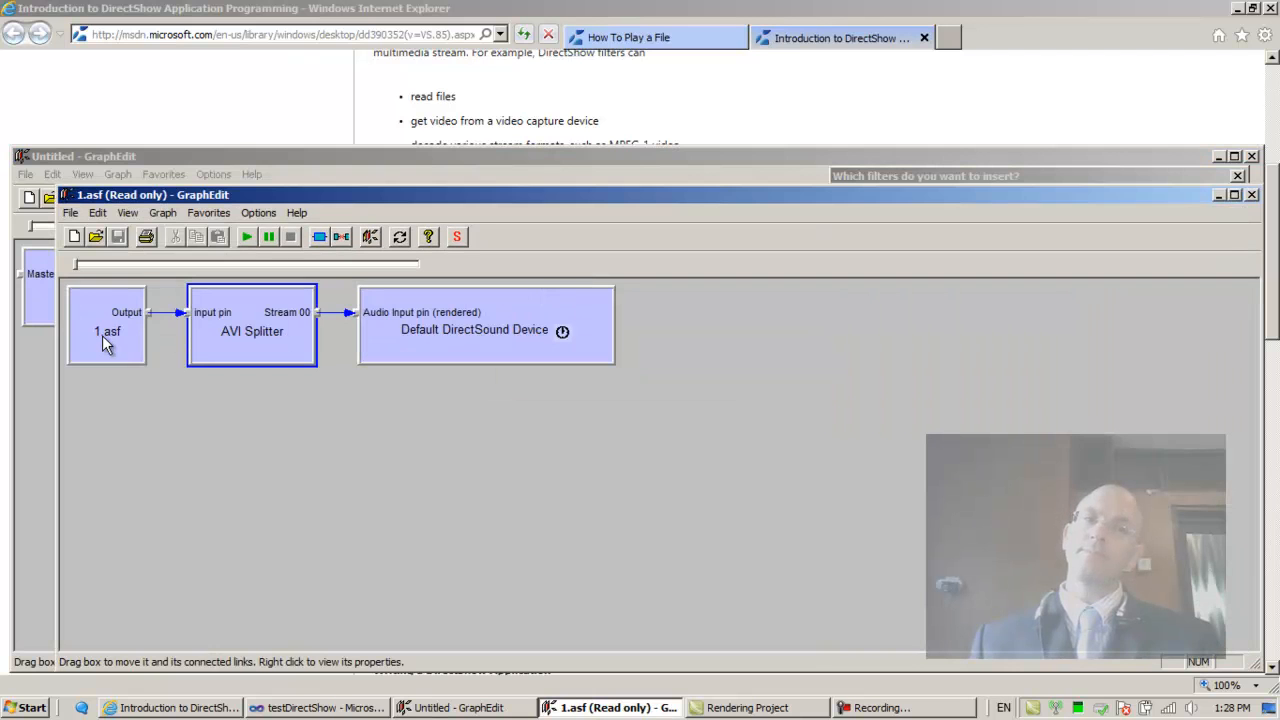
pyautogui.click(107, 325)
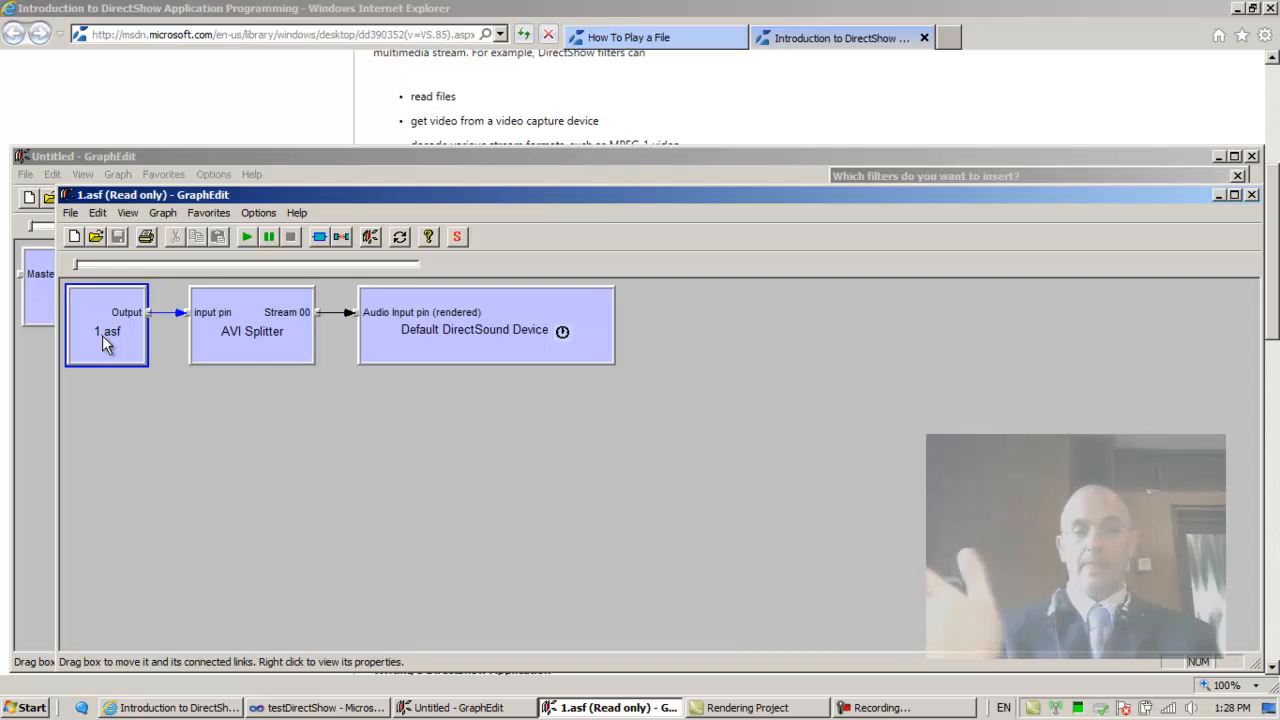
pyautogui.moveTo(222, 333)
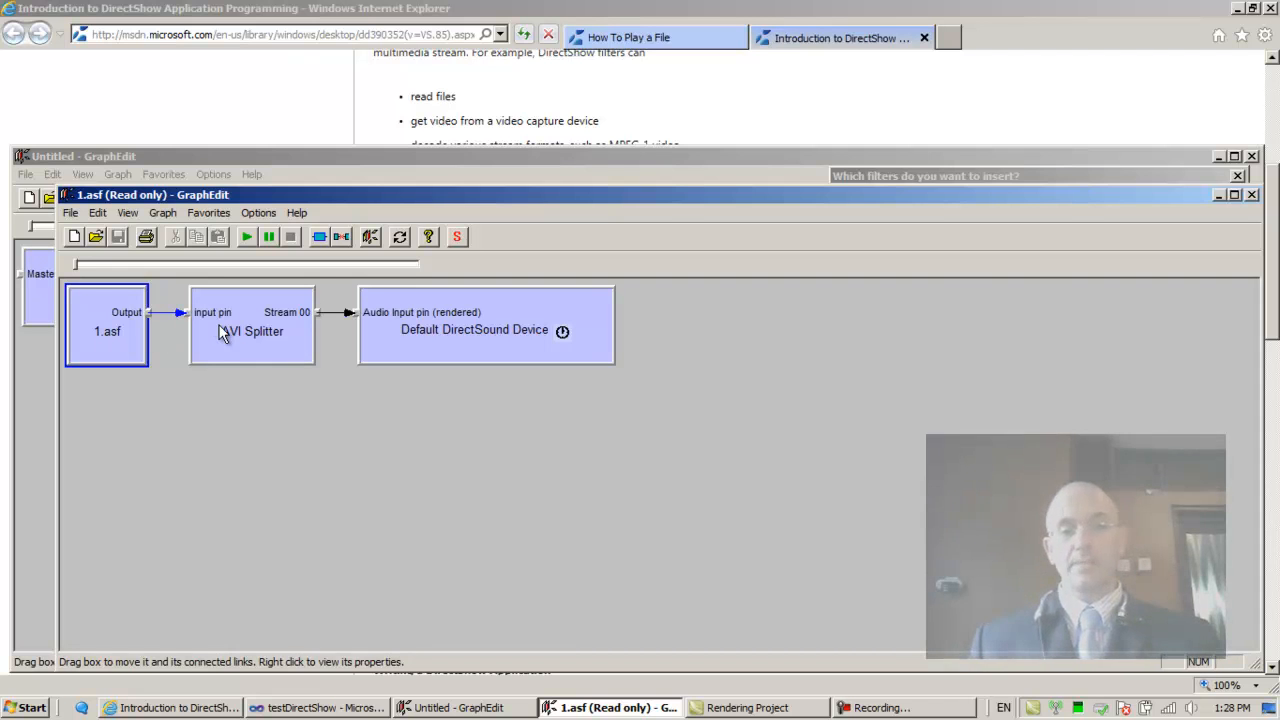
pyautogui.click(252, 325)
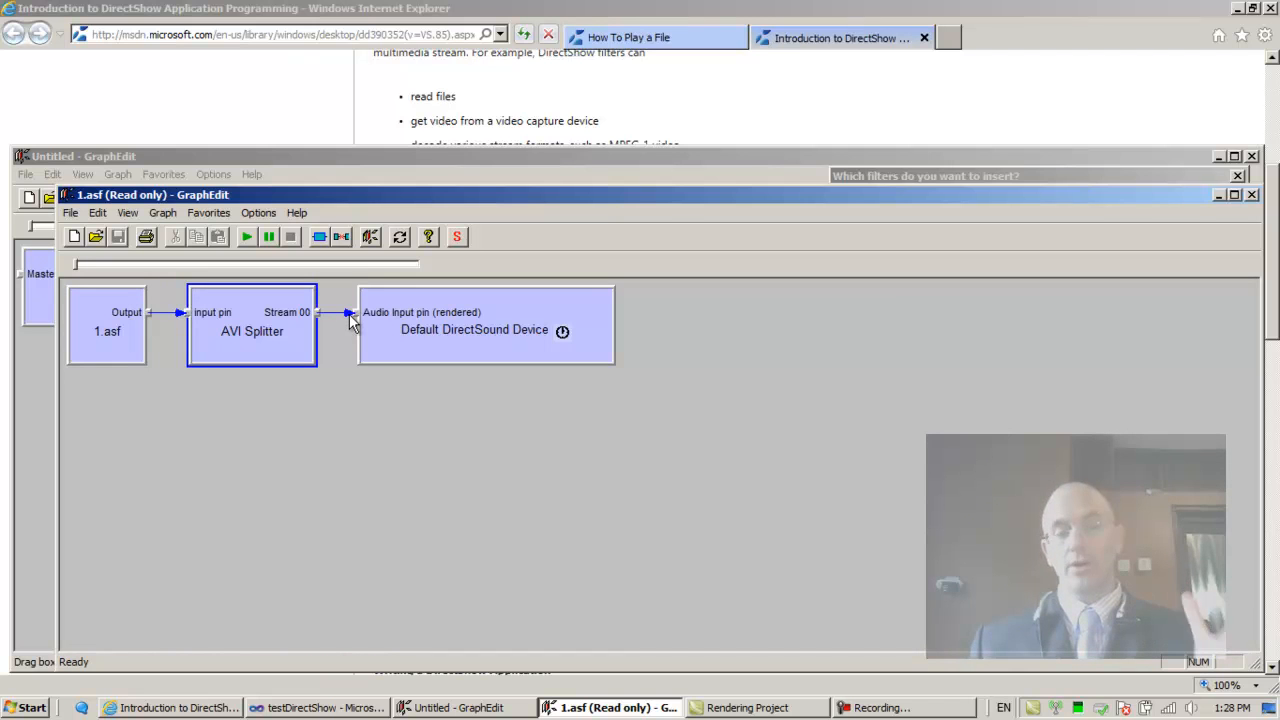
pyautogui.moveTo(330, 353)
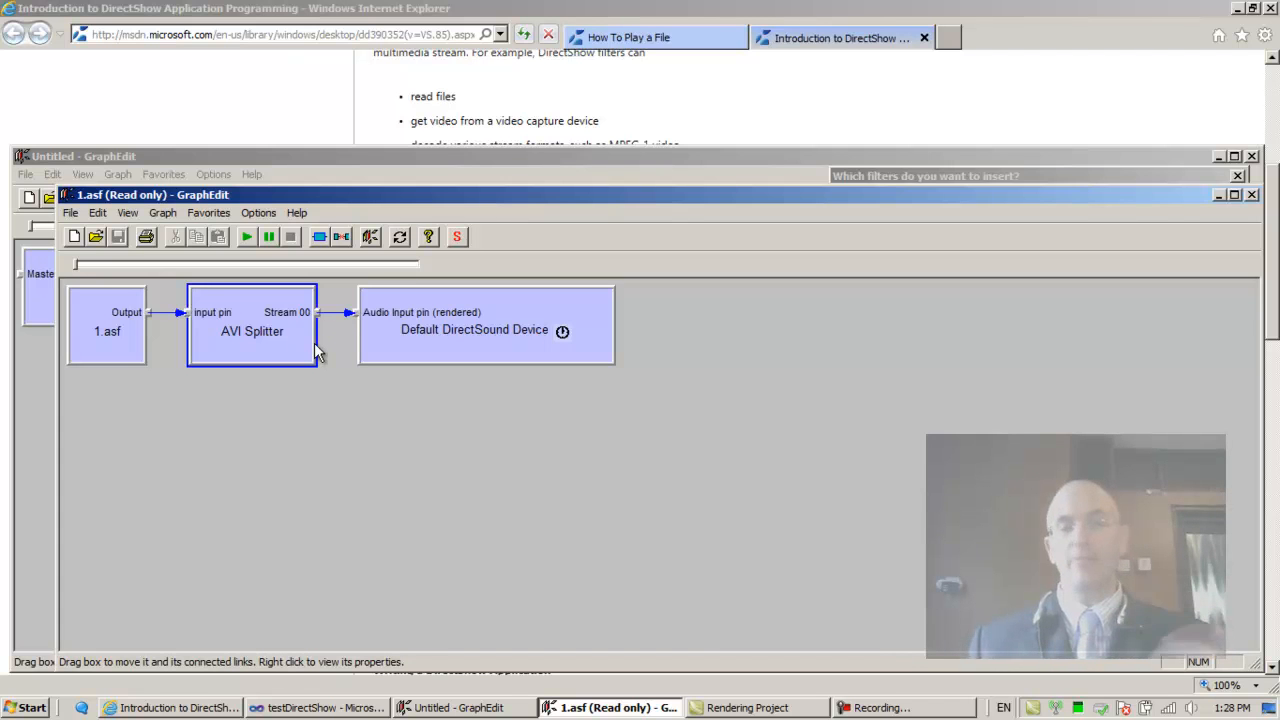
pyautogui.moveTo(320, 335)
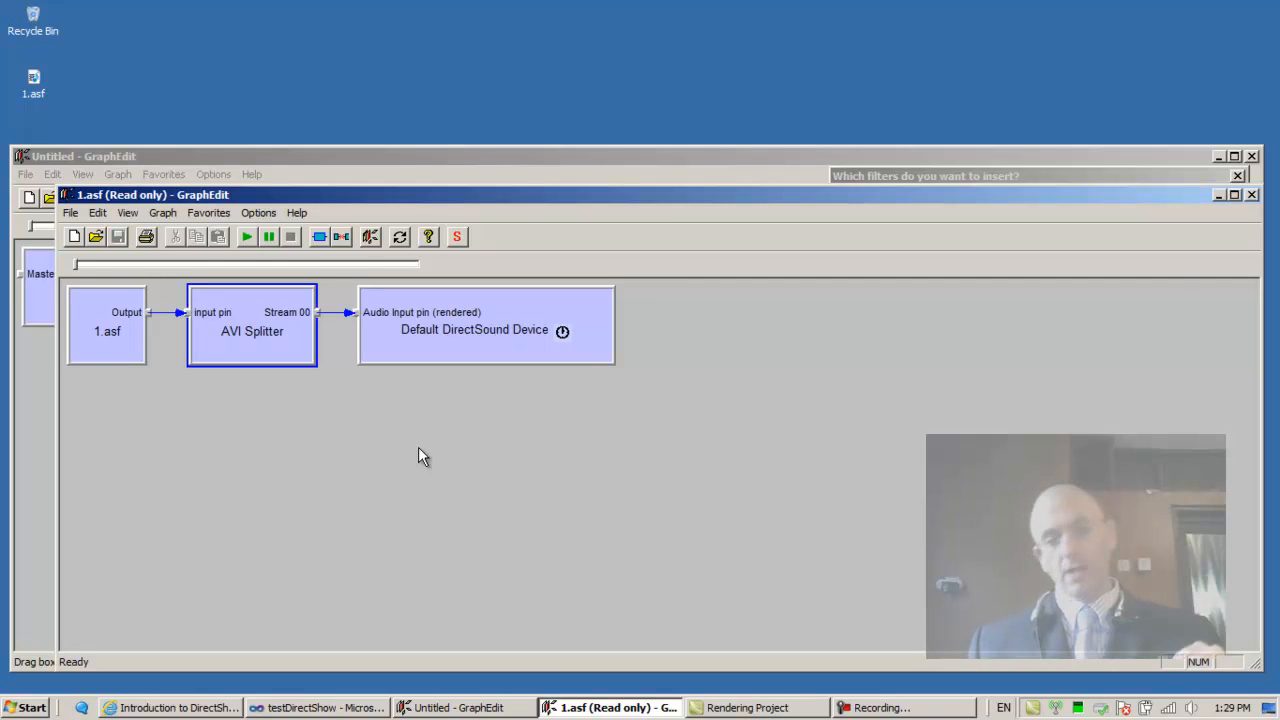
pyautogui.moveTo(108, 345)
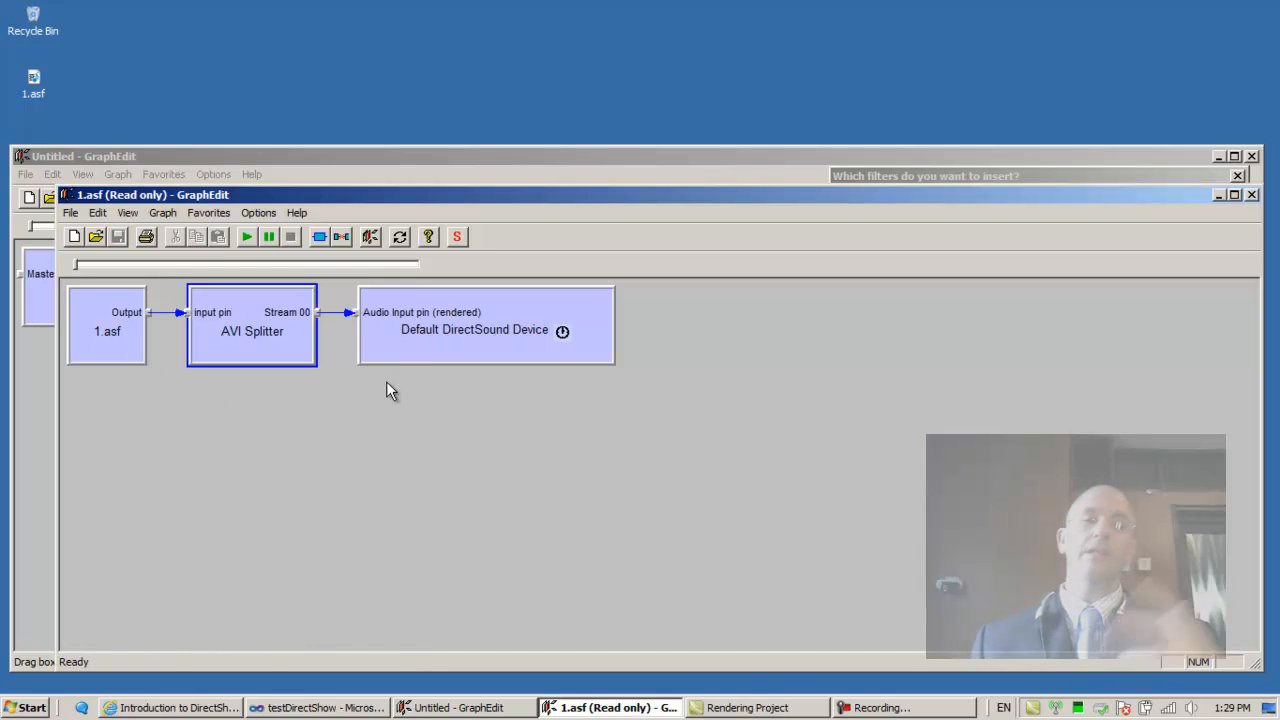
pyautogui.click(486, 340)
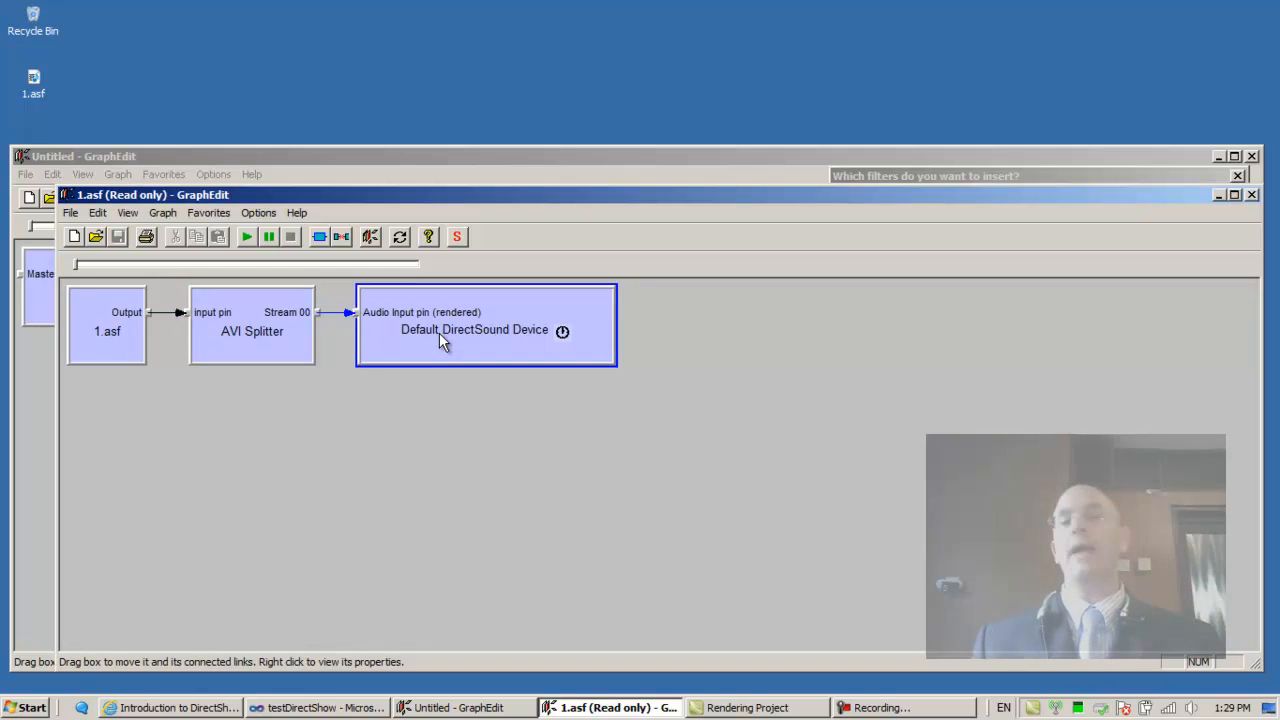
pyautogui.moveTo(518, 340)
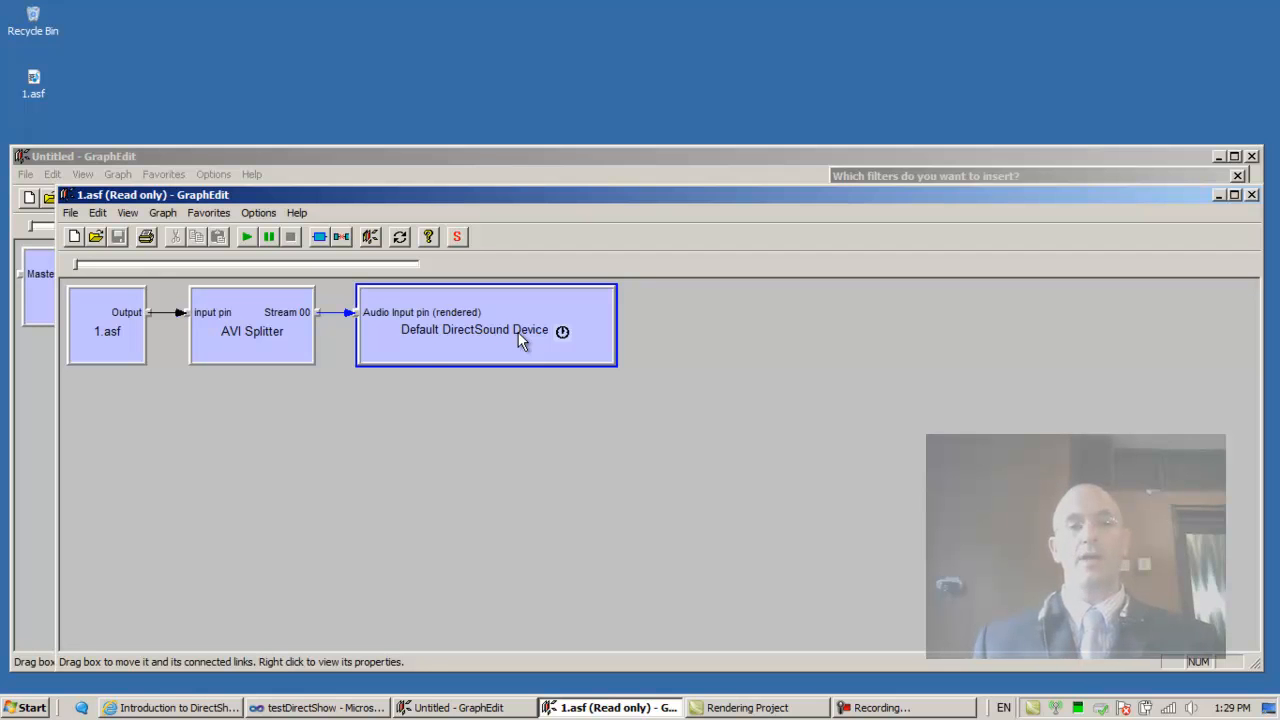
pyautogui.moveTo(303, 332)
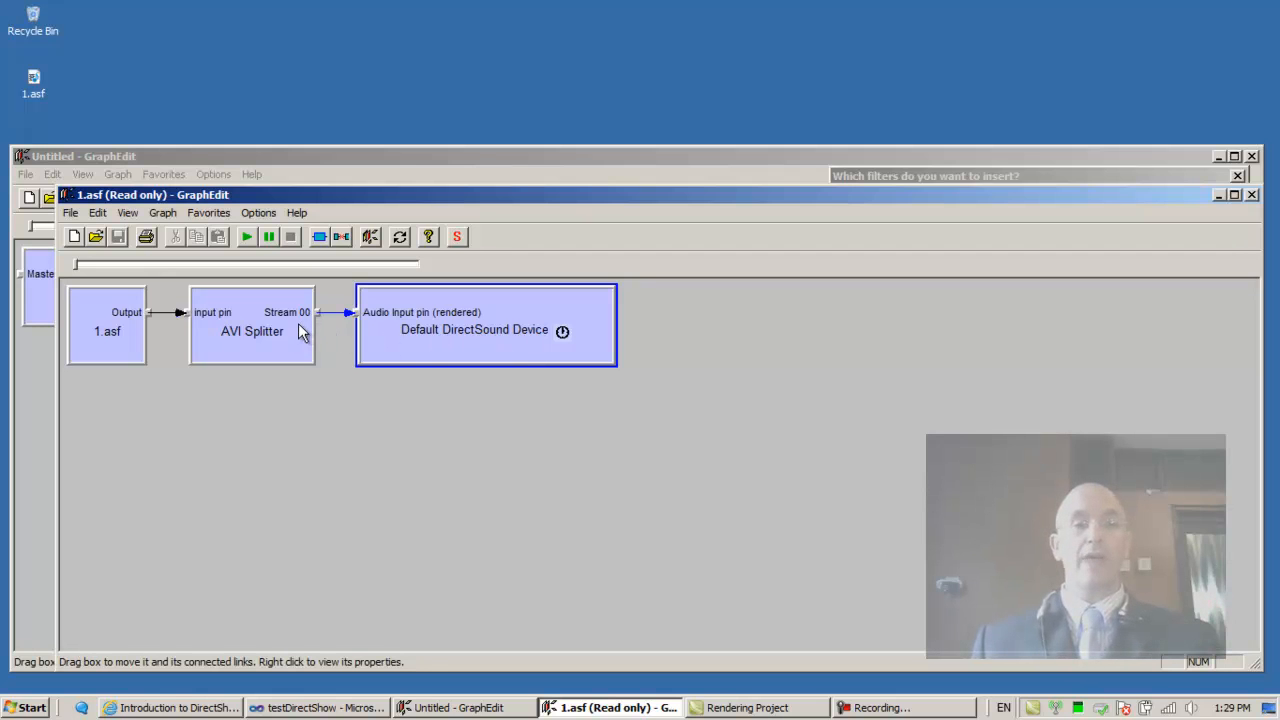
pyautogui.moveTo(310, 325)
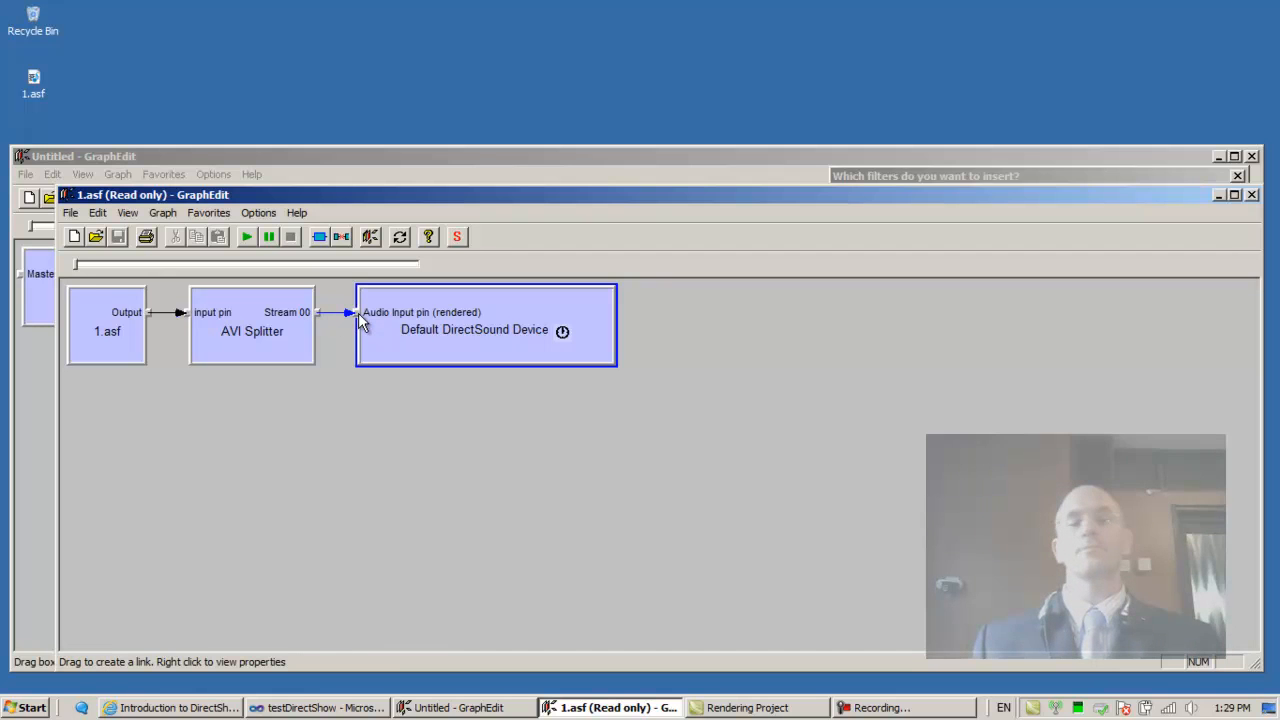
pyautogui.moveTo(408, 335)
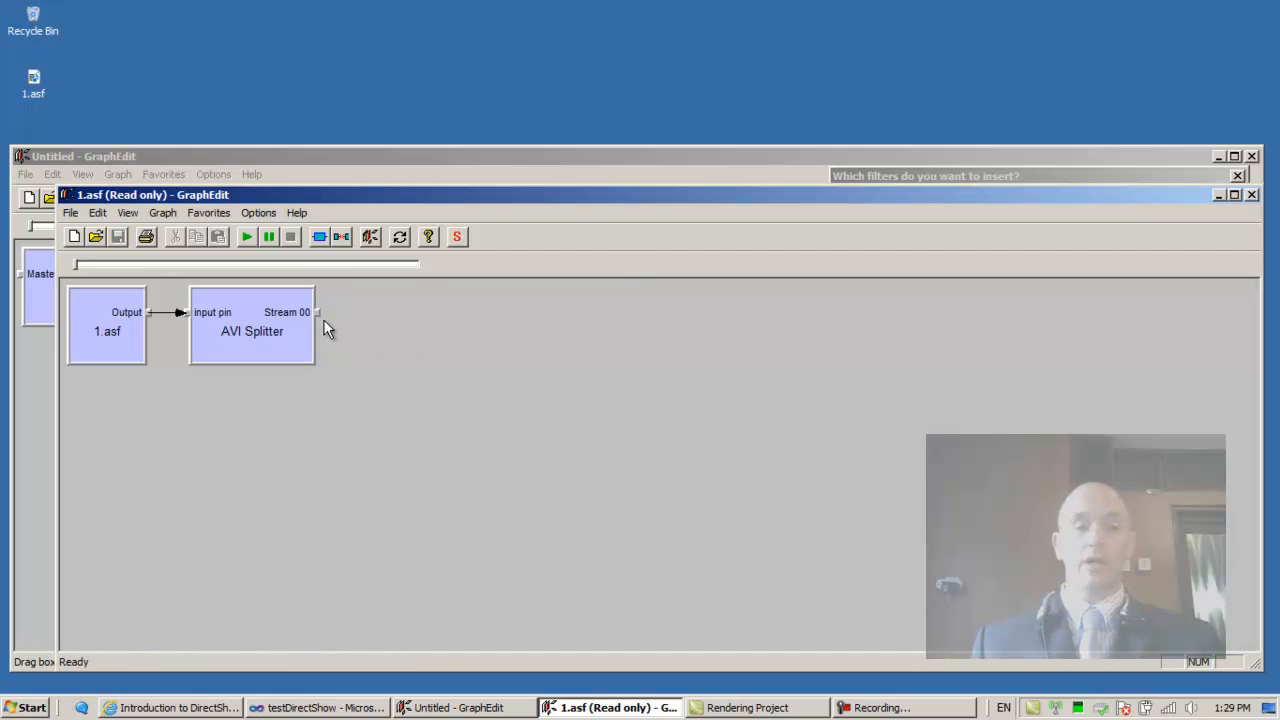
# - Render the AVI Splitter's Stream 00 pin and start playing 1.asf
pyautogui.rightClick(318, 312)
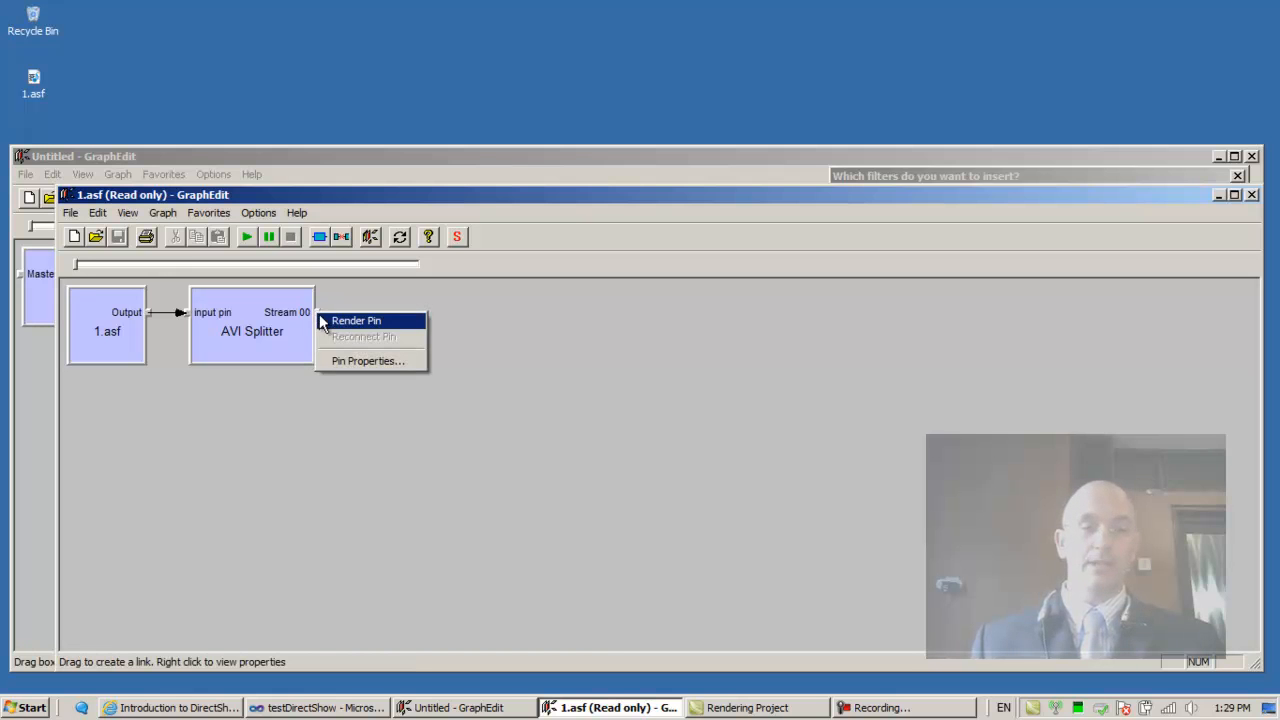
pyautogui.click(356, 320)
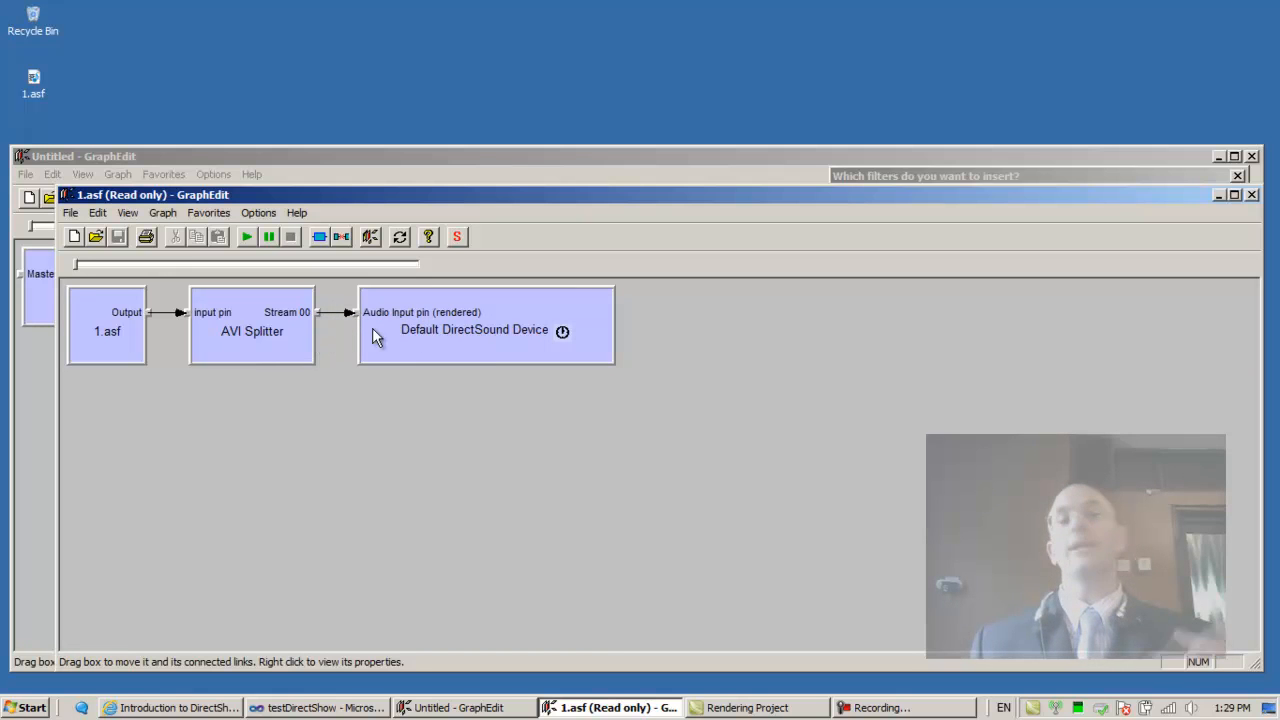
pyautogui.moveTo(275, 262)
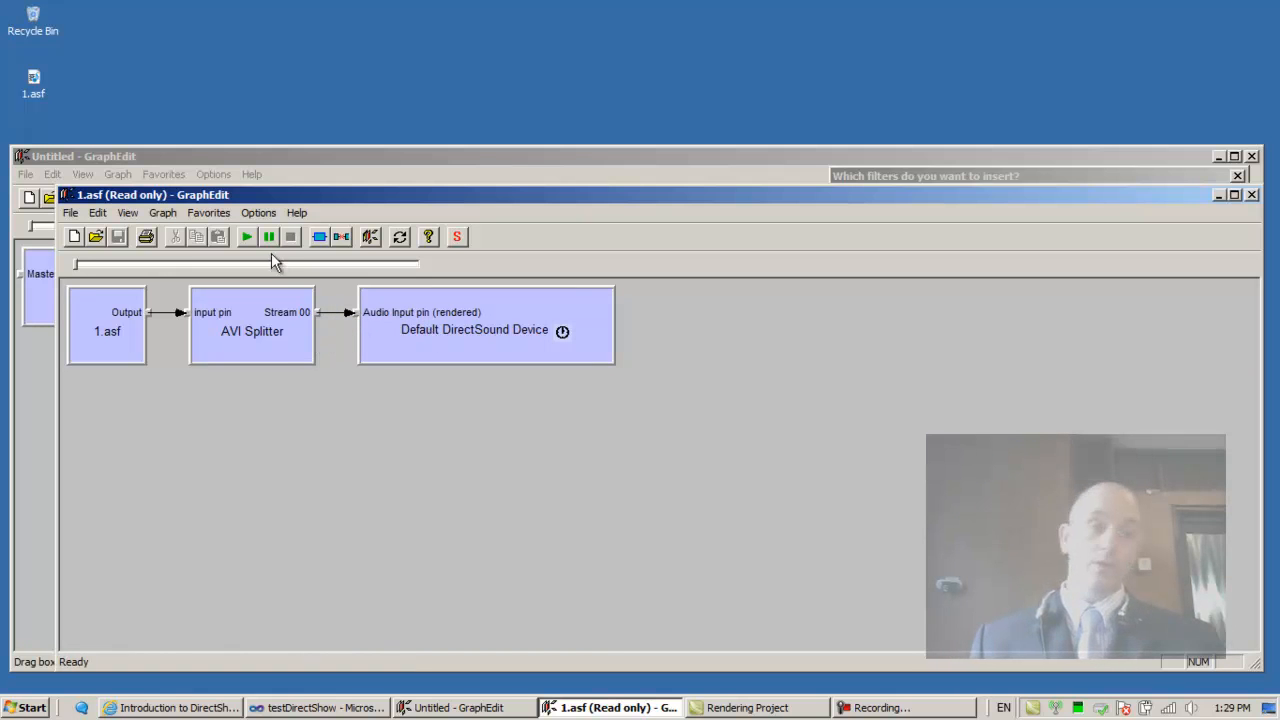
pyautogui.click(246, 237)
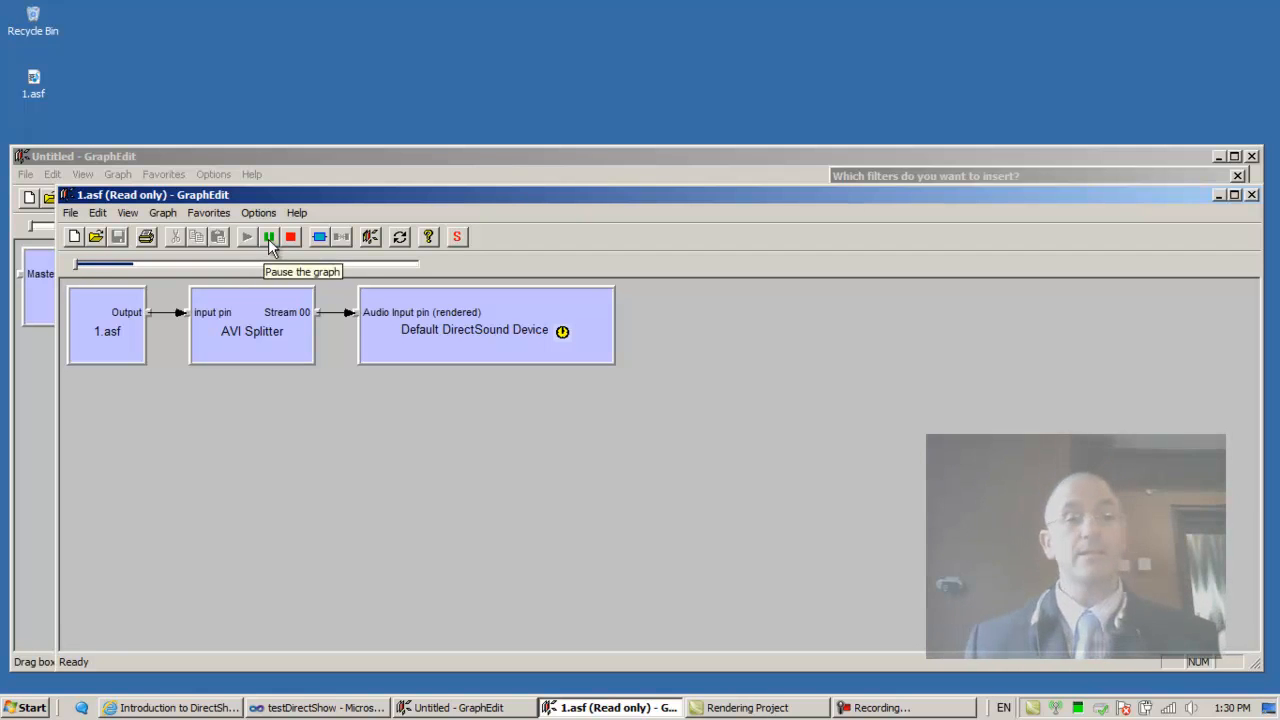
# - Pause the 1.asf graph, select the DirectSound filter, then stop playback
pyautogui.click(269, 237)
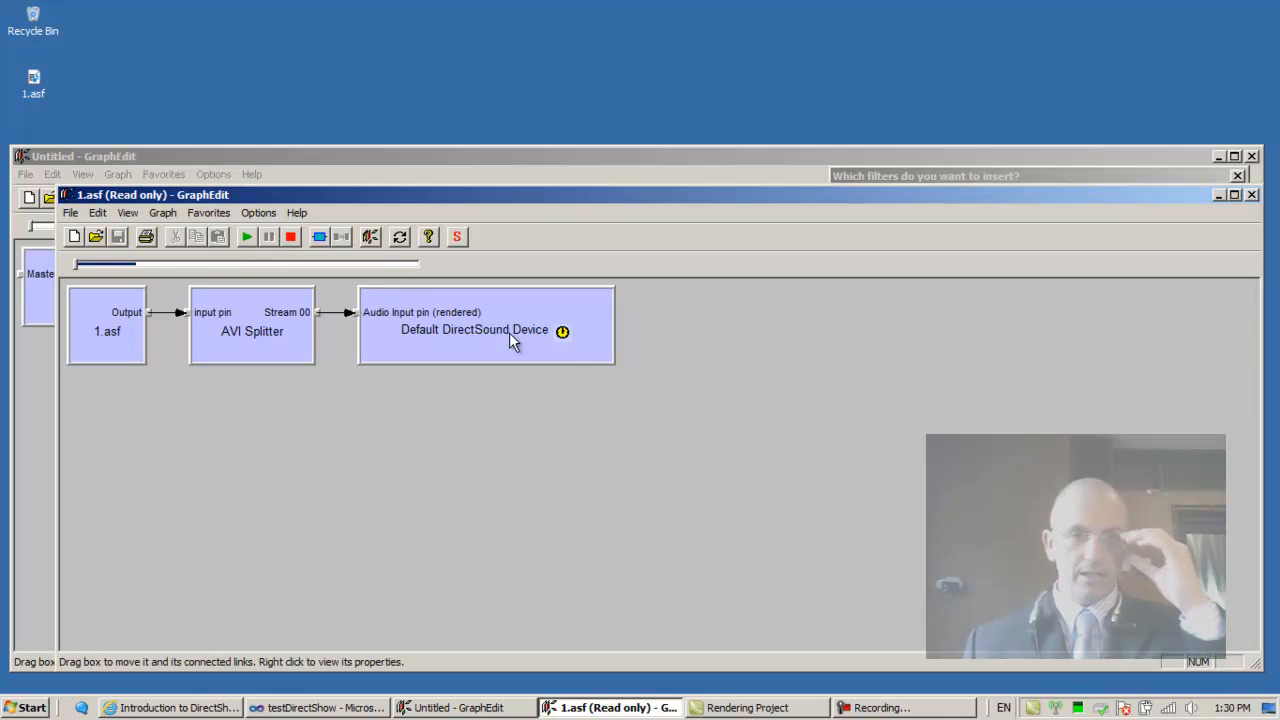
pyautogui.moveTo(568, 345)
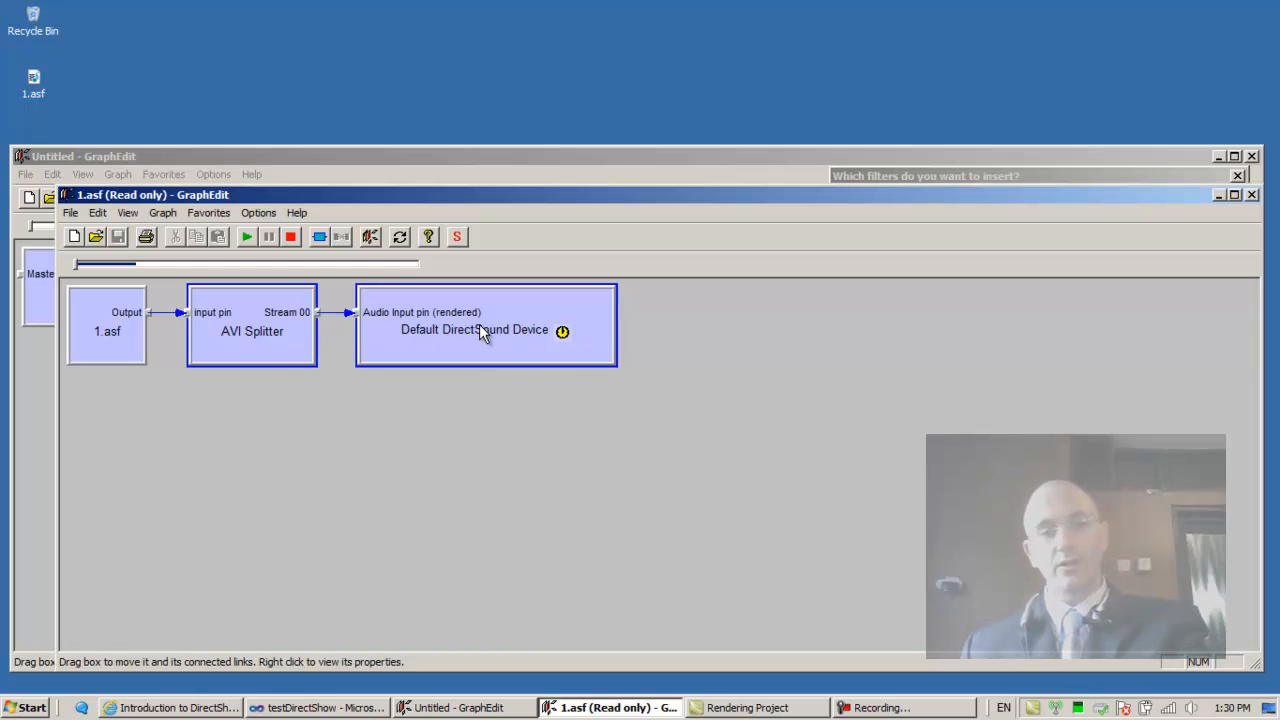
pyautogui.click(290, 237)
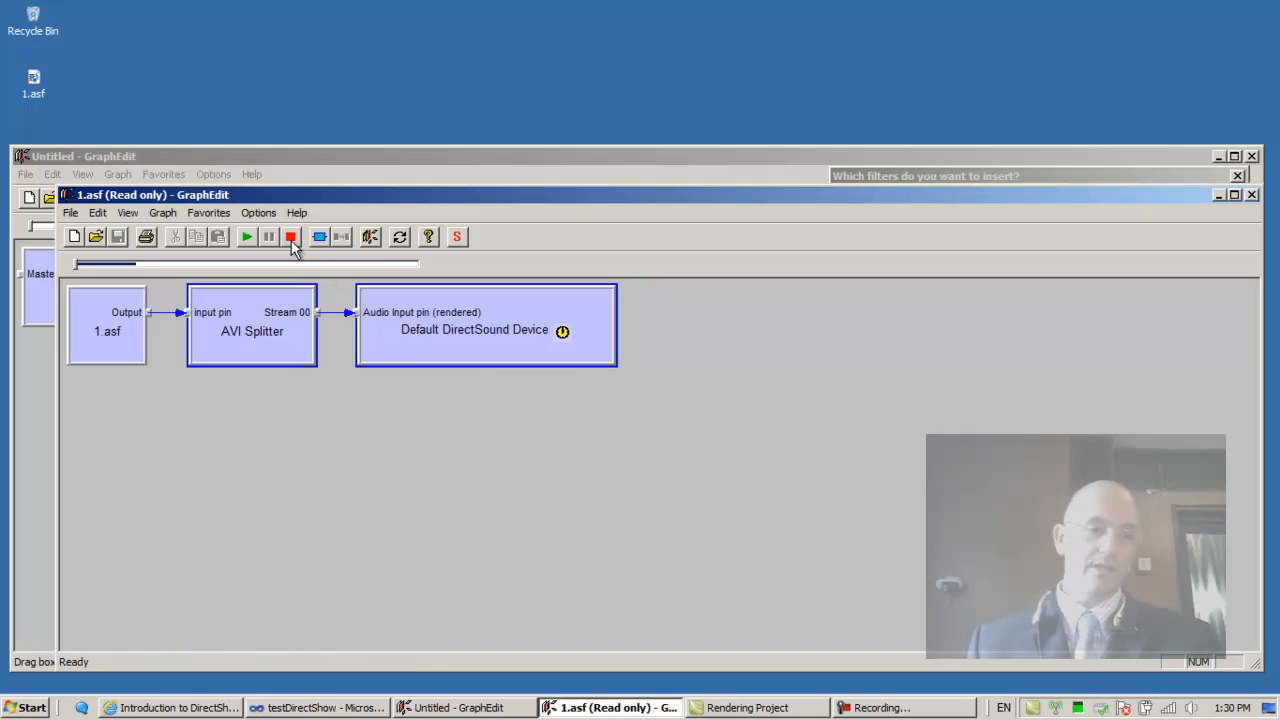
pyautogui.click(290, 237)
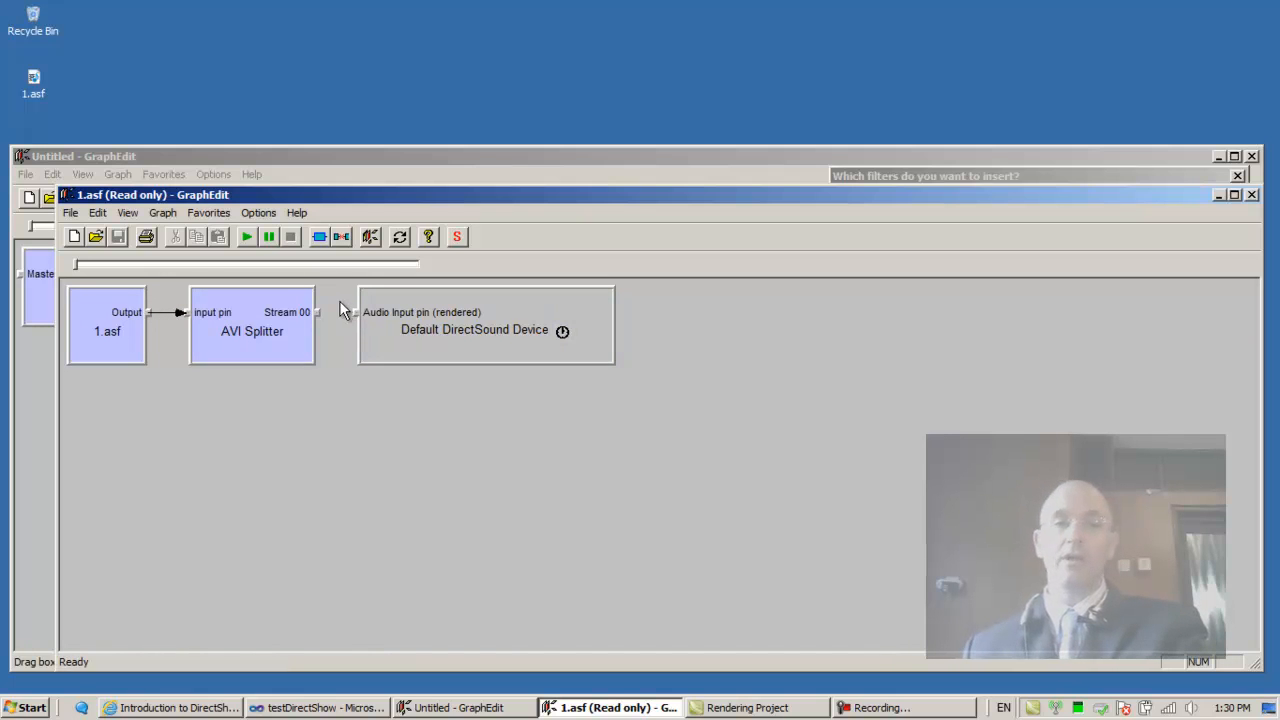
pyautogui.moveTo(320, 325)
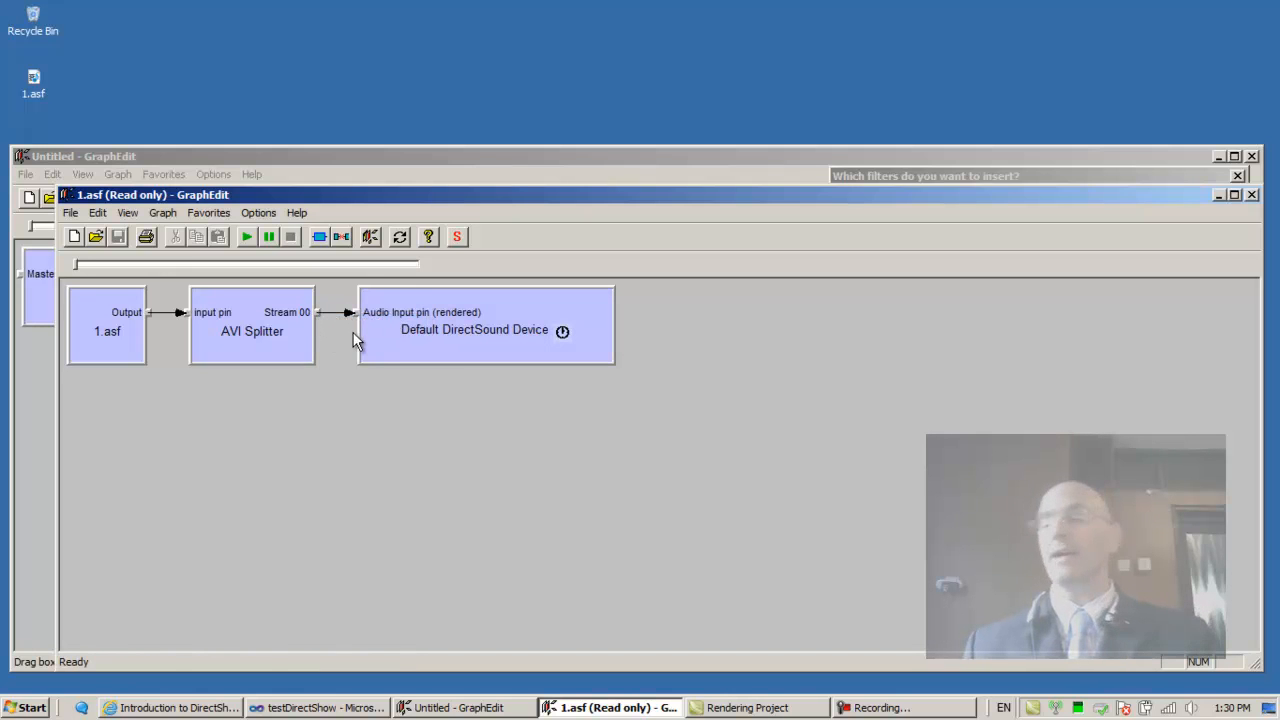
pyautogui.moveTo(345, 247)
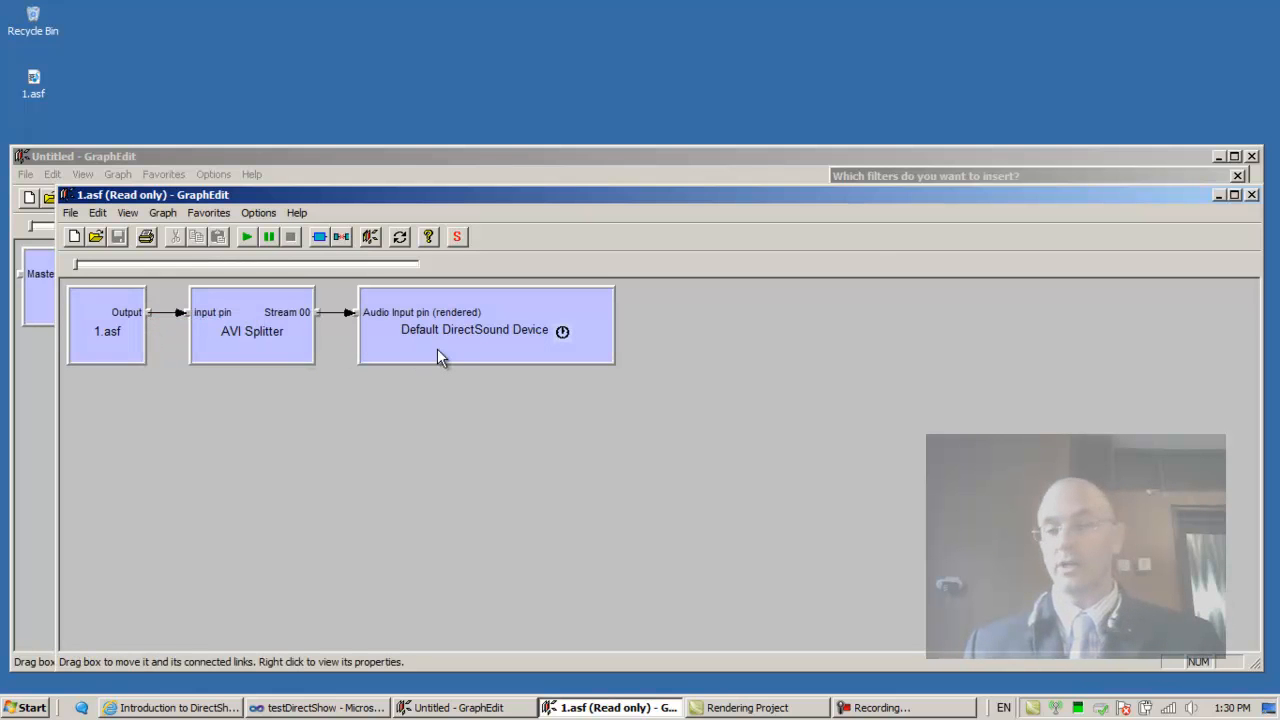
pyautogui.moveTo(452, 363)
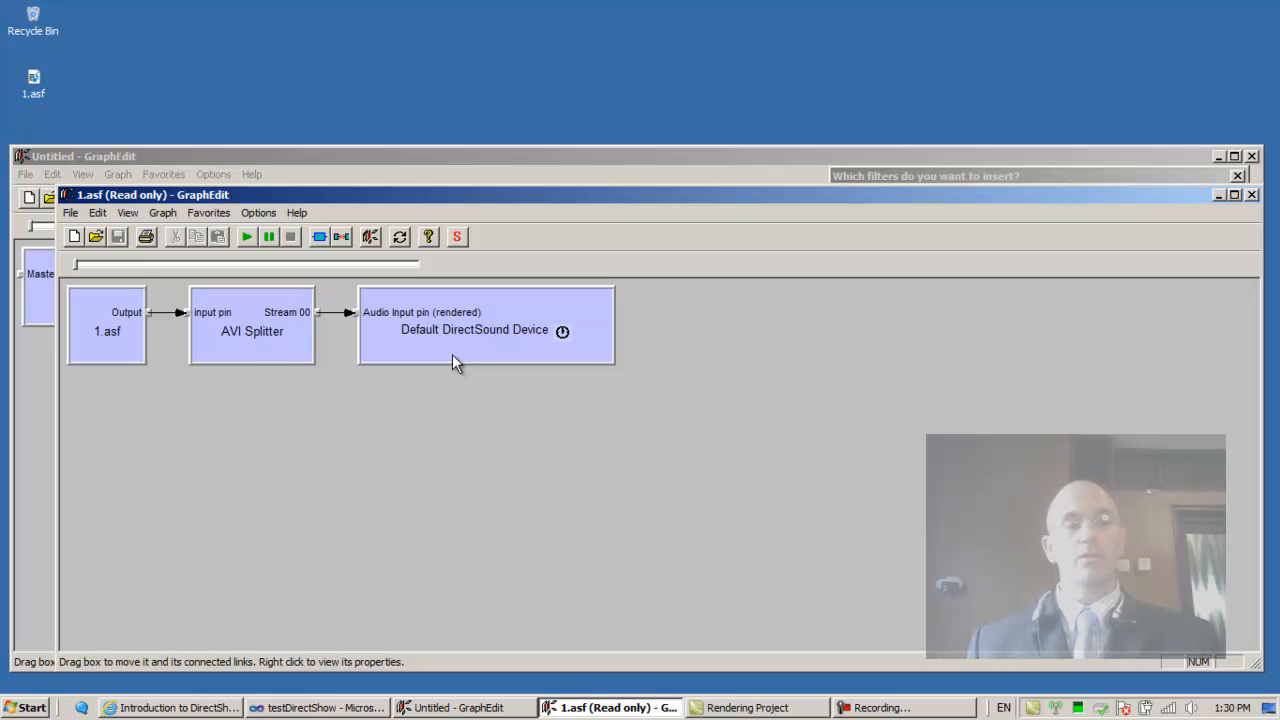
pyautogui.moveTo(180, 452)
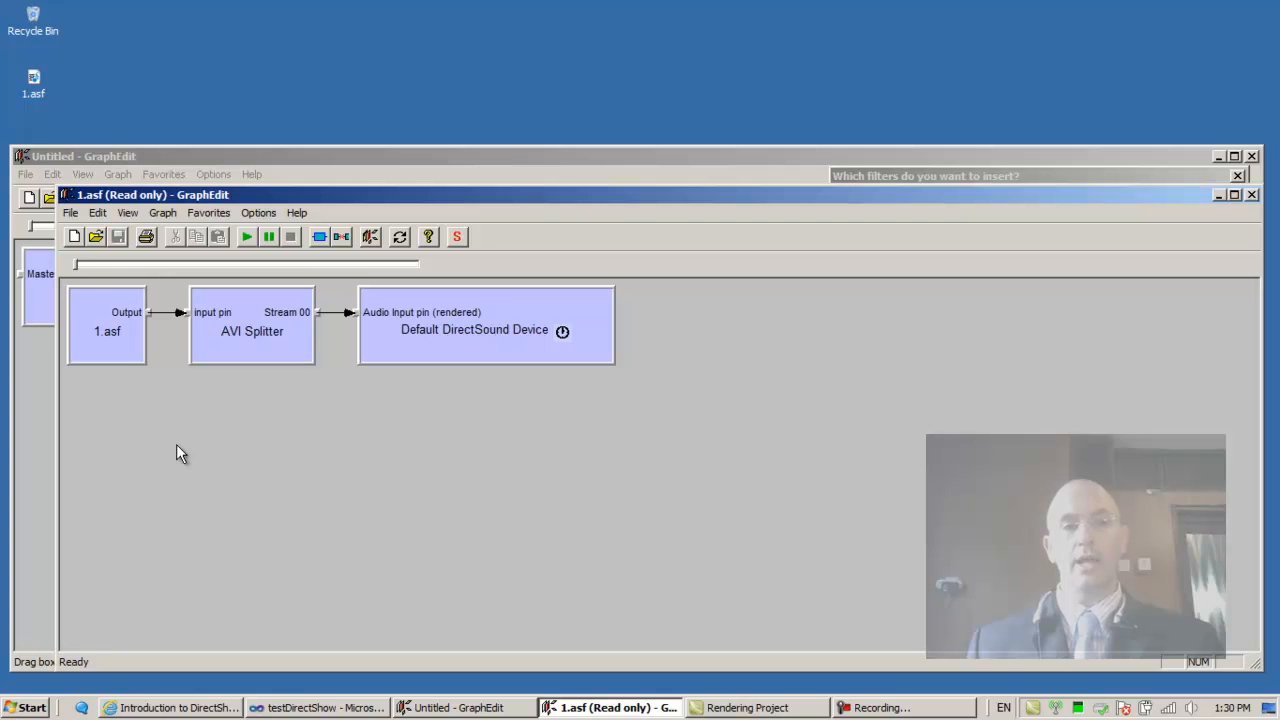
# - Compare main.cpp's RenderFile call with the 1.asf graph's source and DirectSound renderer filters
pyautogui.click(318, 707)
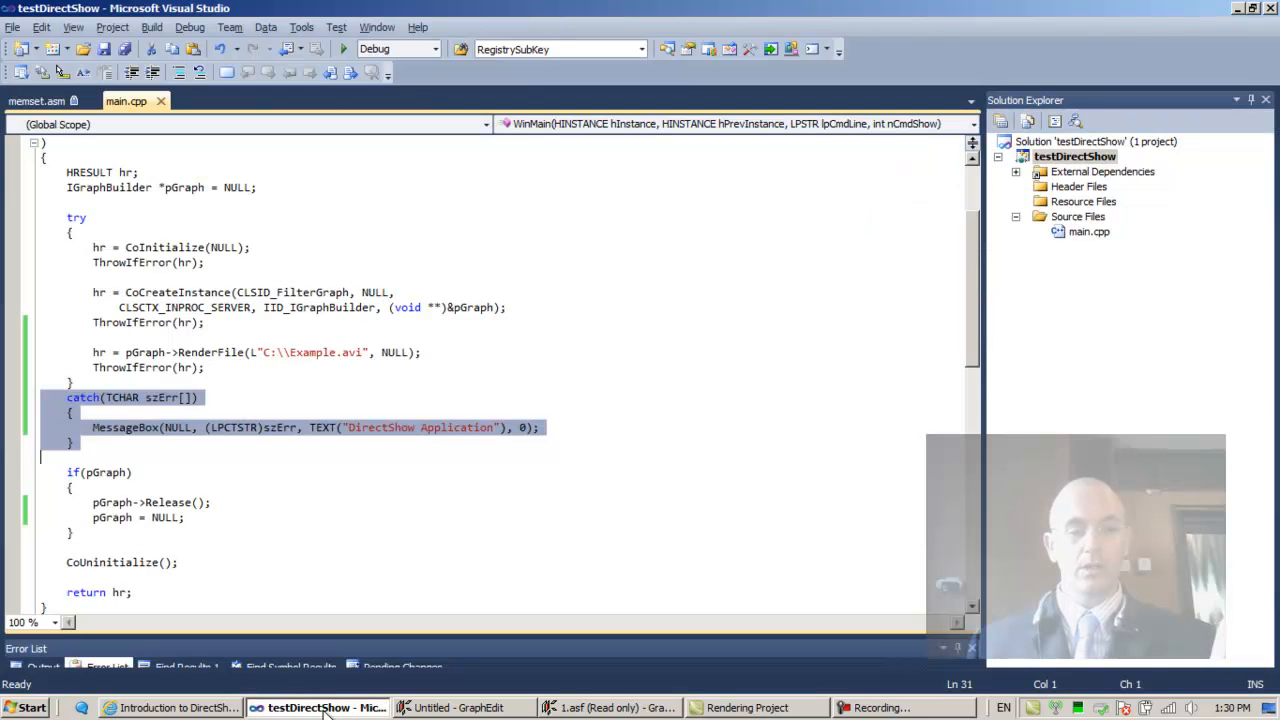
pyautogui.moveTo(145, 352)
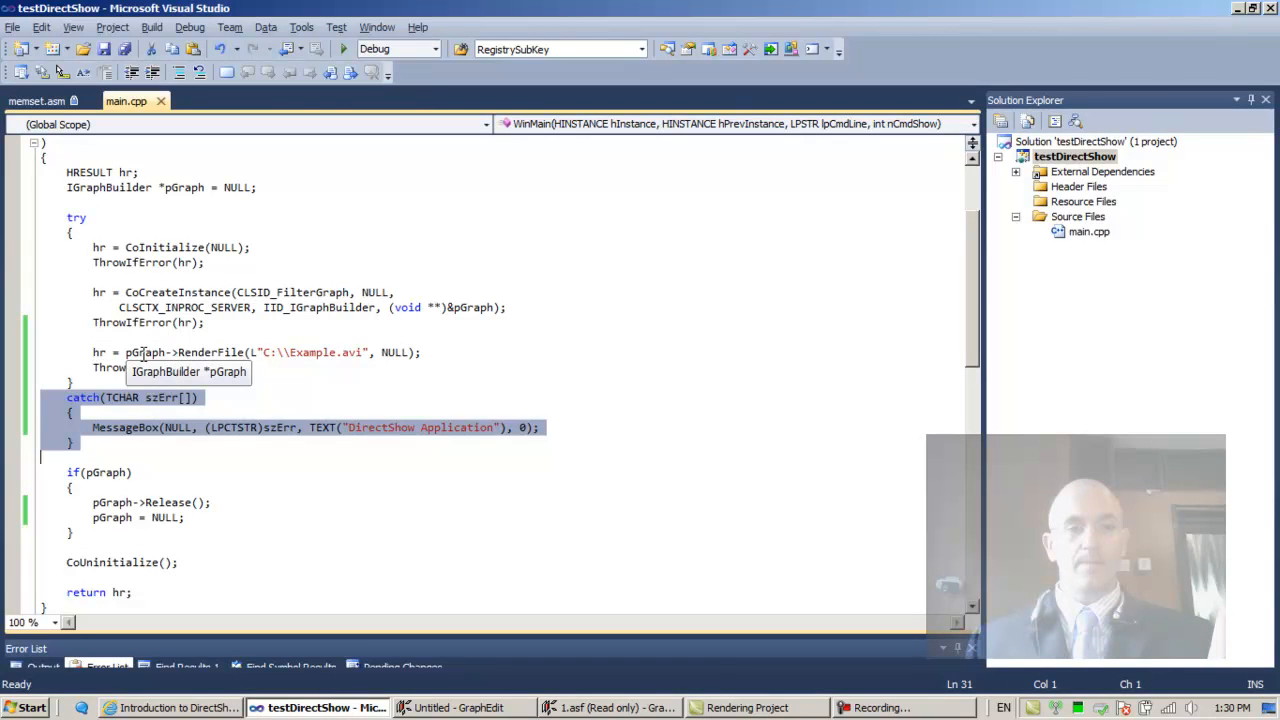
pyautogui.doubleClick(145, 352)
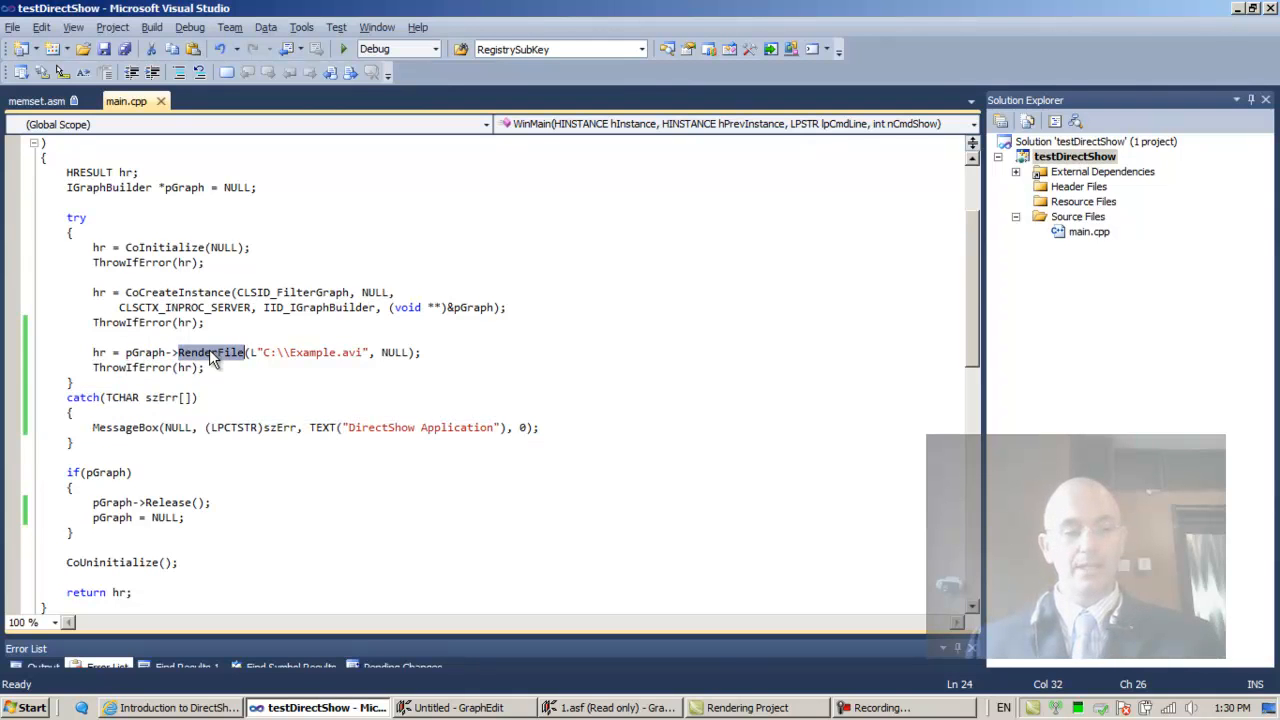
pyautogui.click(610, 707)
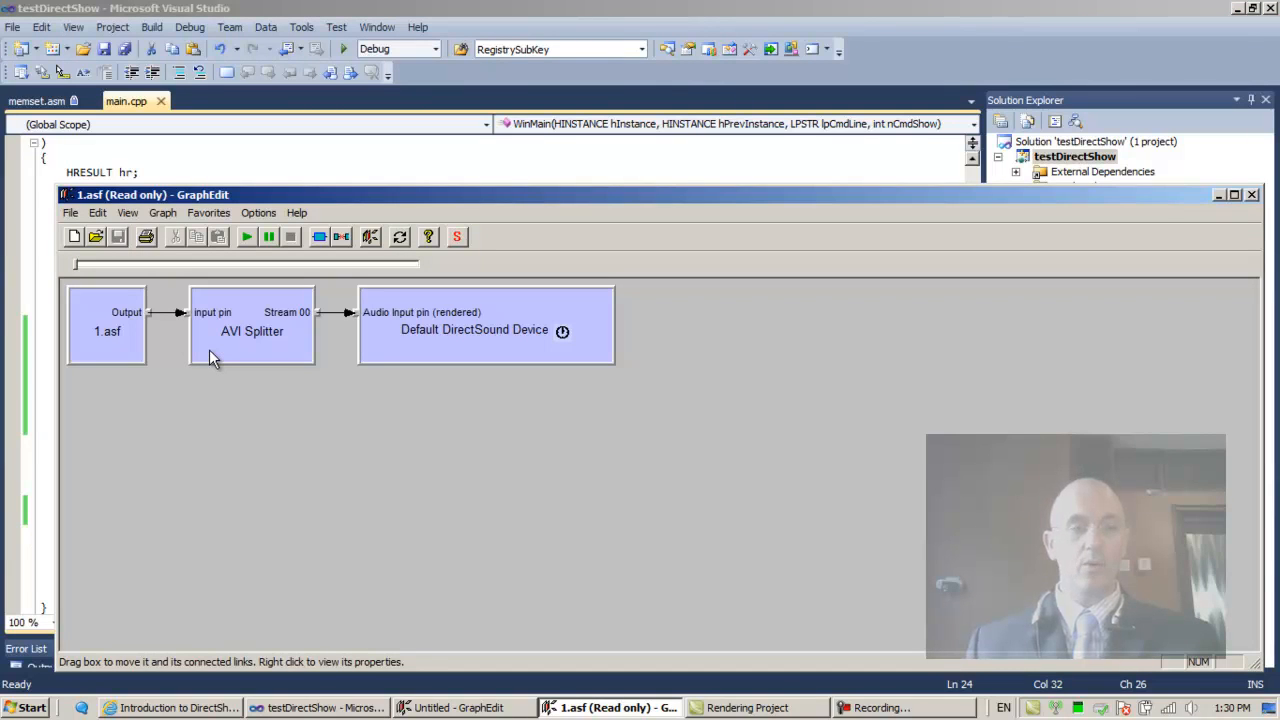
pyautogui.moveTo(283, 457)
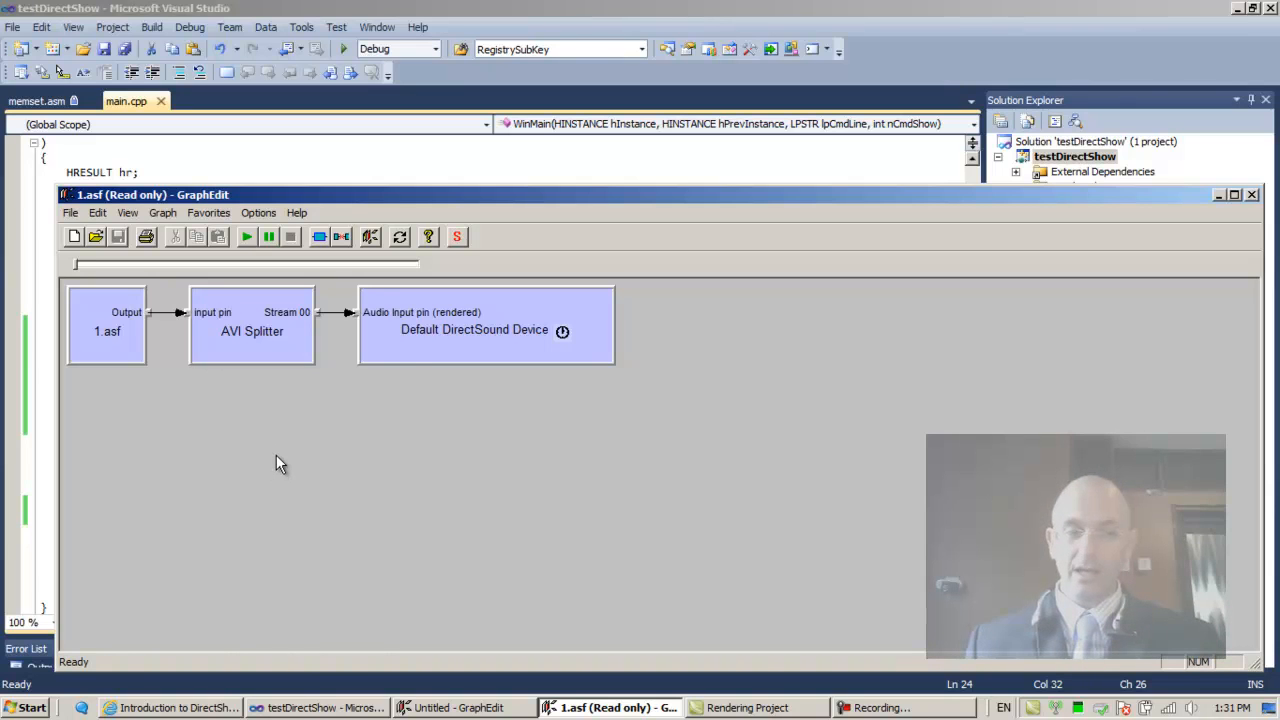
pyautogui.moveTo(127, 410)
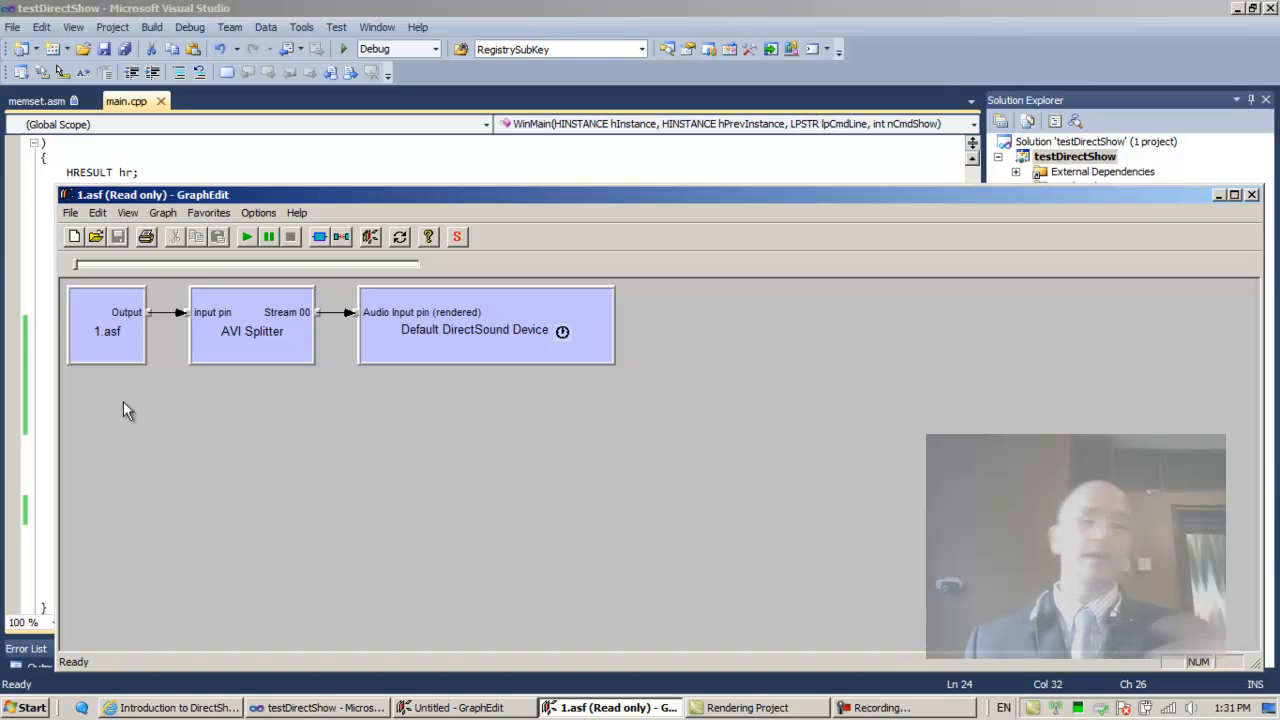
pyautogui.moveTo(460, 415)
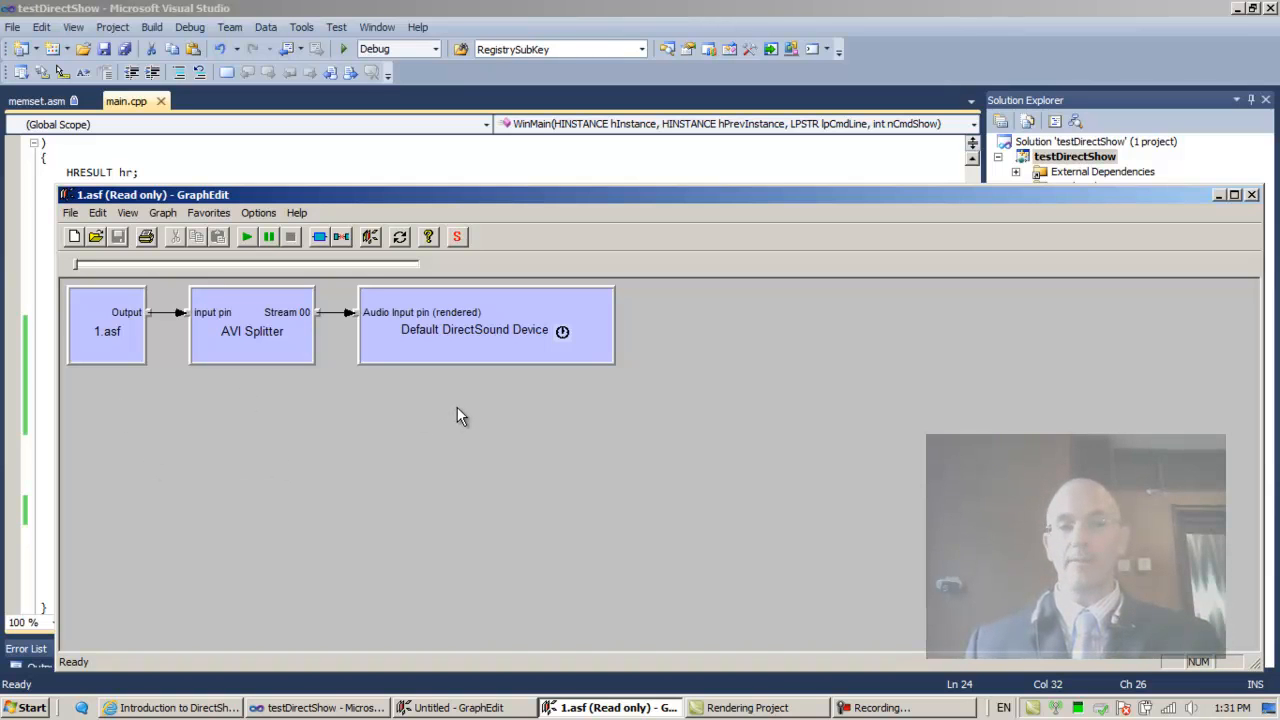
pyautogui.click(107, 325)
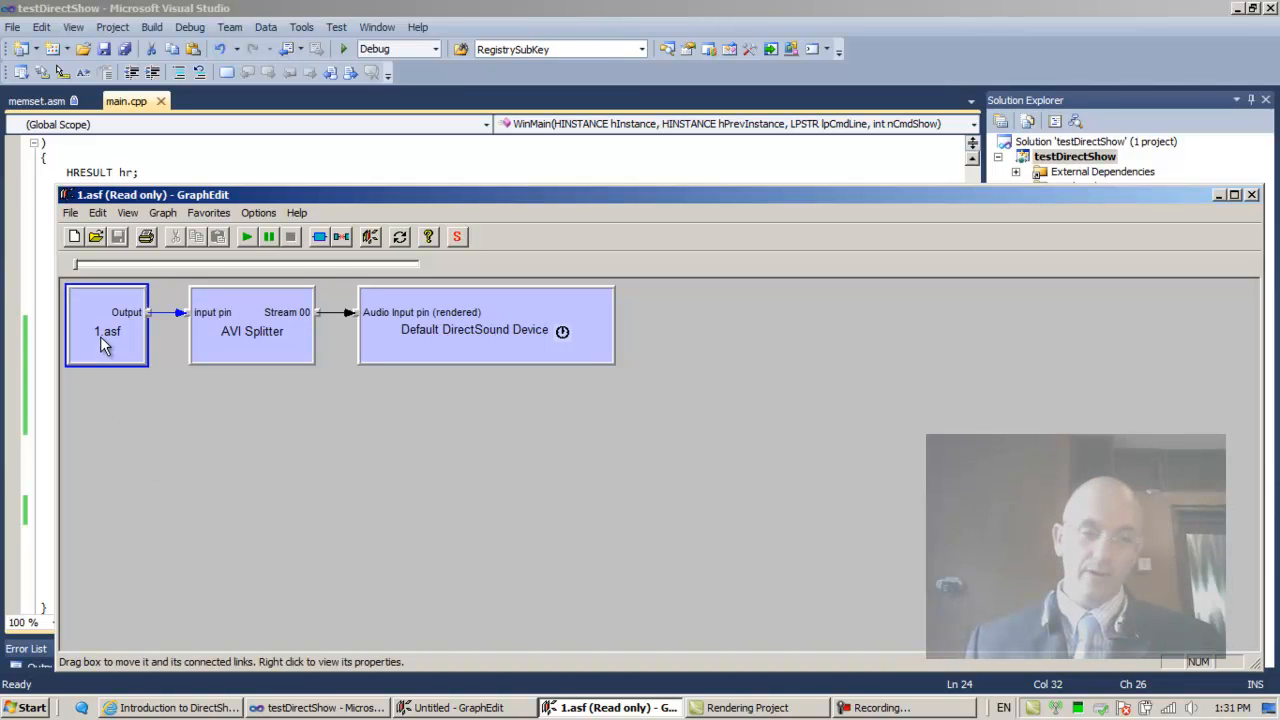
pyautogui.moveTo(228, 338)
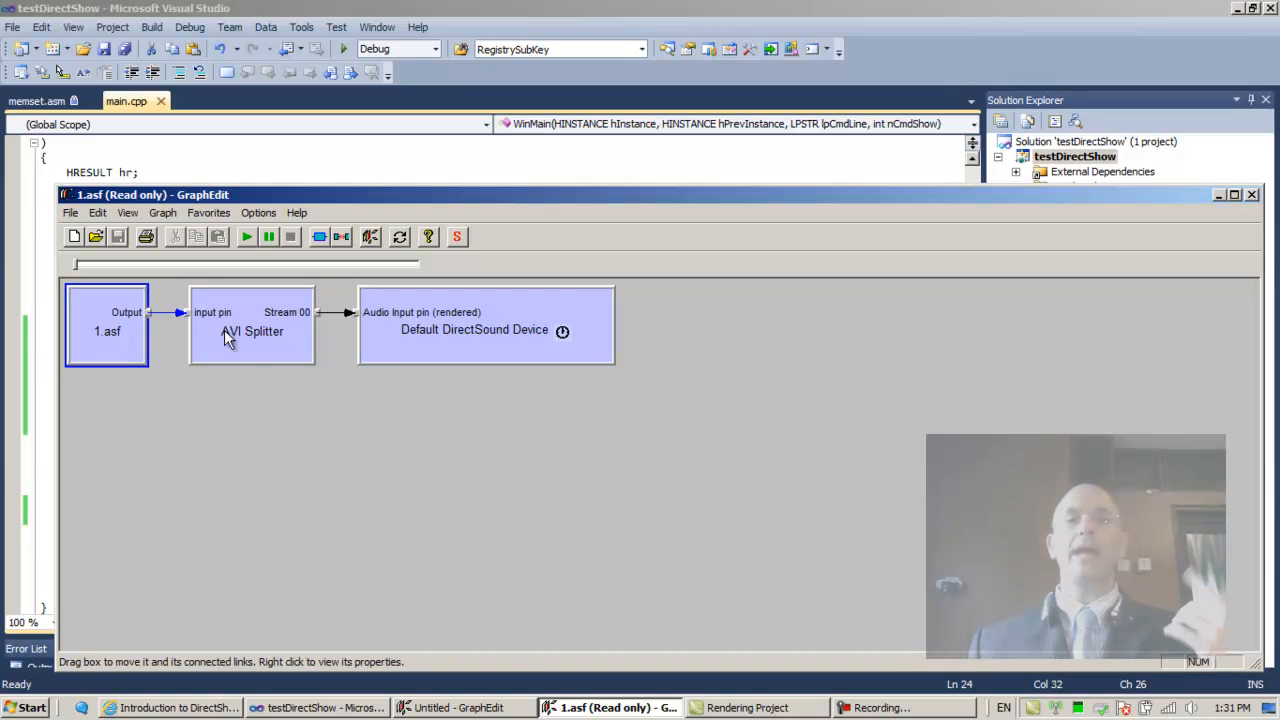
pyautogui.click(485, 325)
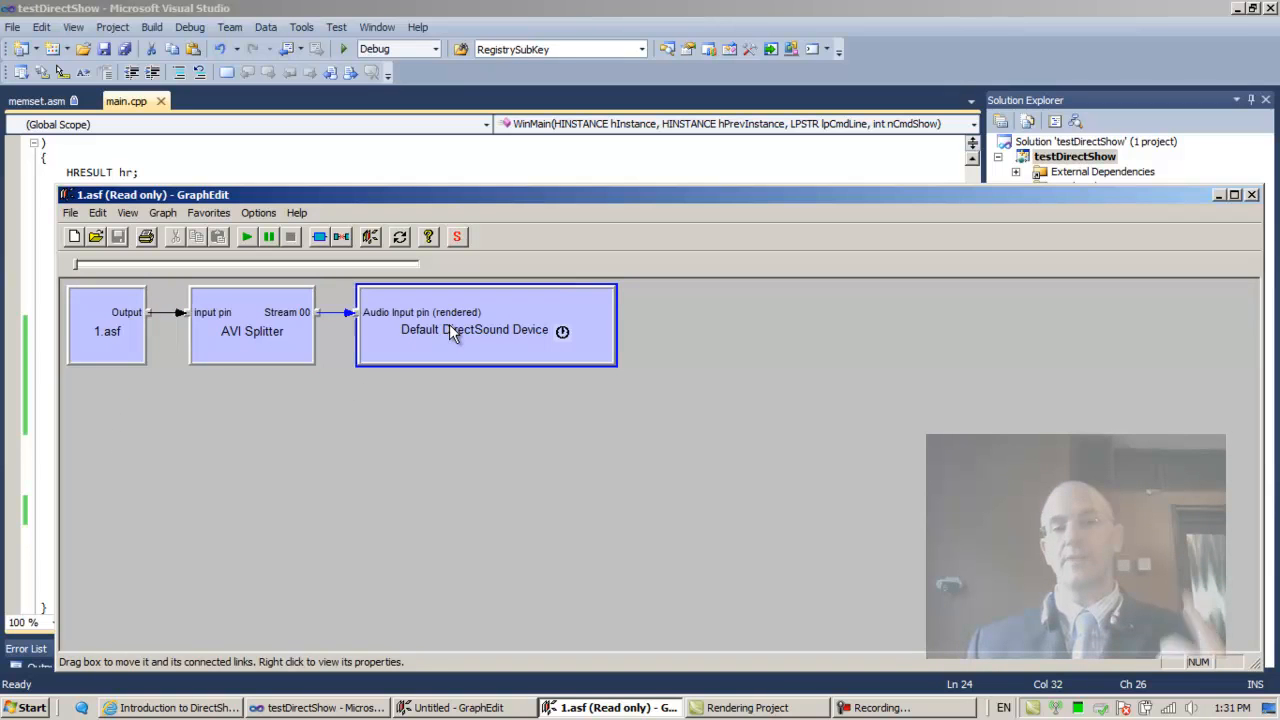
pyautogui.moveTo(388, 322)
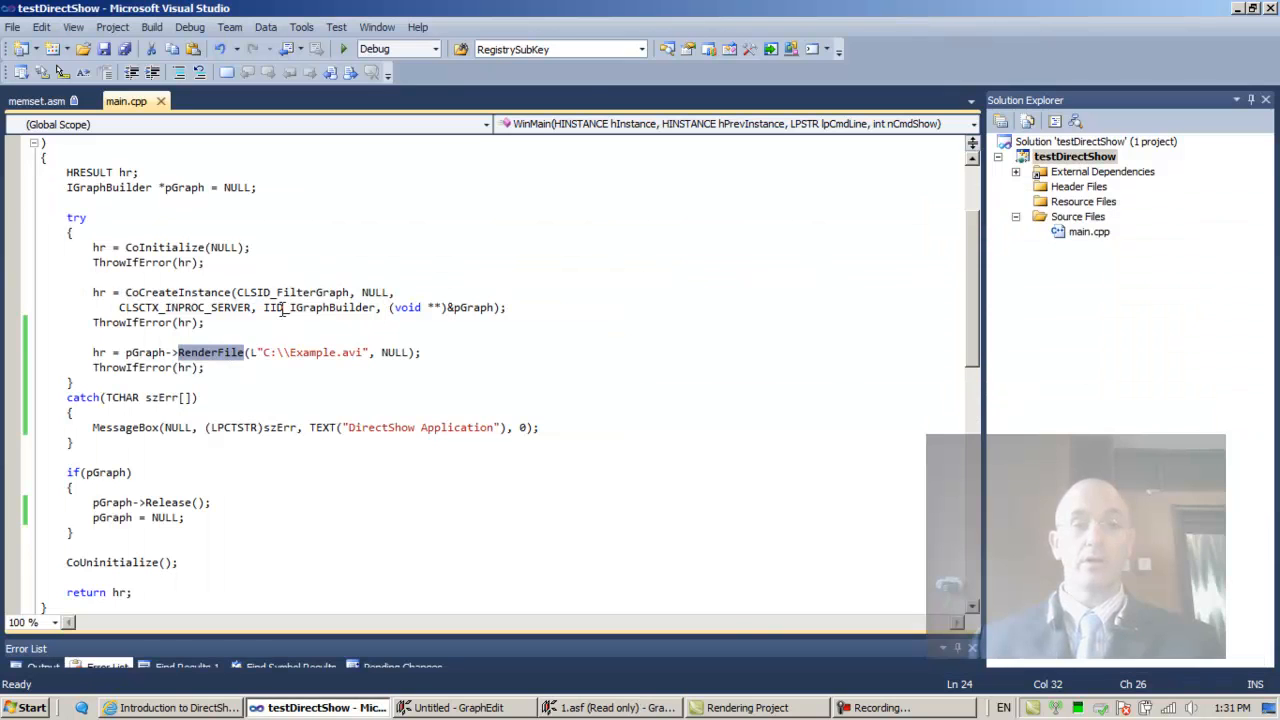
pyautogui.doubleClick(319, 307)
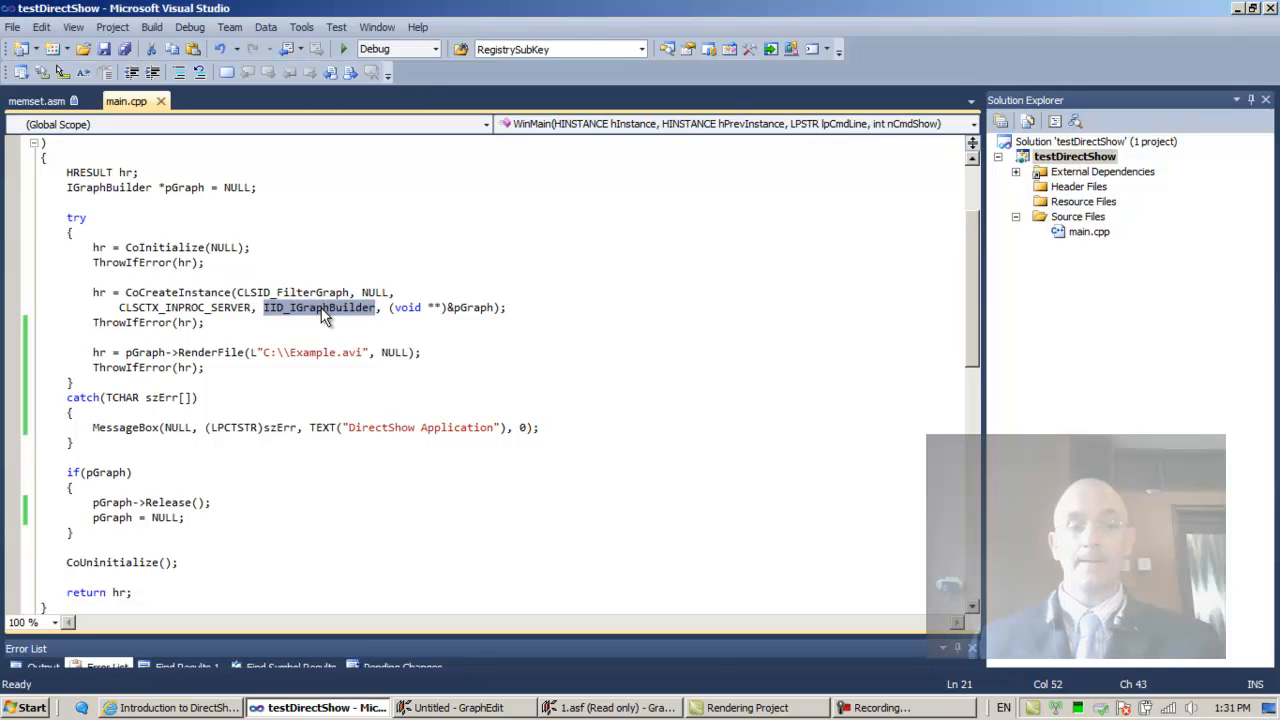
pyautogui.click(610, 707)
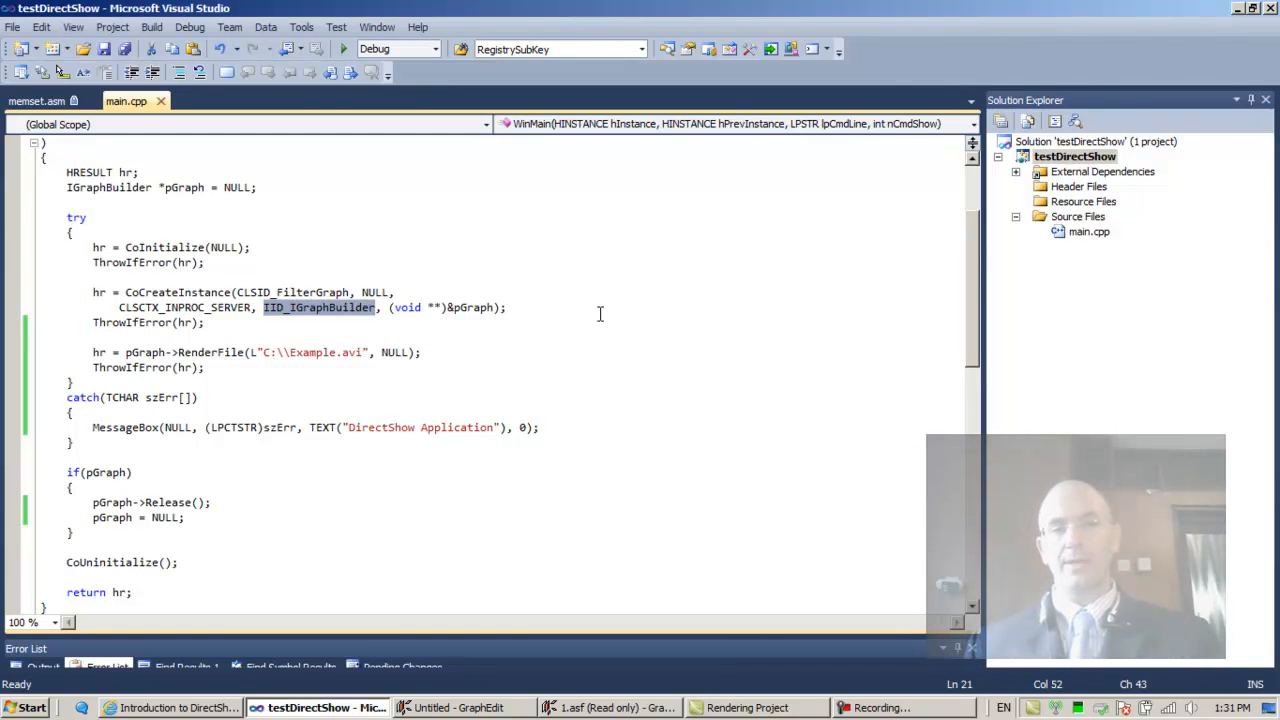
pyautogui.moveTo(591, 314)
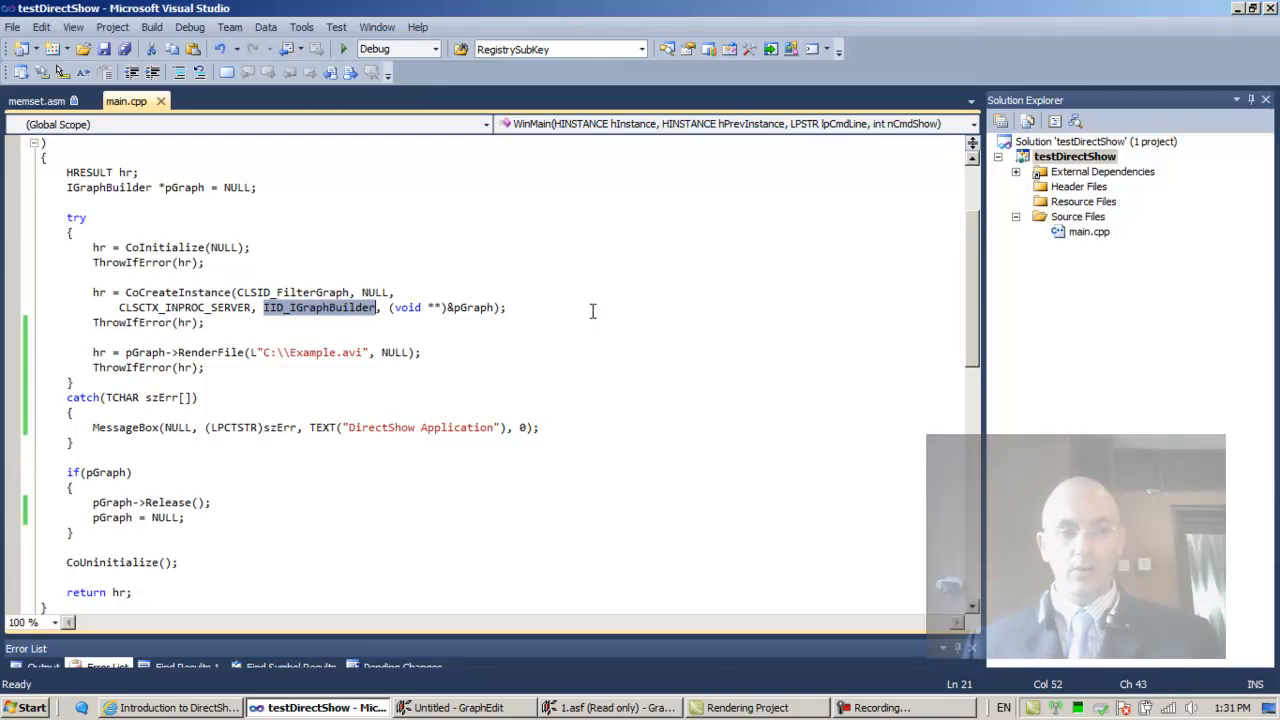
# - Compare the GraphEdit graph, then select CLSID_FilterGraph and IID_IGraphBuilder in Visual Studio
pyautogui.click(610, 707)
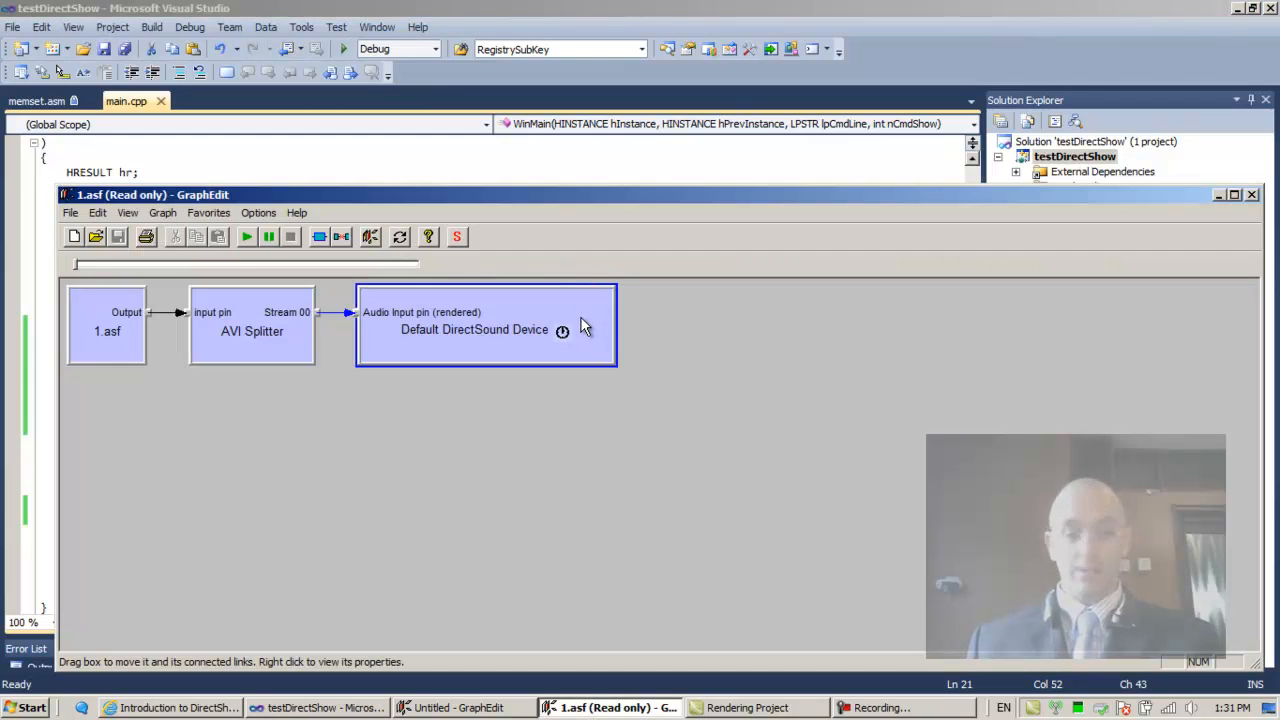
pyautogui.moveTo(588, 328)
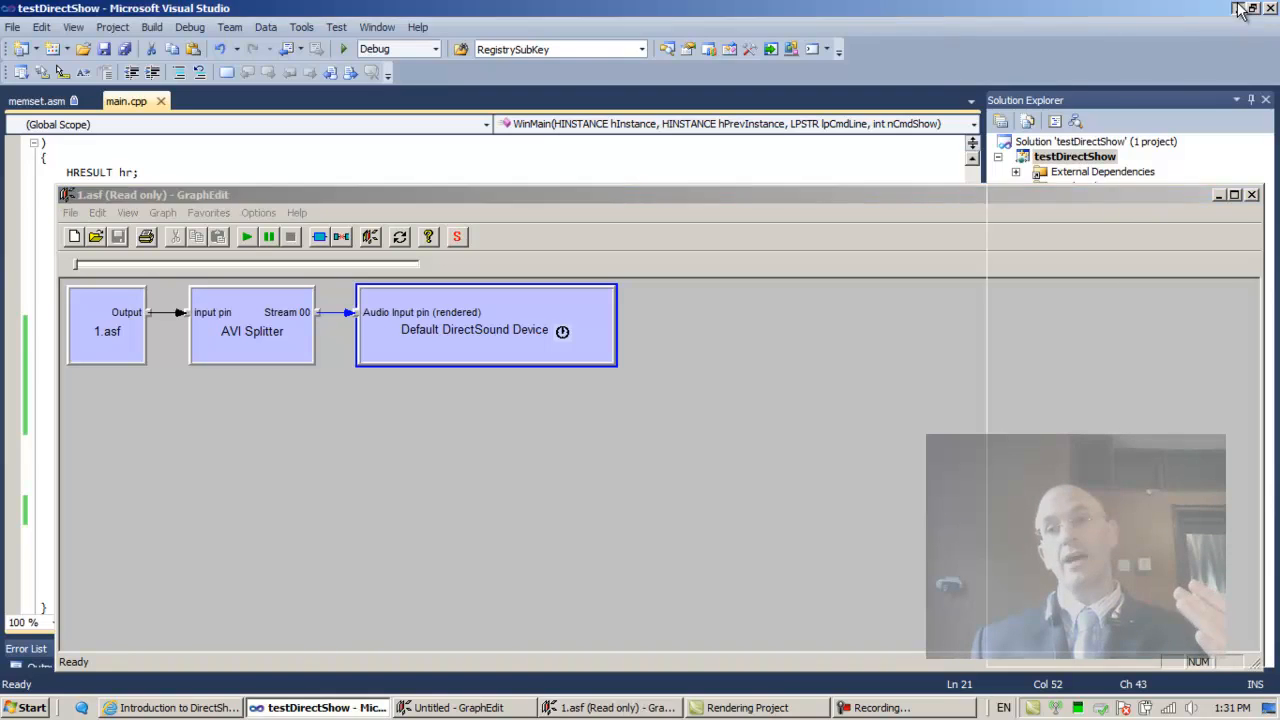
pyautogui.click(1236, 8)
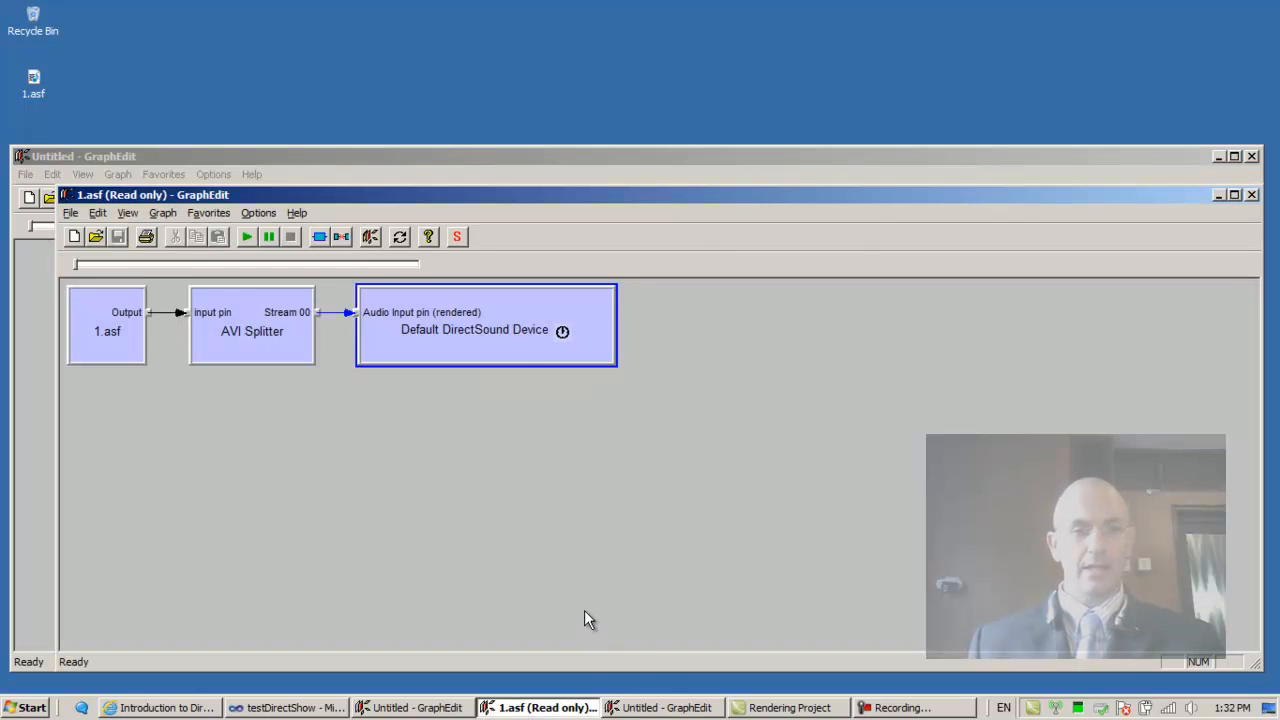
pyautogui.click(287, 707)
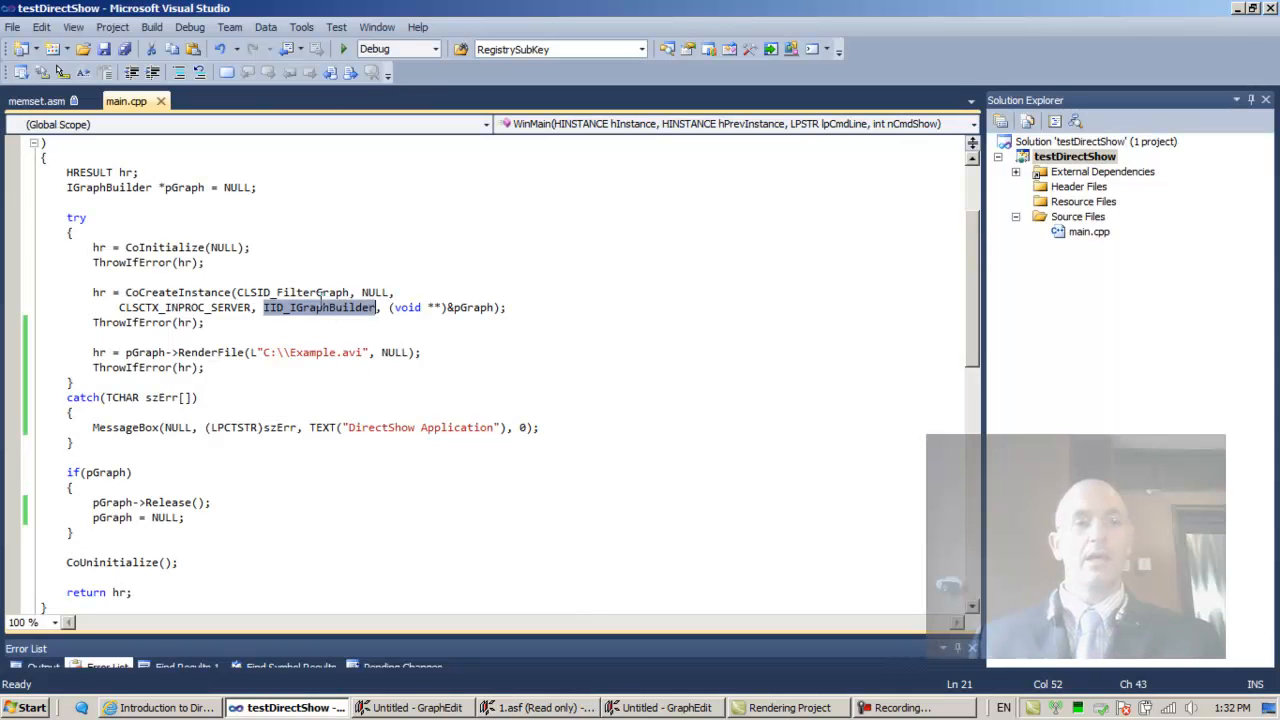
pyautogui.doubleClick(293, 292)
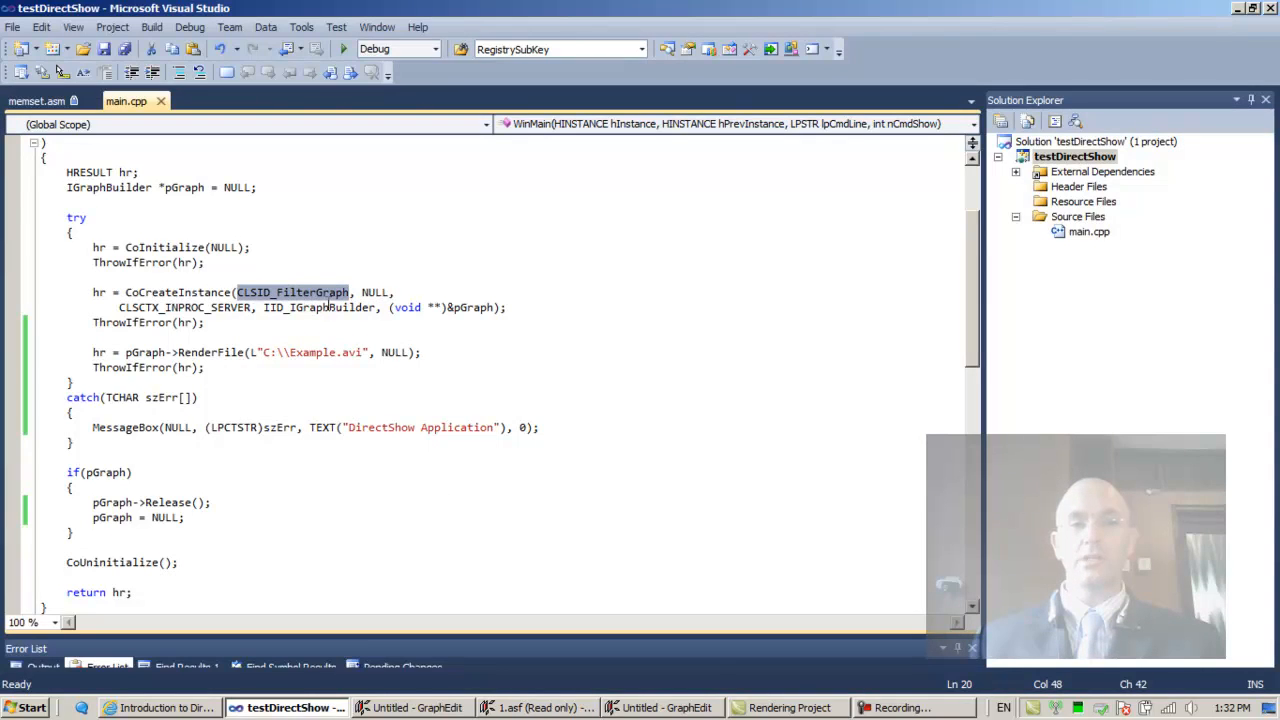
pyautogui.doubleClick(318, 307)
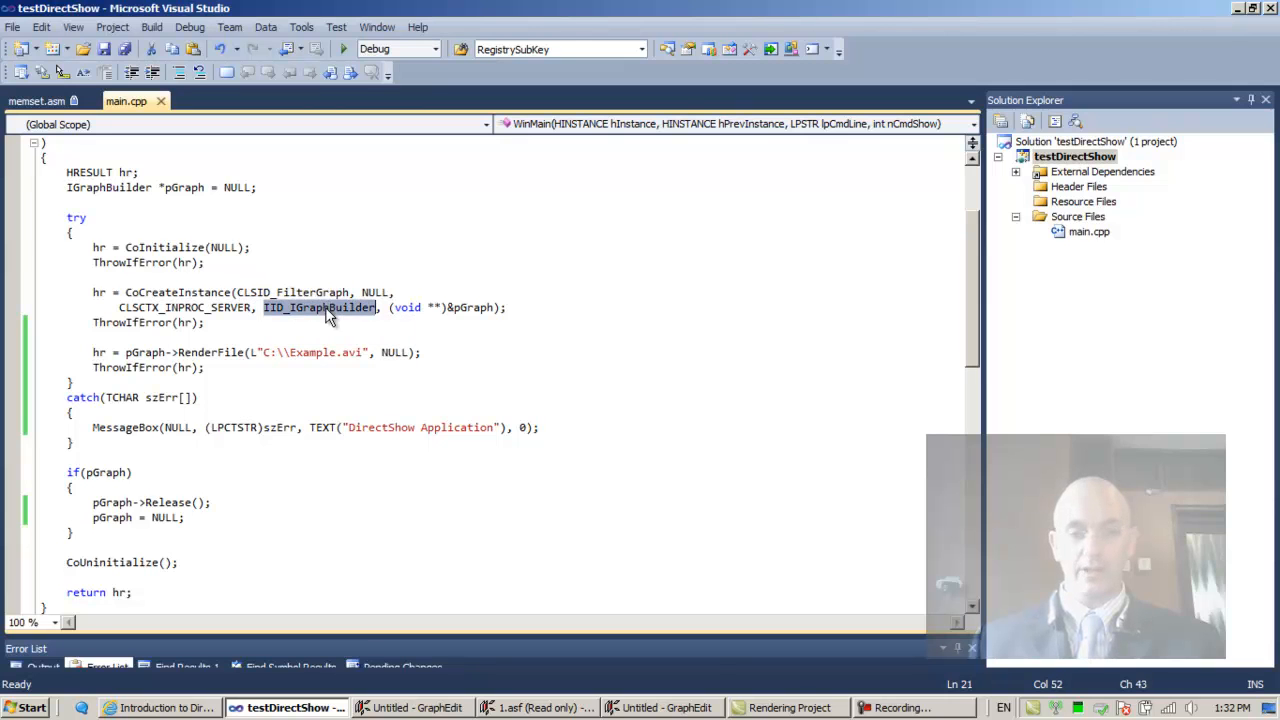
pyautogui.click(540, 707)
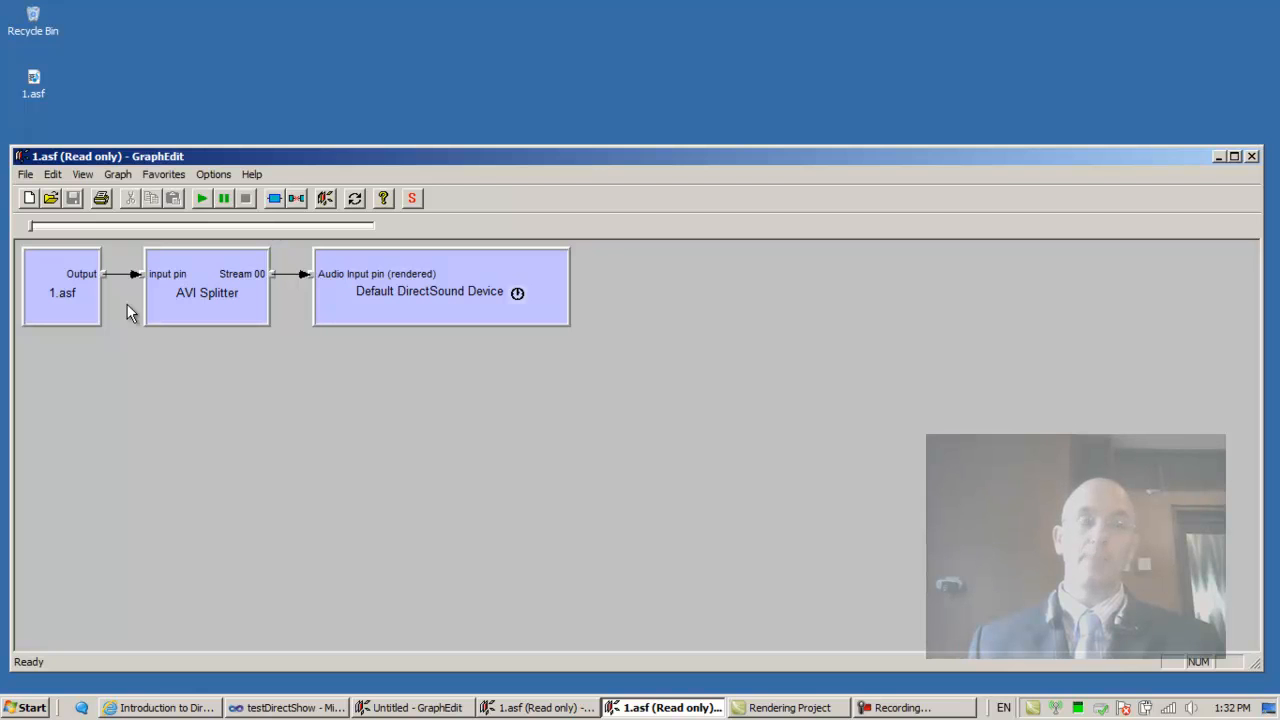
pyautogui.moveTo(200, 405)
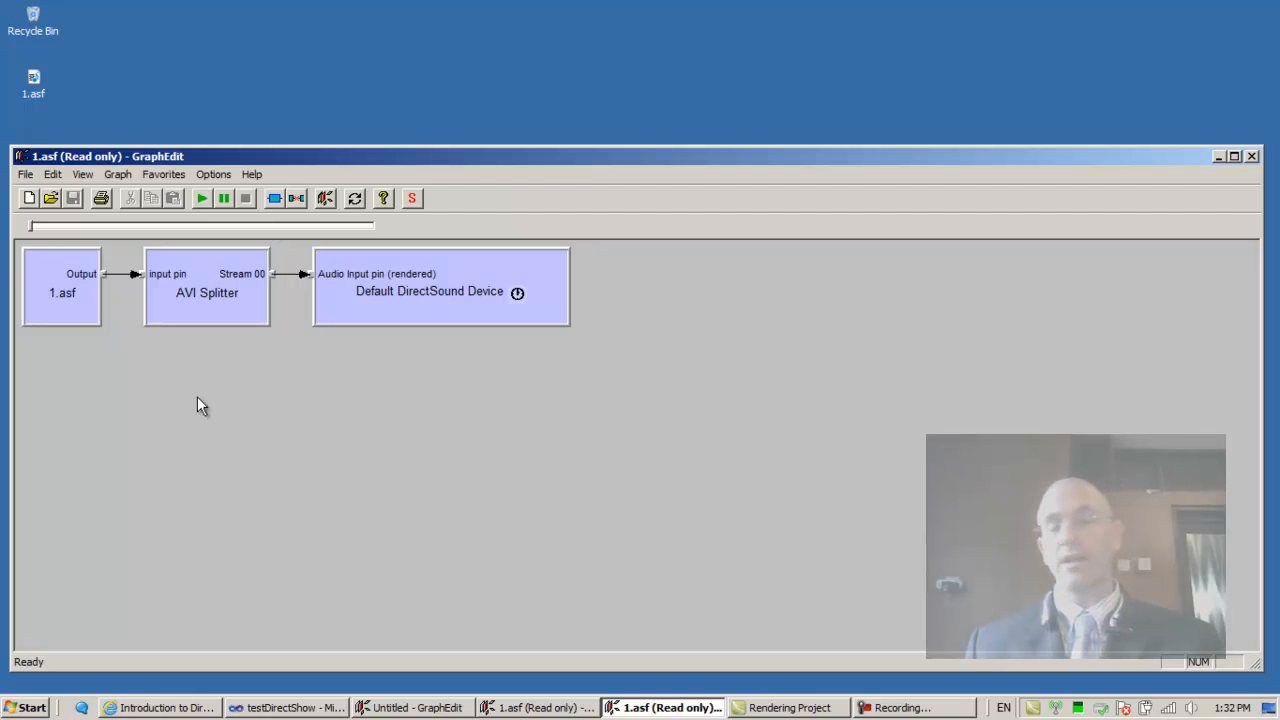
pyautogui.moveTo(202, 414)
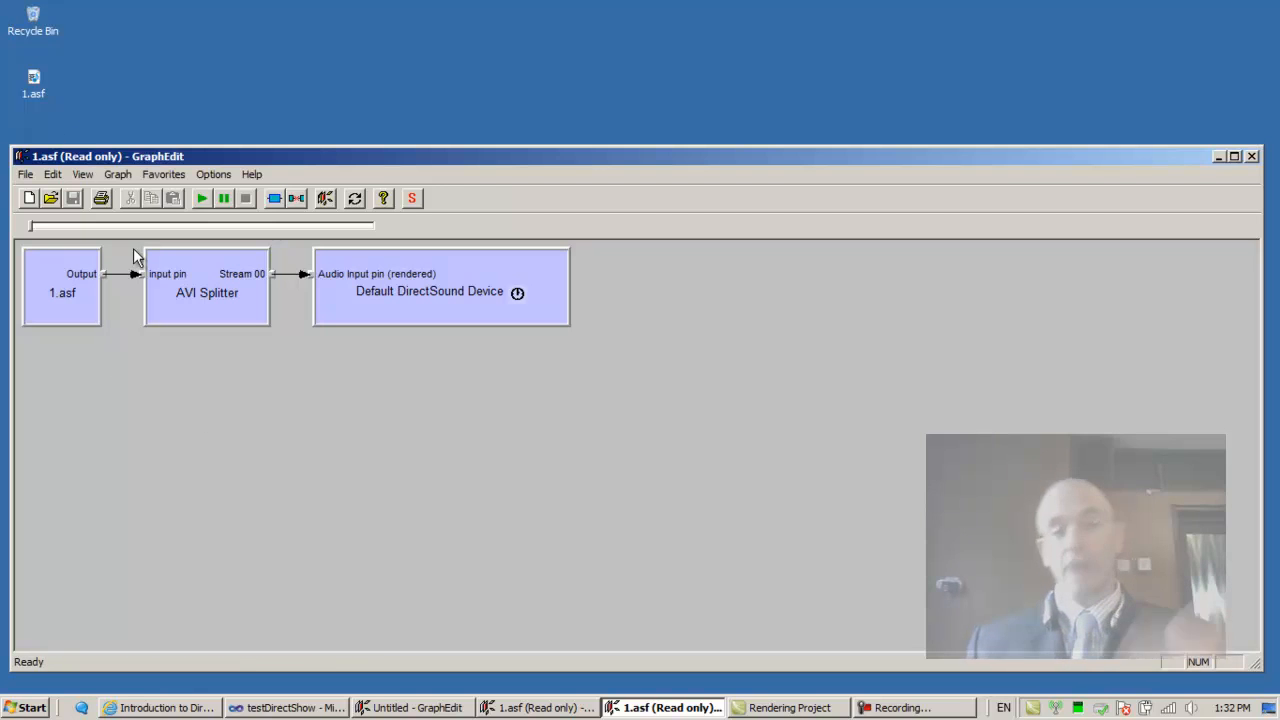
pyautogui.moveTo(155, 407)
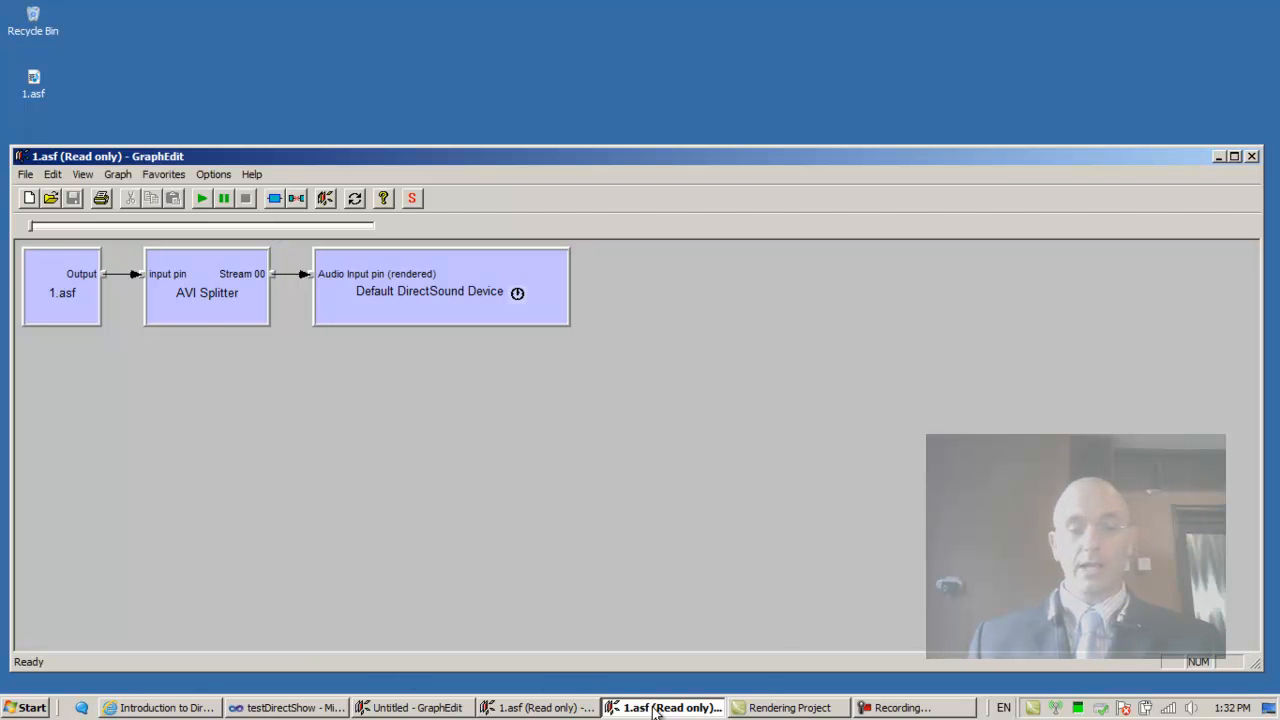
# - Render the desktop file 1.asf into the untitled graph via Render Media File
pyautogui.click(700, 707)
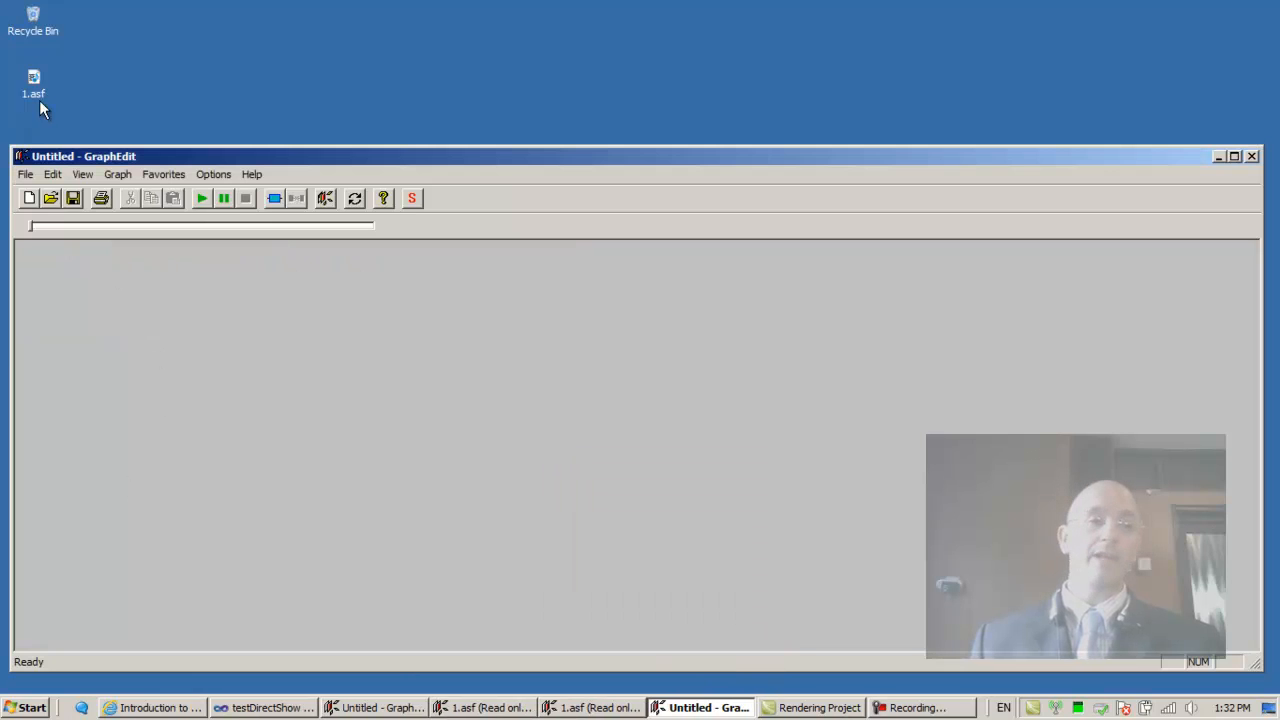
pyautogui.click(25, 174)
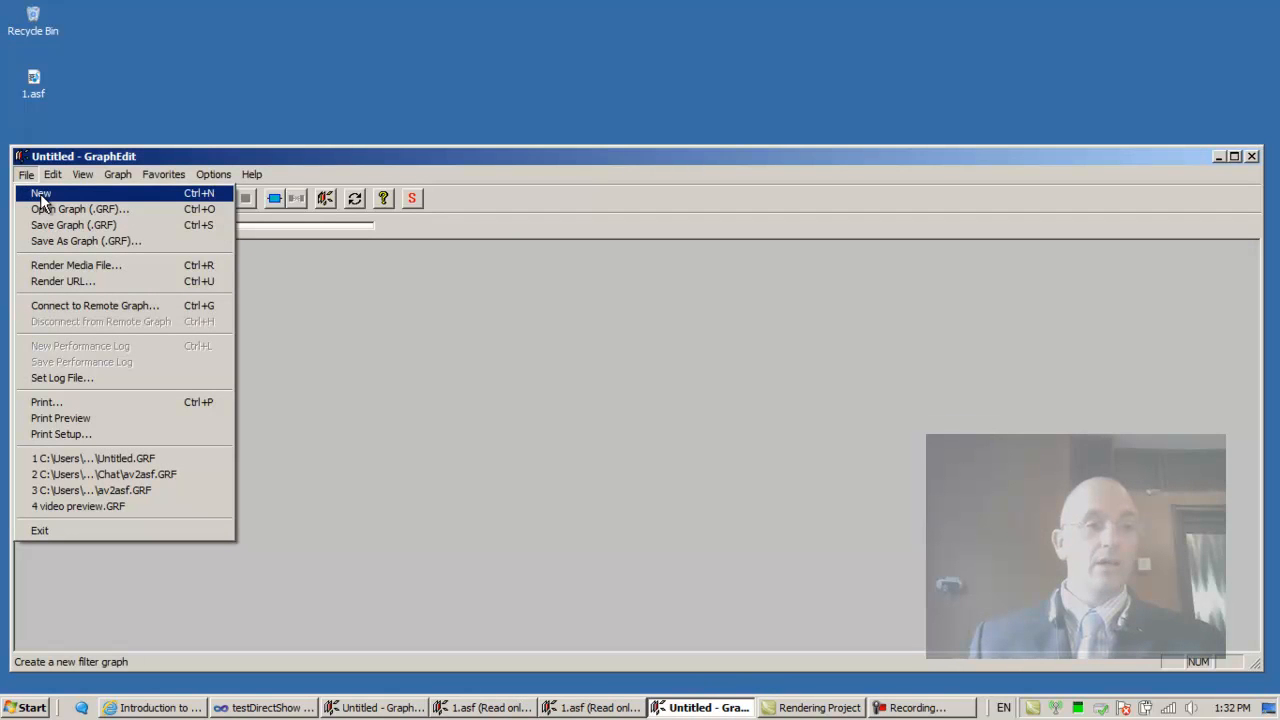
pyautogui.moveTo(85, 241)
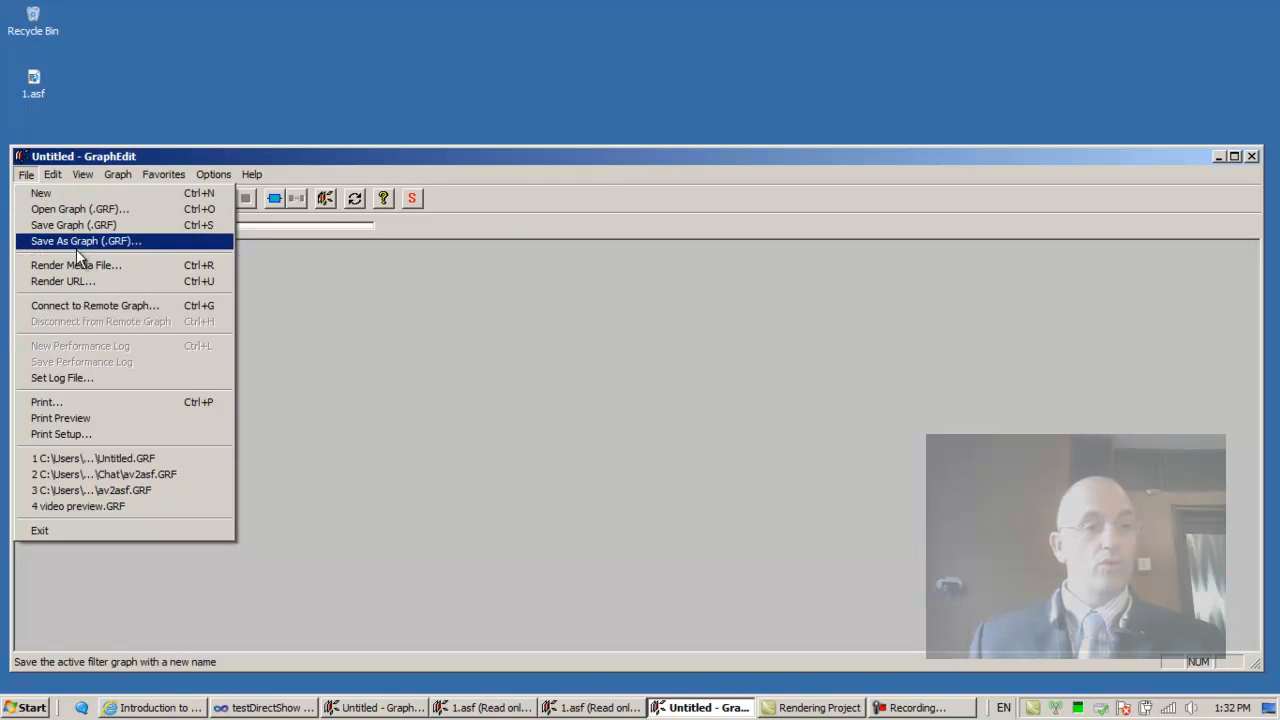
pyautogui.moveTo(75, 265)
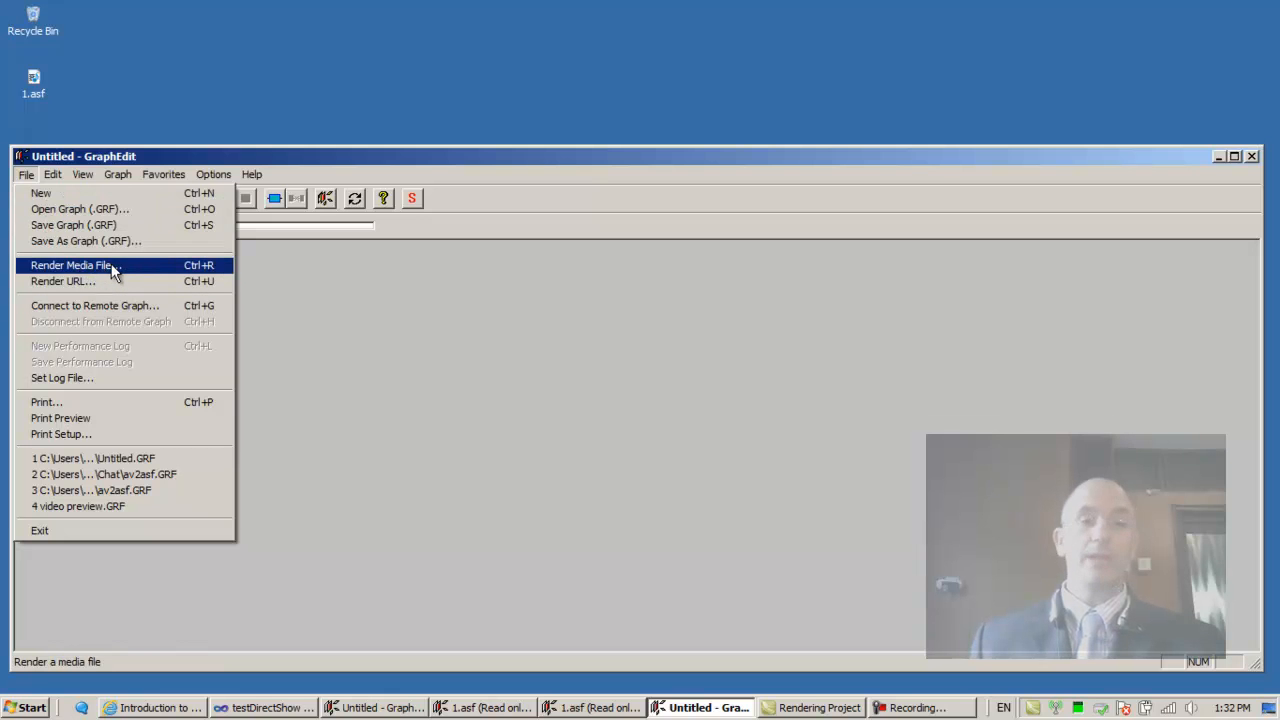
pyautogui.click(72, 265)
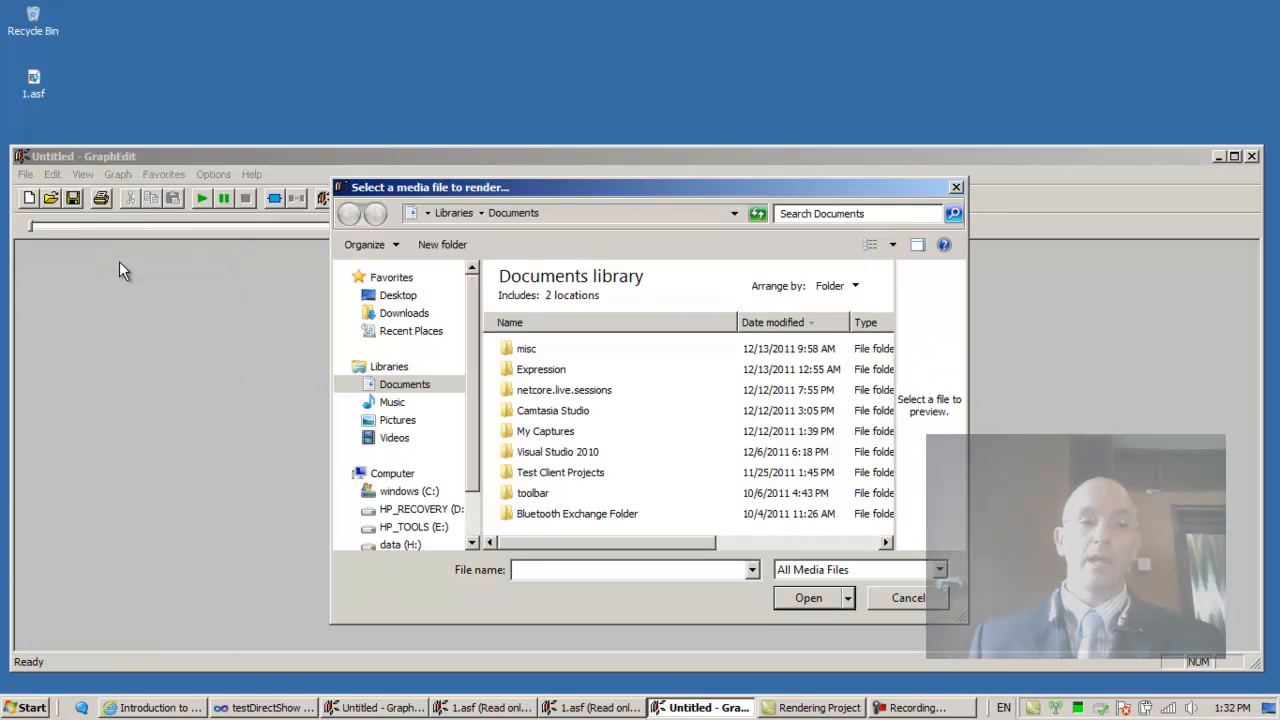
pyautogui.click(398, 295)
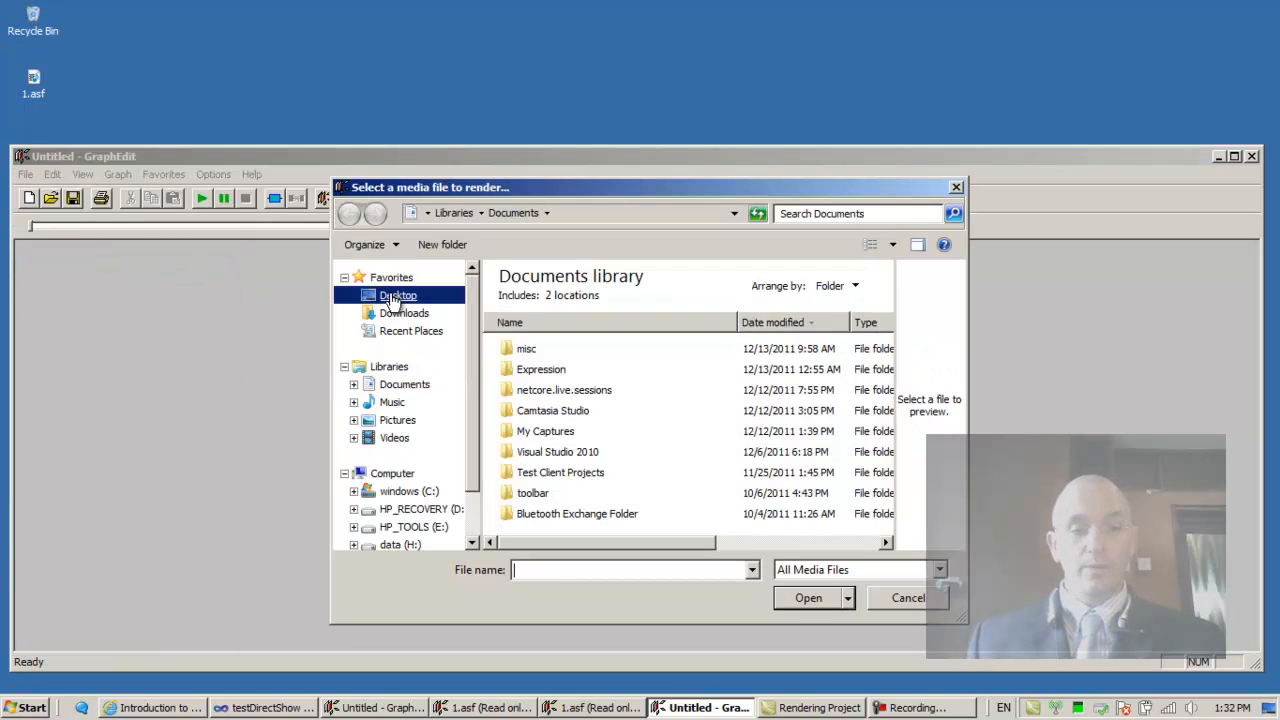
pyautogui.click(398, 294)
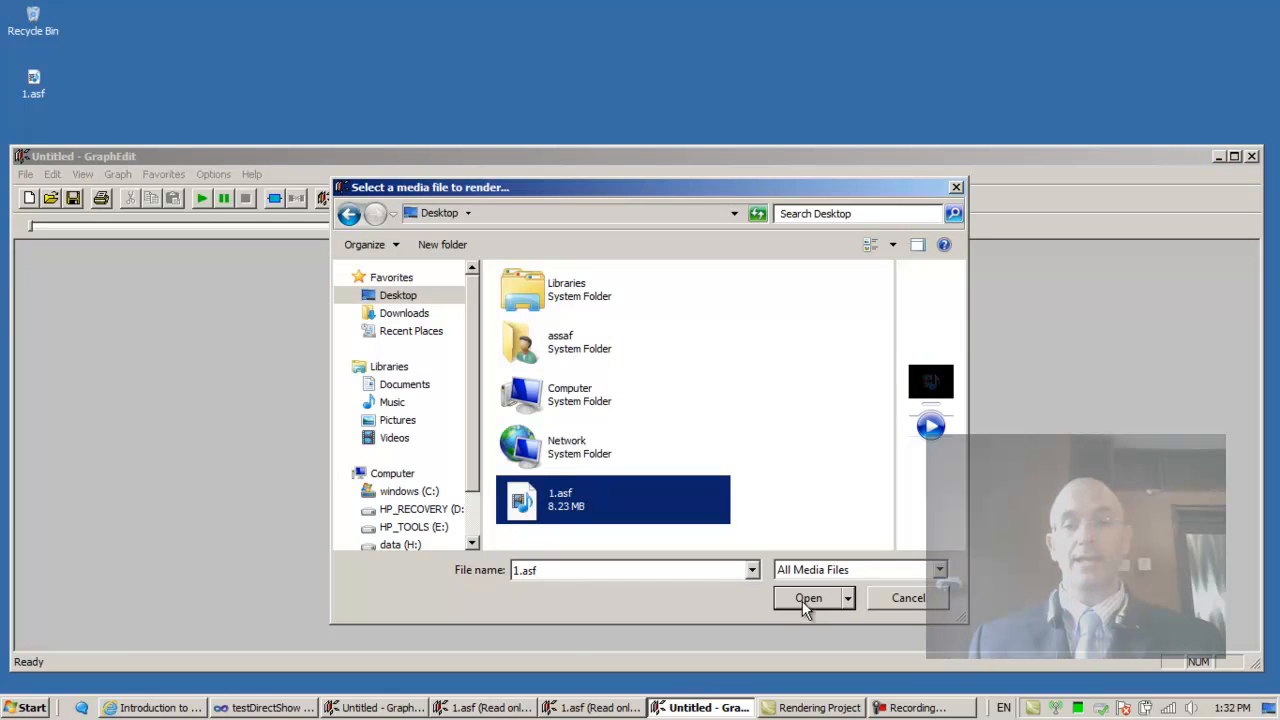
pyautogui.click(808, 597)
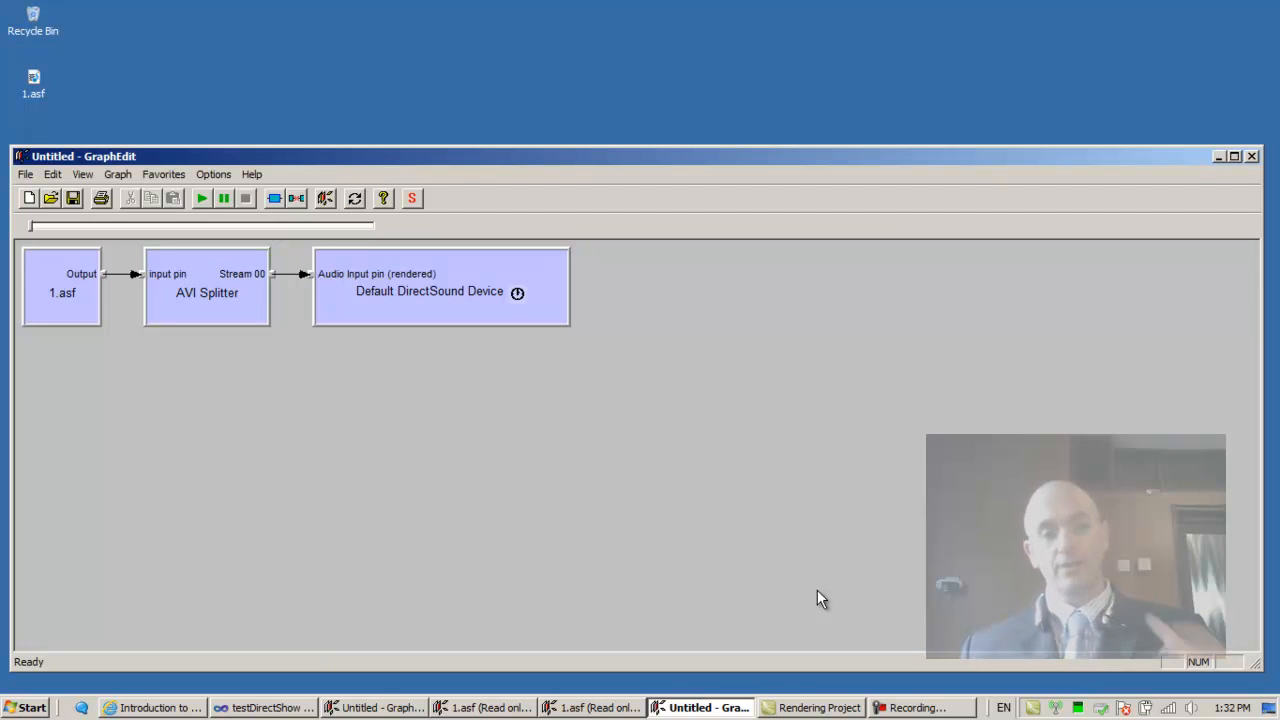
pyautogui.moveTo(668, 453)
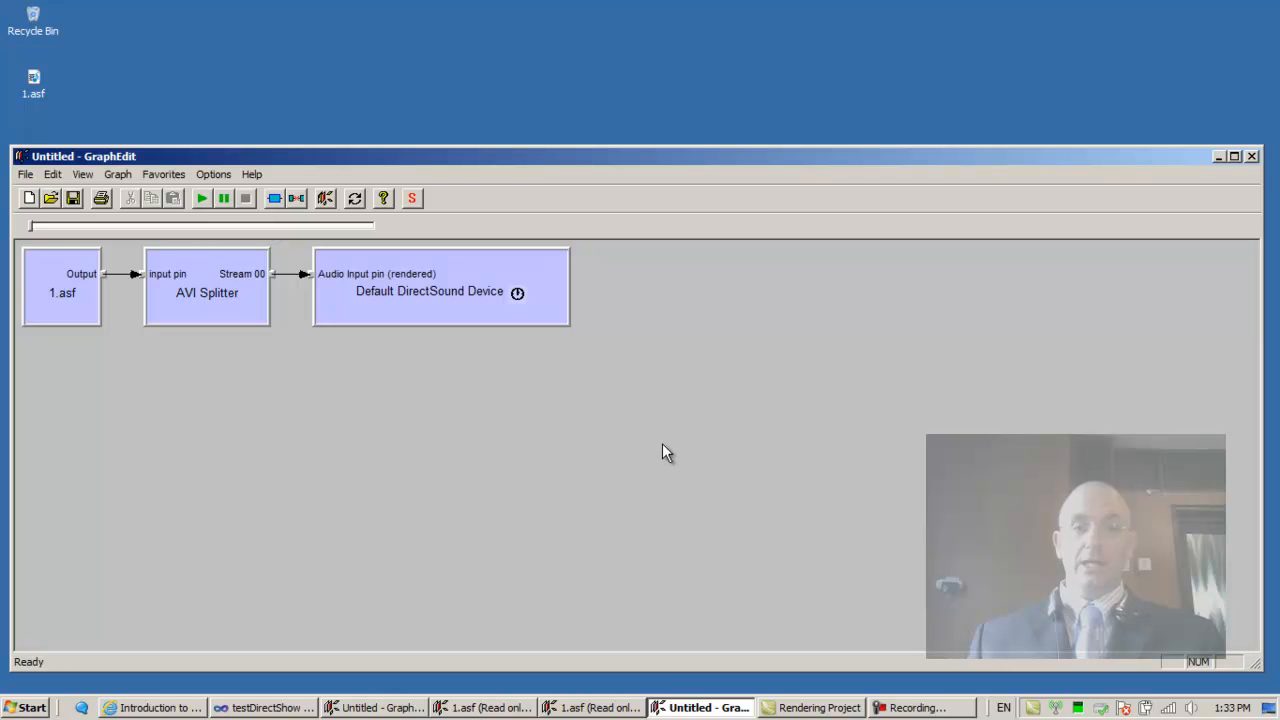
# - Close the untitled and 1.asf GraphEdit windows, declining to save each
pyautogui.click(1252, 156)
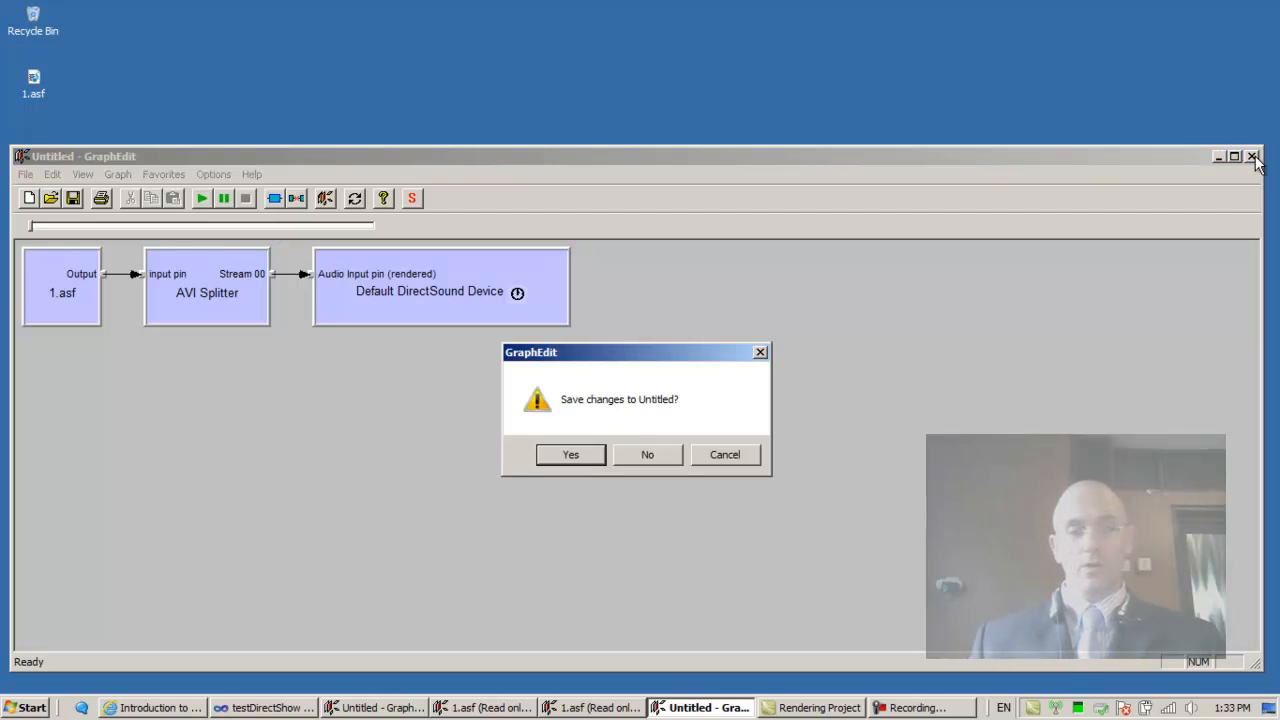
pyautogui.click(647, 454)
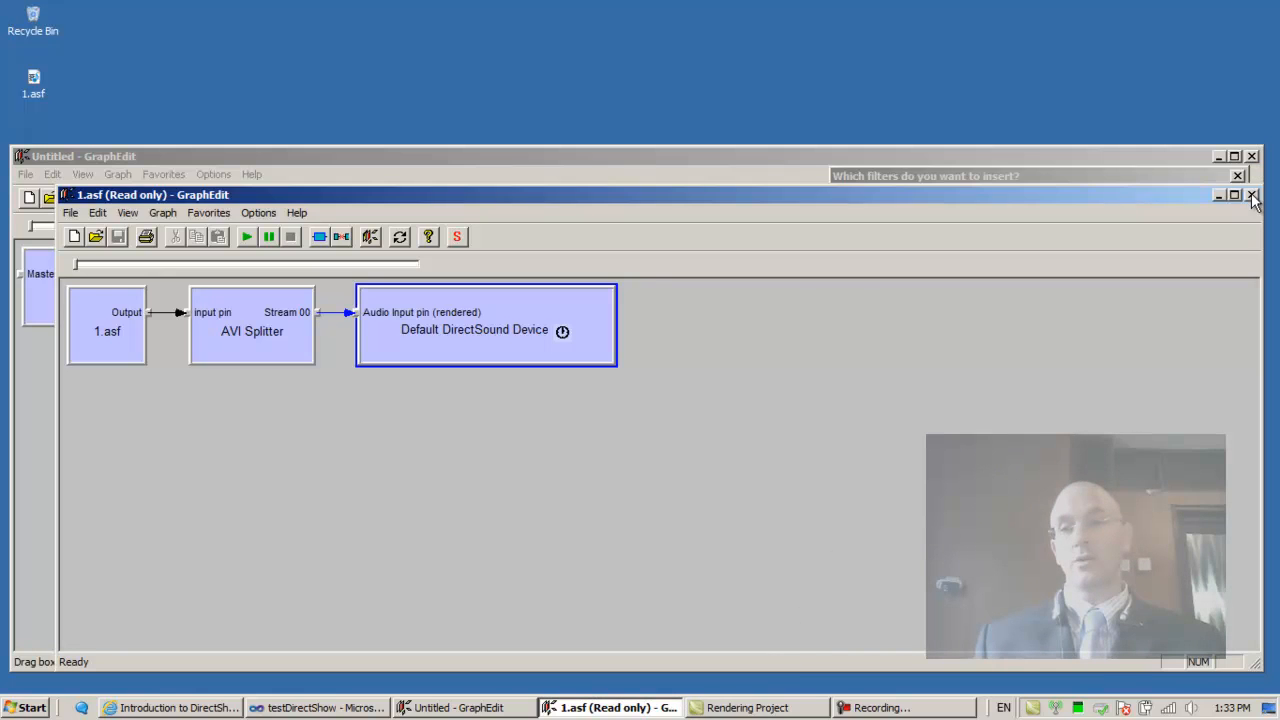
pyautogui.click(1252, 195)
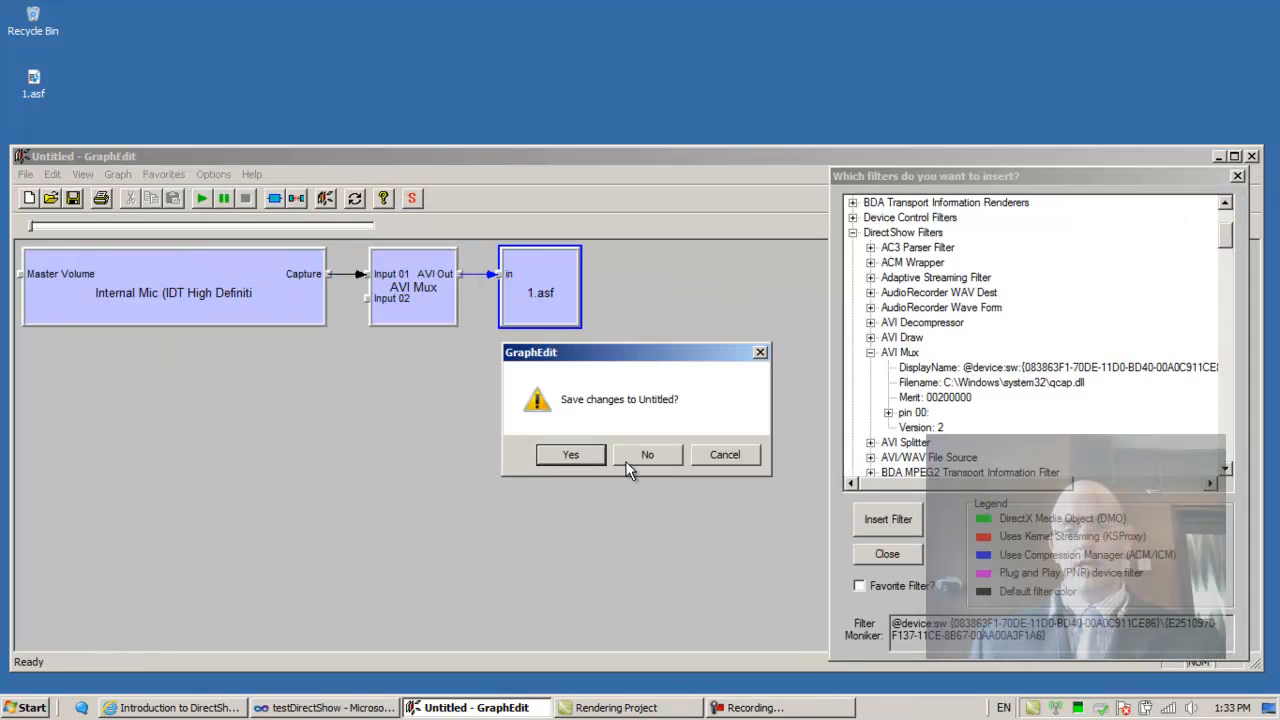
pyautogui.click(647, 454)
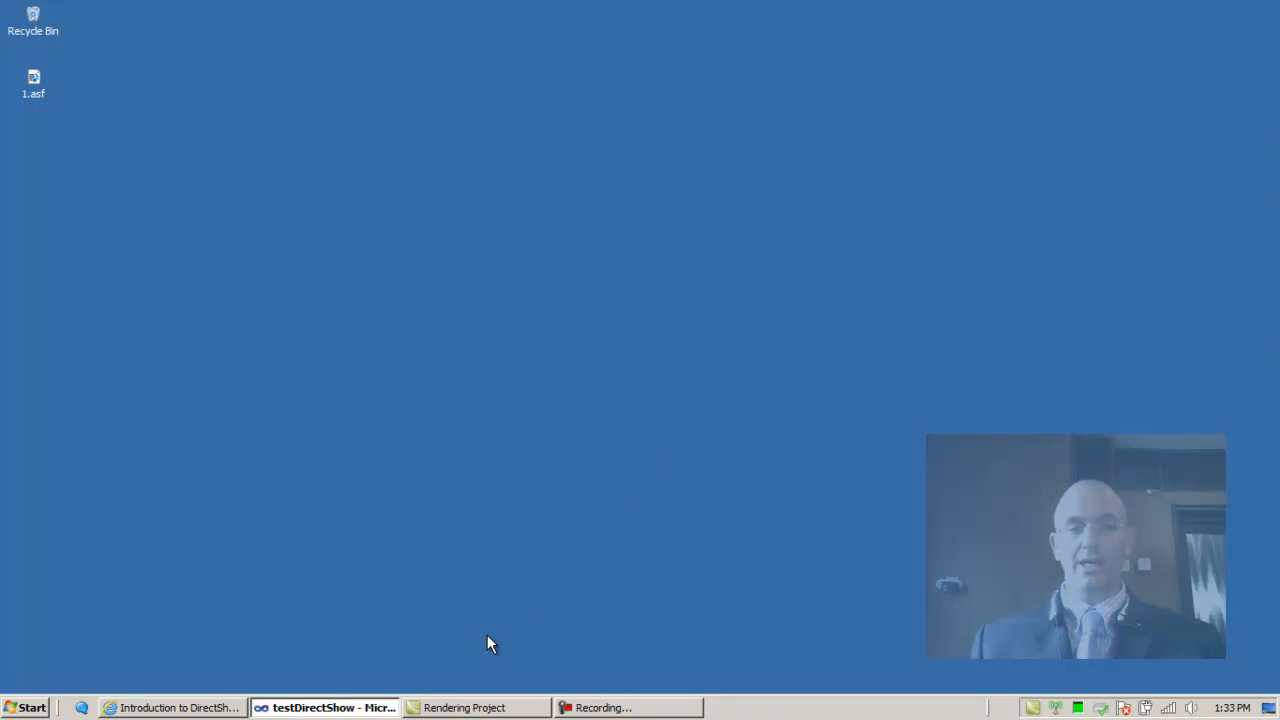
# - Start a fresh GraphEdit, then search the Start menu for 'graphedt.exe' and show all results
pyautogui.click(25, 707)
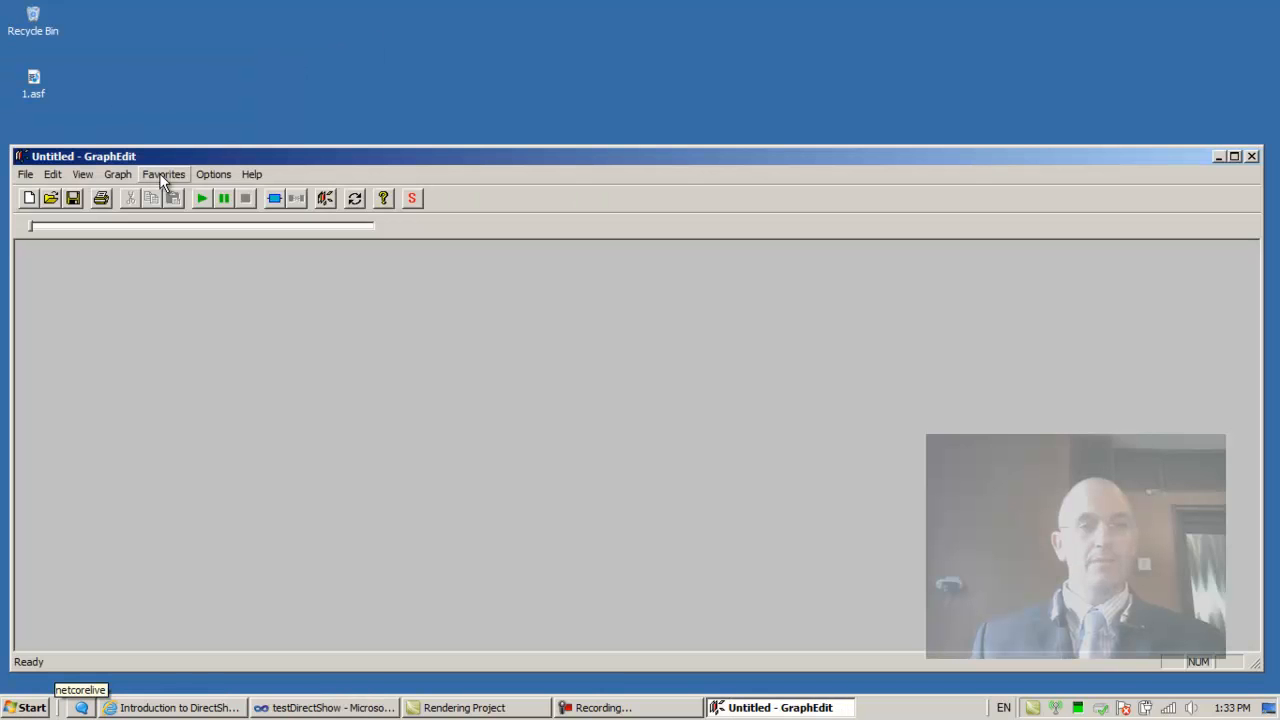
pyautogui.moveTo(42, 687)
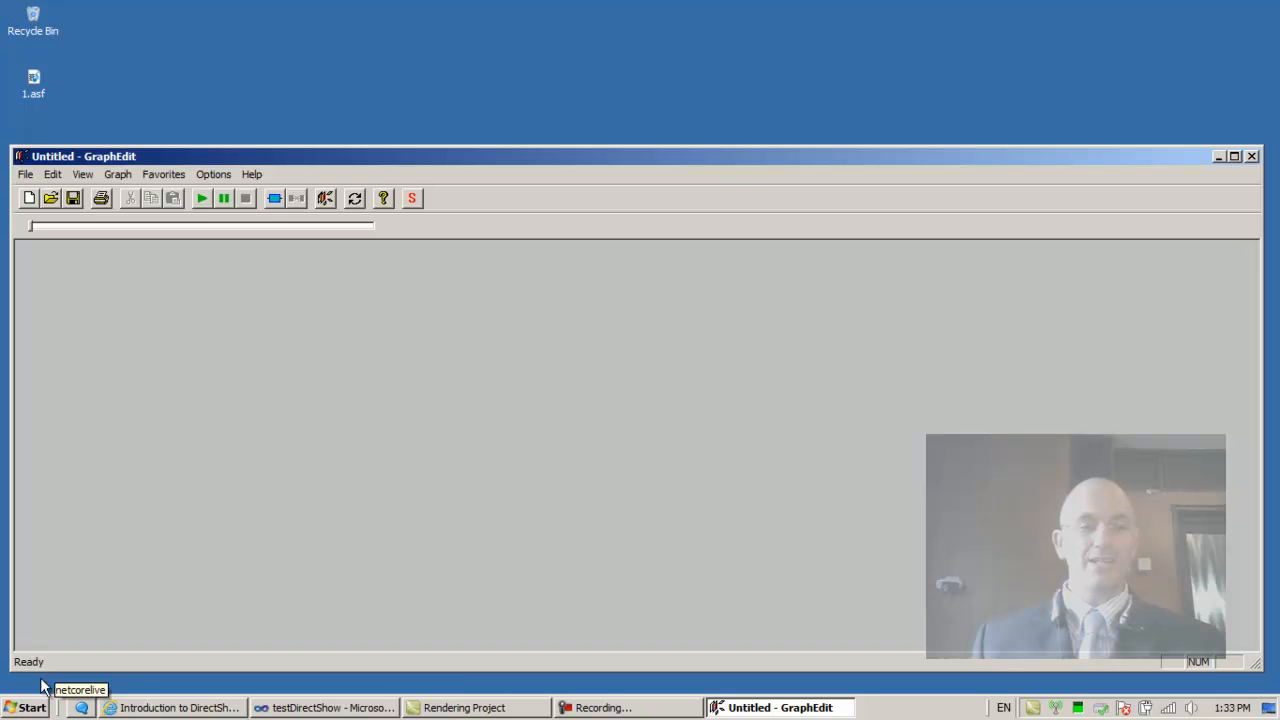
pyautogui.click(30, 707)
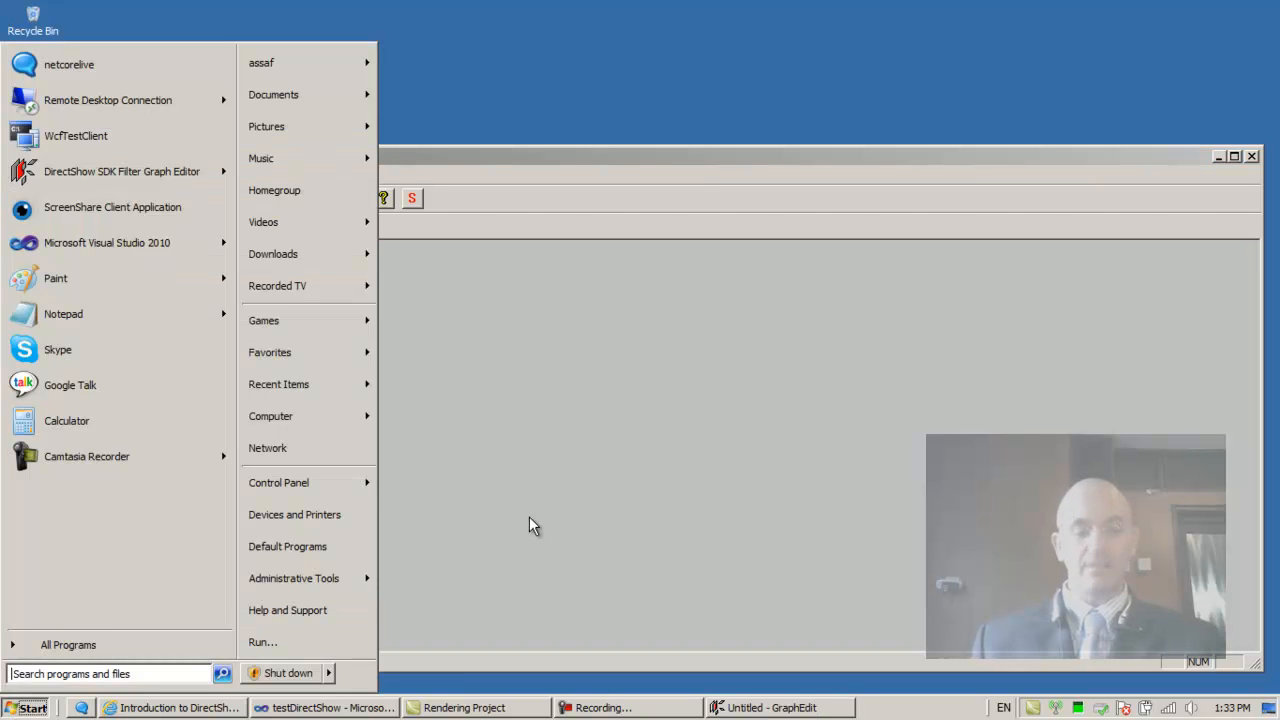
pyautogui.write('graphedit')
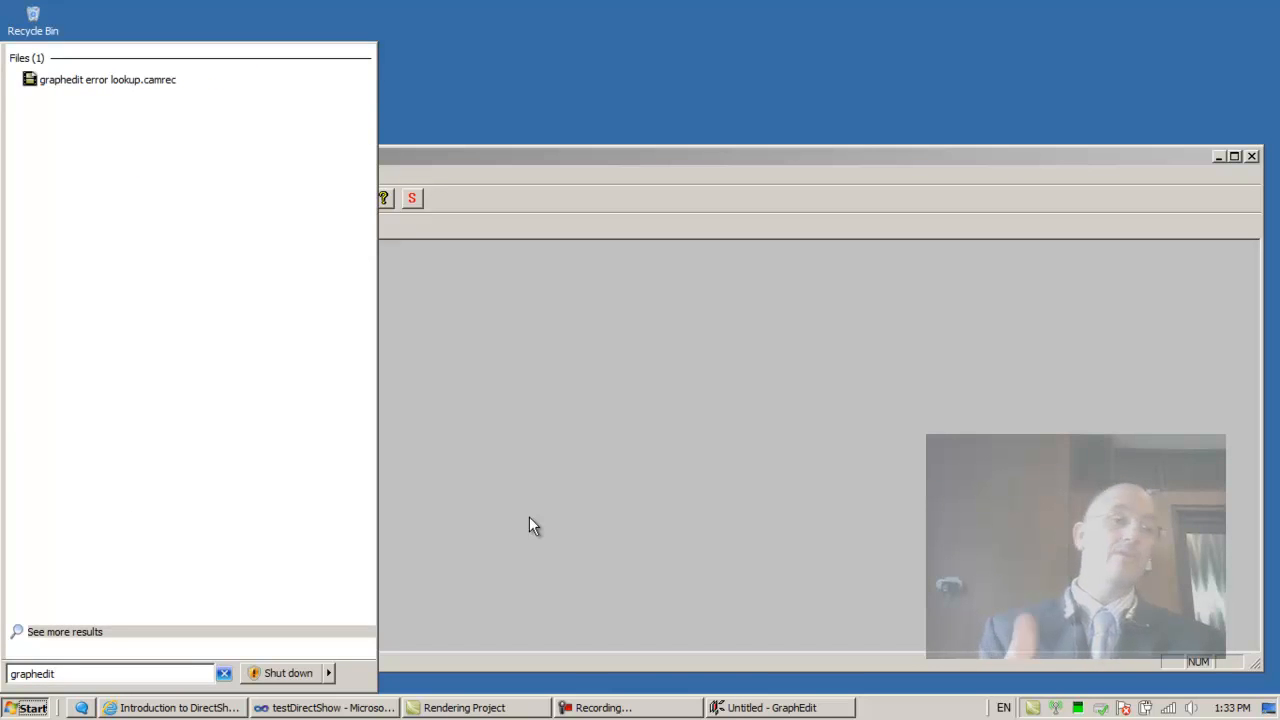
pyautogui.moveTo(178, 98)
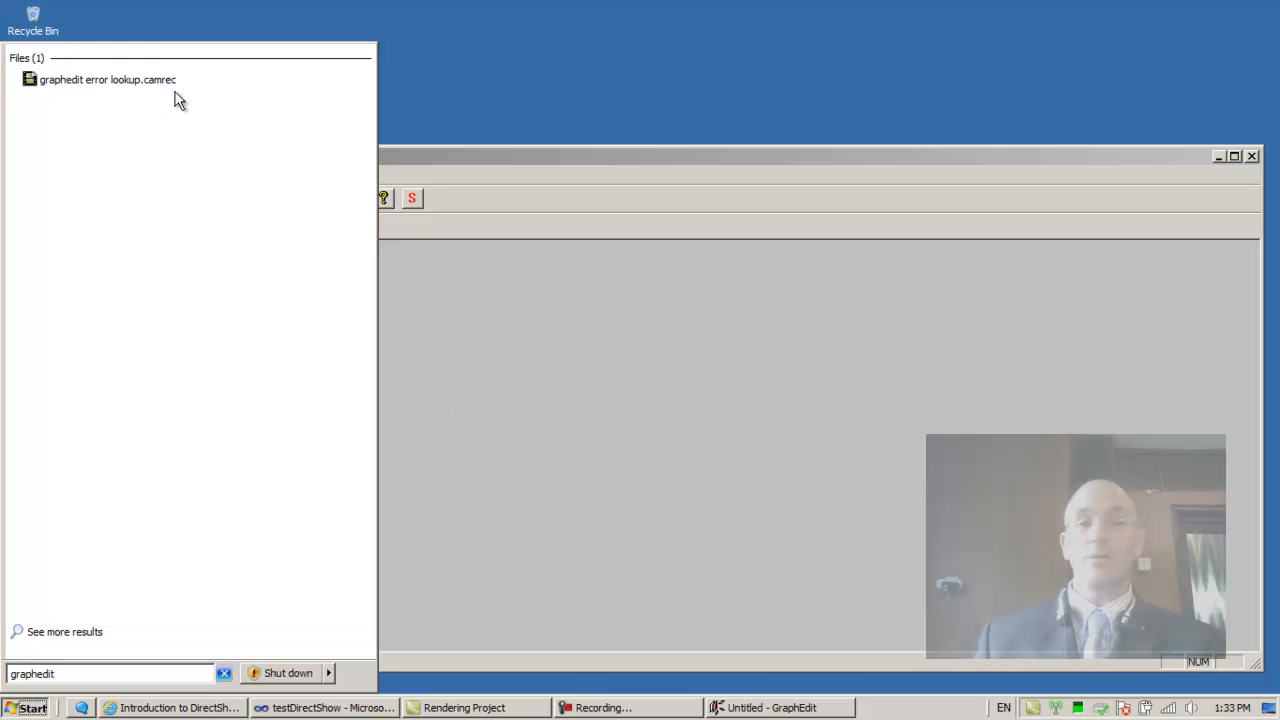
pyautogui.moveTo(229, 587)
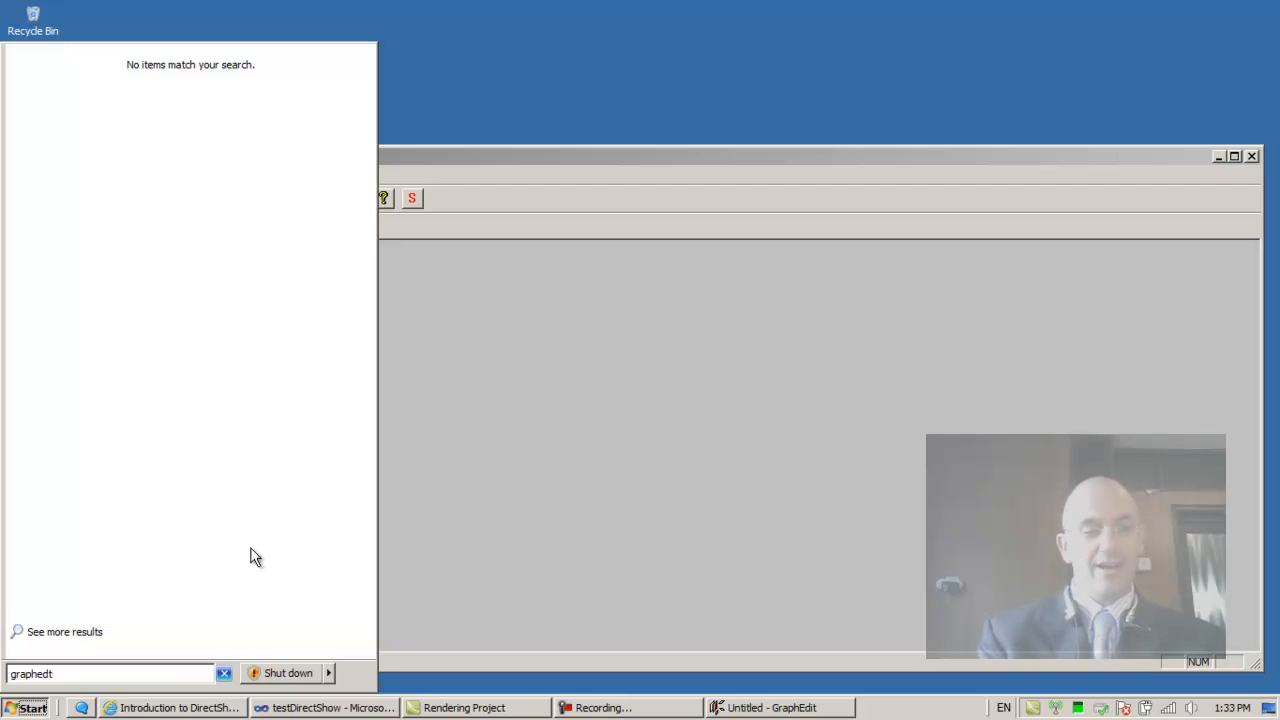
pyautogui.write('.ex')
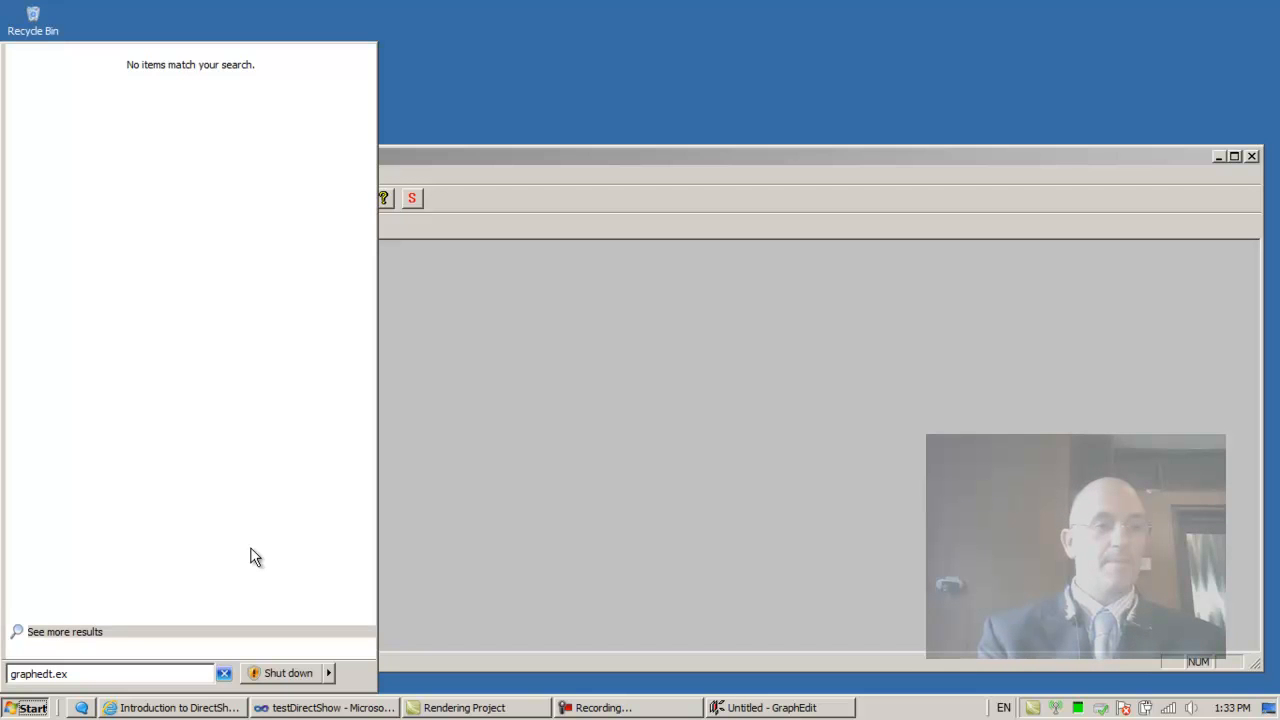
pyautogui.write('e')
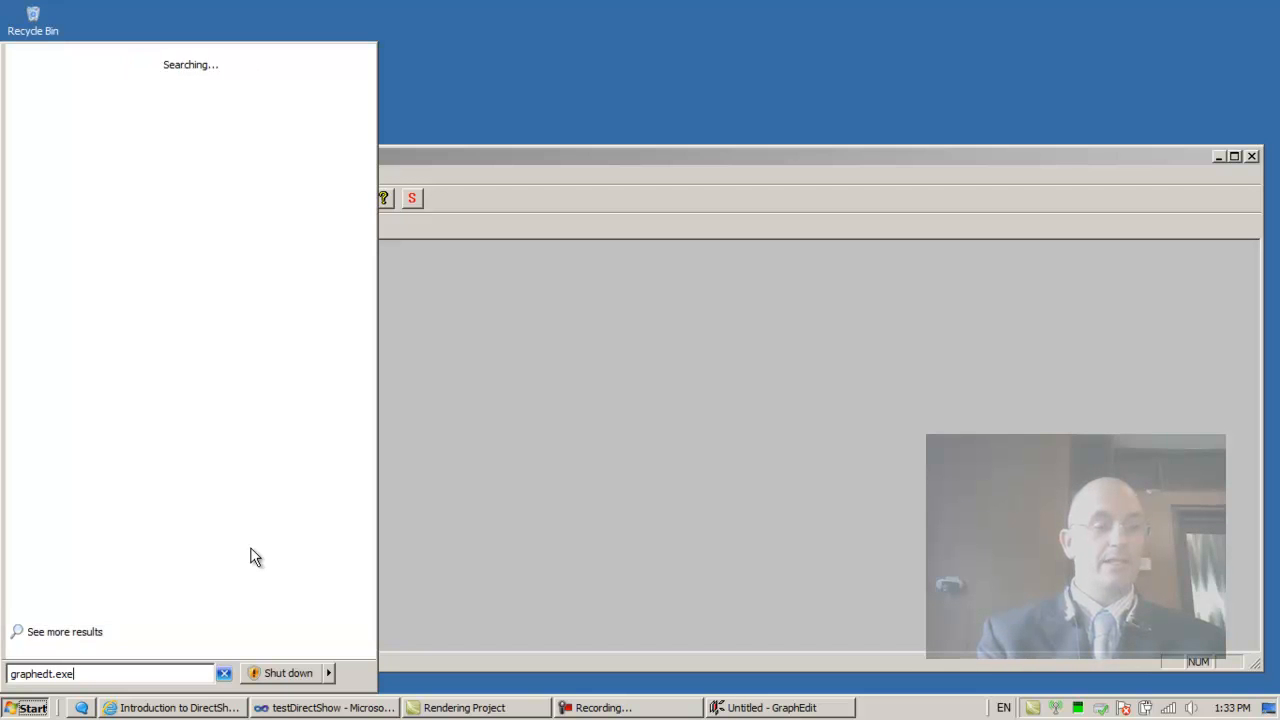
pyautogui.click(64, 631)
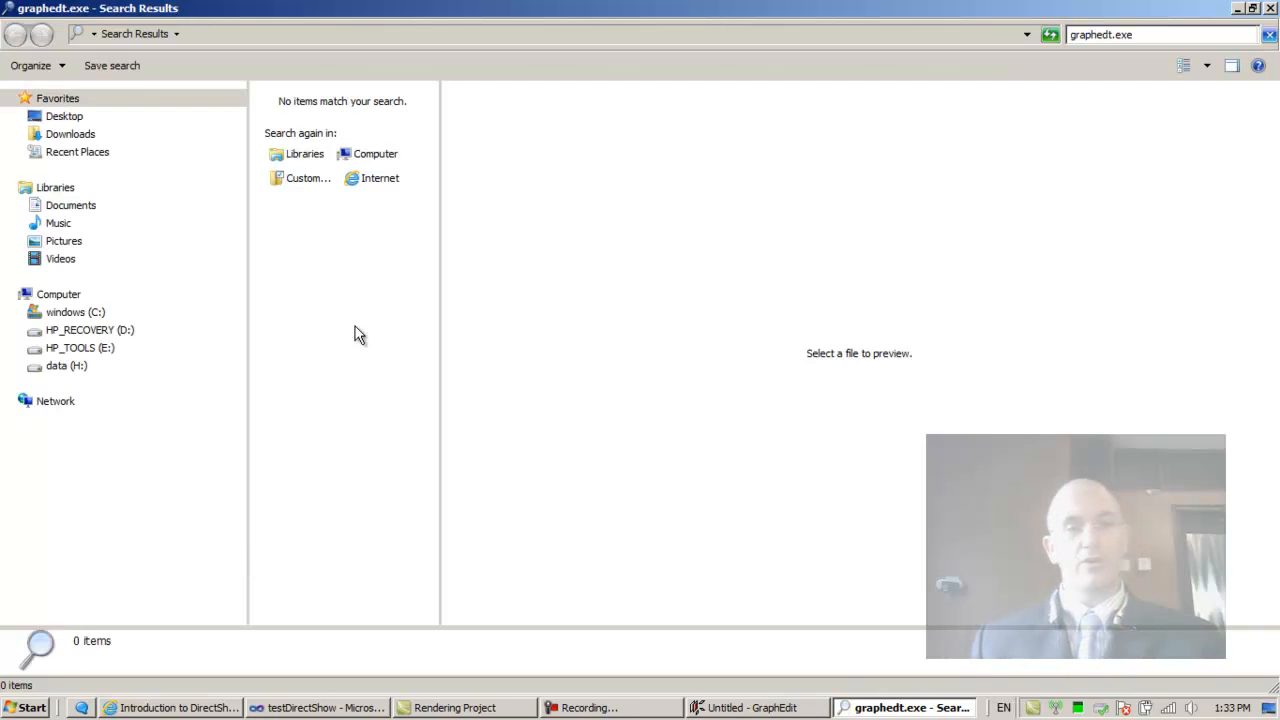
# - Widen the graphedt.exe search to the entire Computer
pyautogui.click(375, 153)
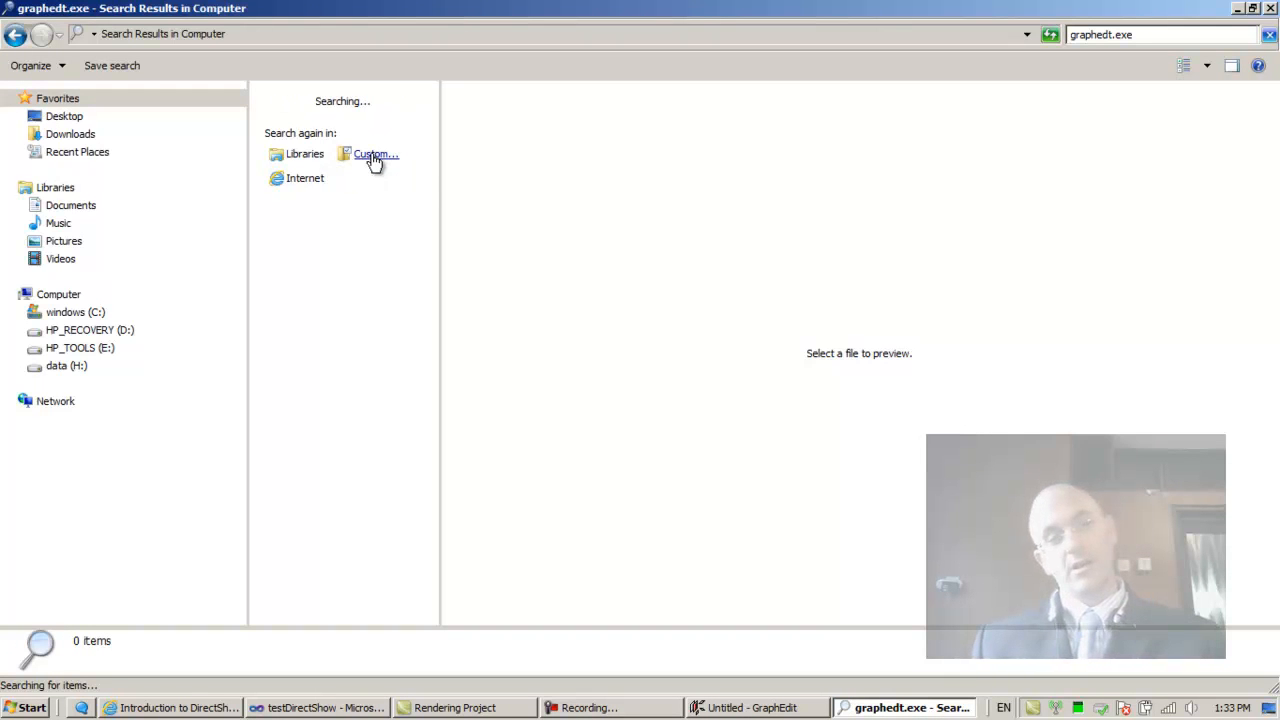
pyautogui.moveTo(371, 154)
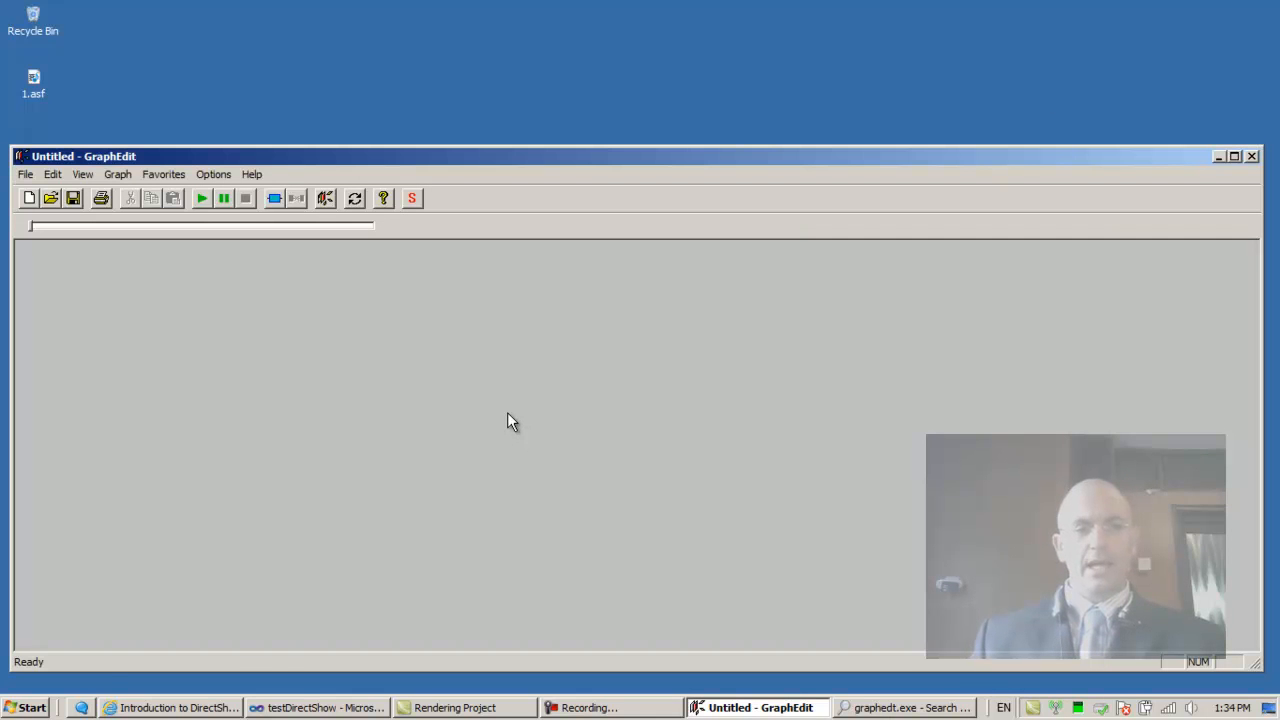
# - Select the graphedt.exe target path in the Filter Graph Editor shortcut's Properties
pyautogui.click(25, 708)
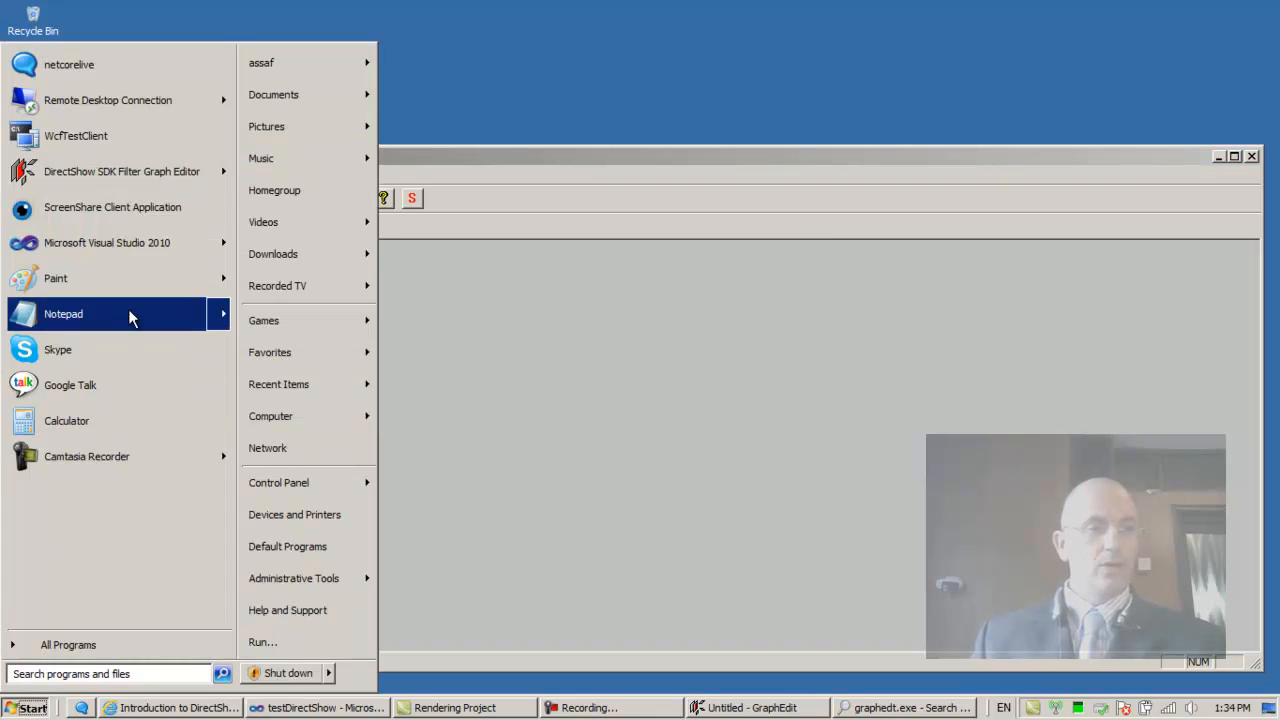
pyautogui.rightClick(122, 171)
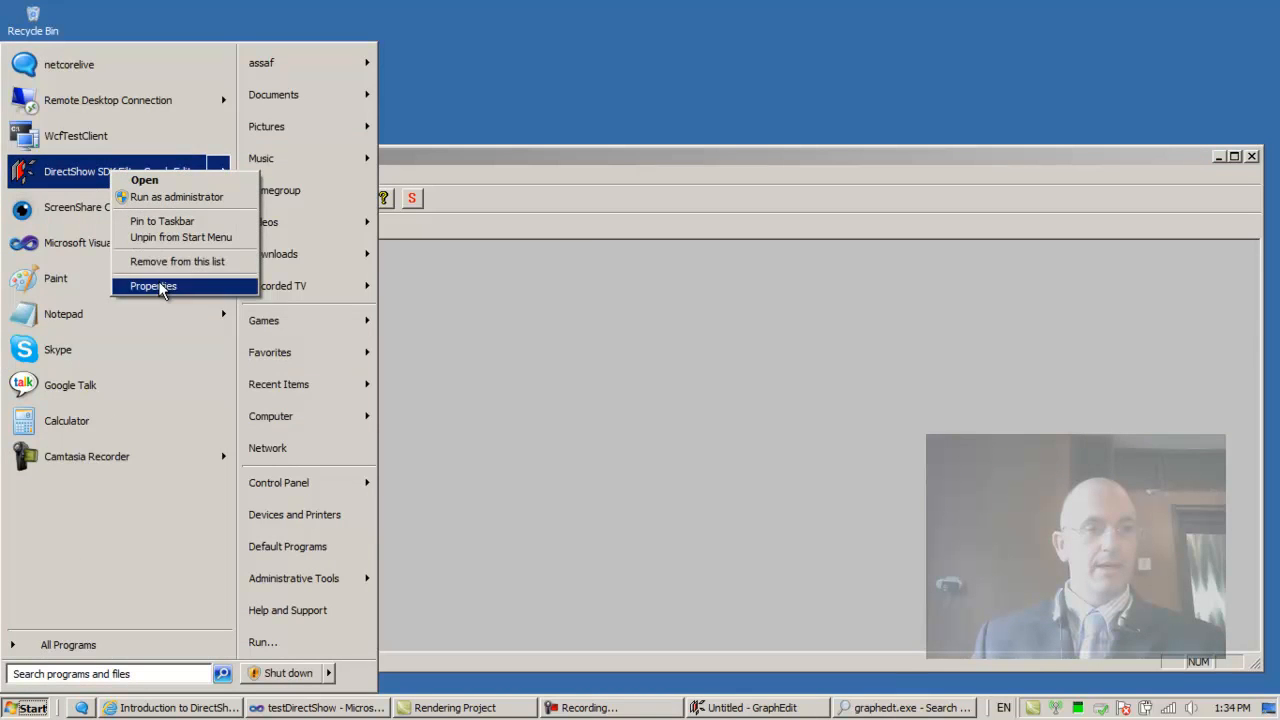
pyautogui.click(153, 286)
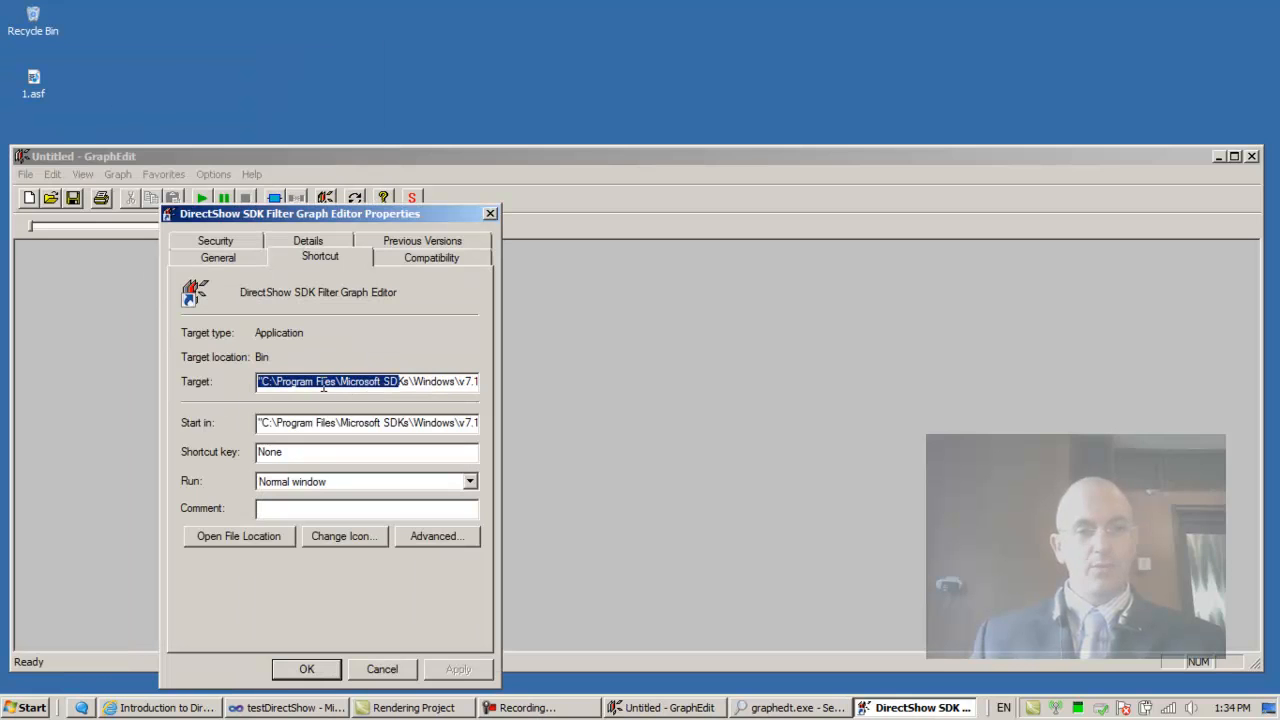
pyautogui.click(367, 381)
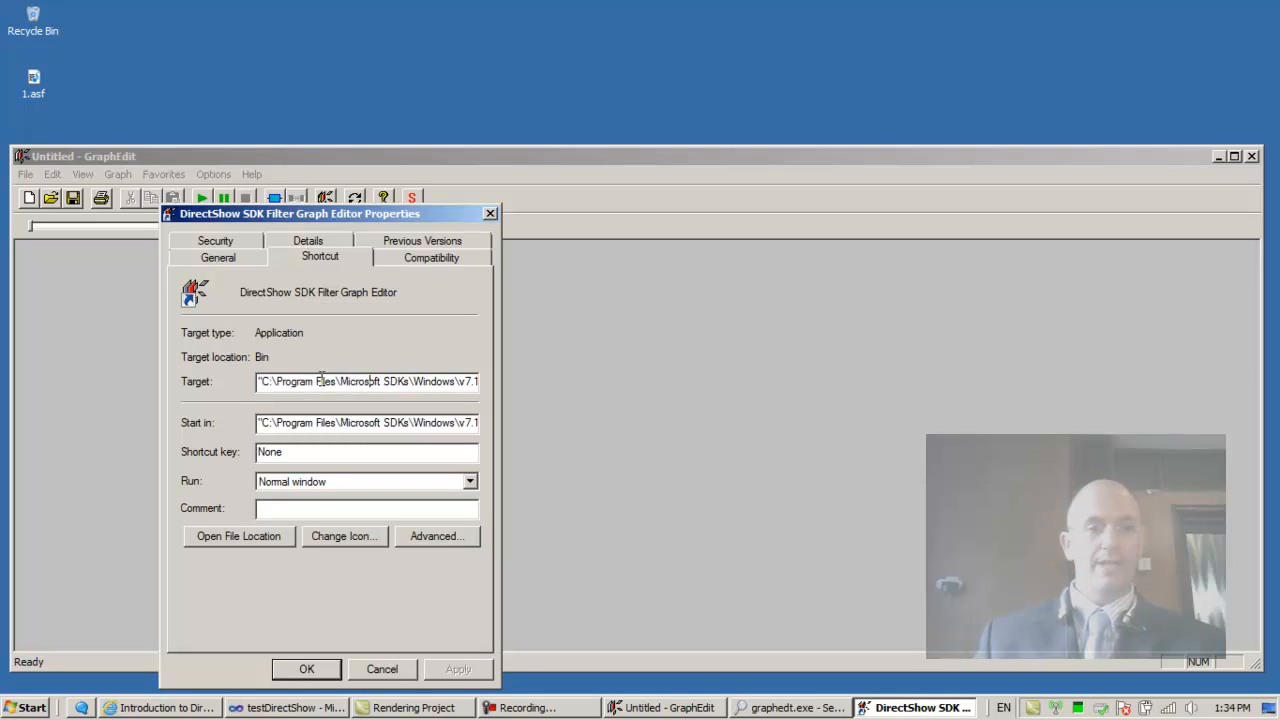
pyautogui.tripleClick(367, 381)
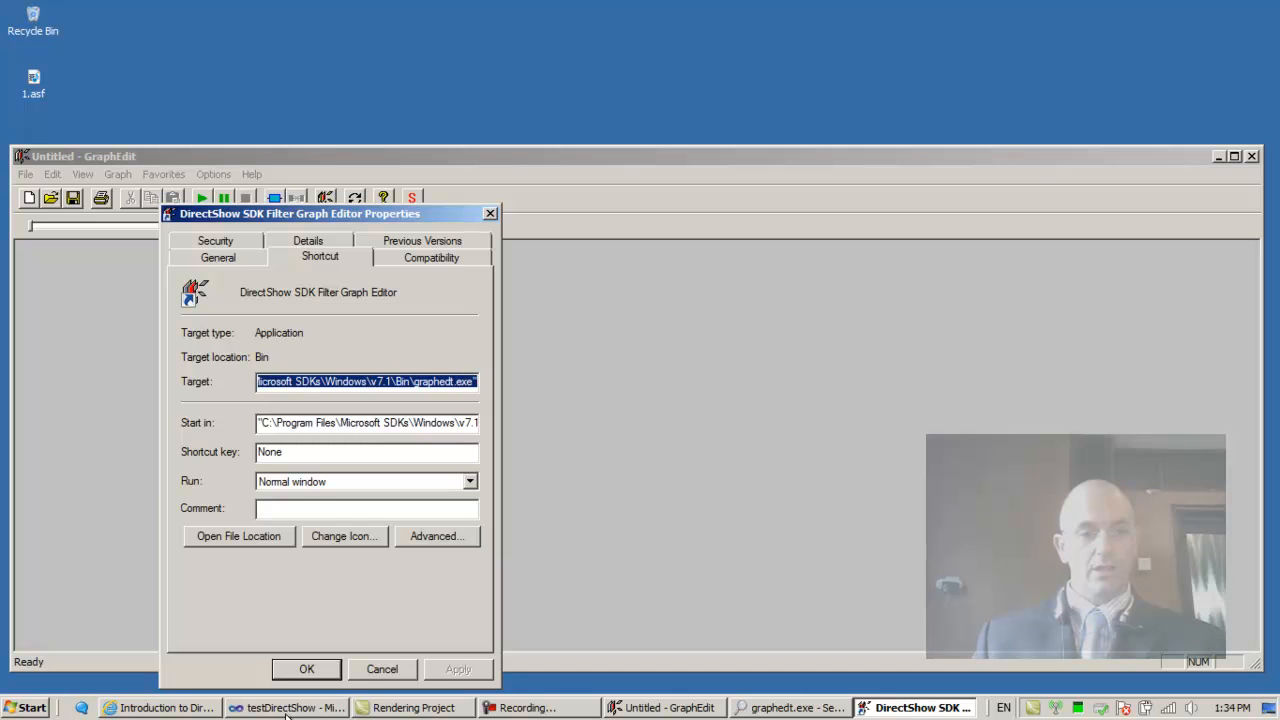
# - Add the comment "C:\Program Files\Microsoft SDKs\Windows\v7.1\Bin\graphedt.exe" in main.cpp and save
pyautogui.click(287, 708)
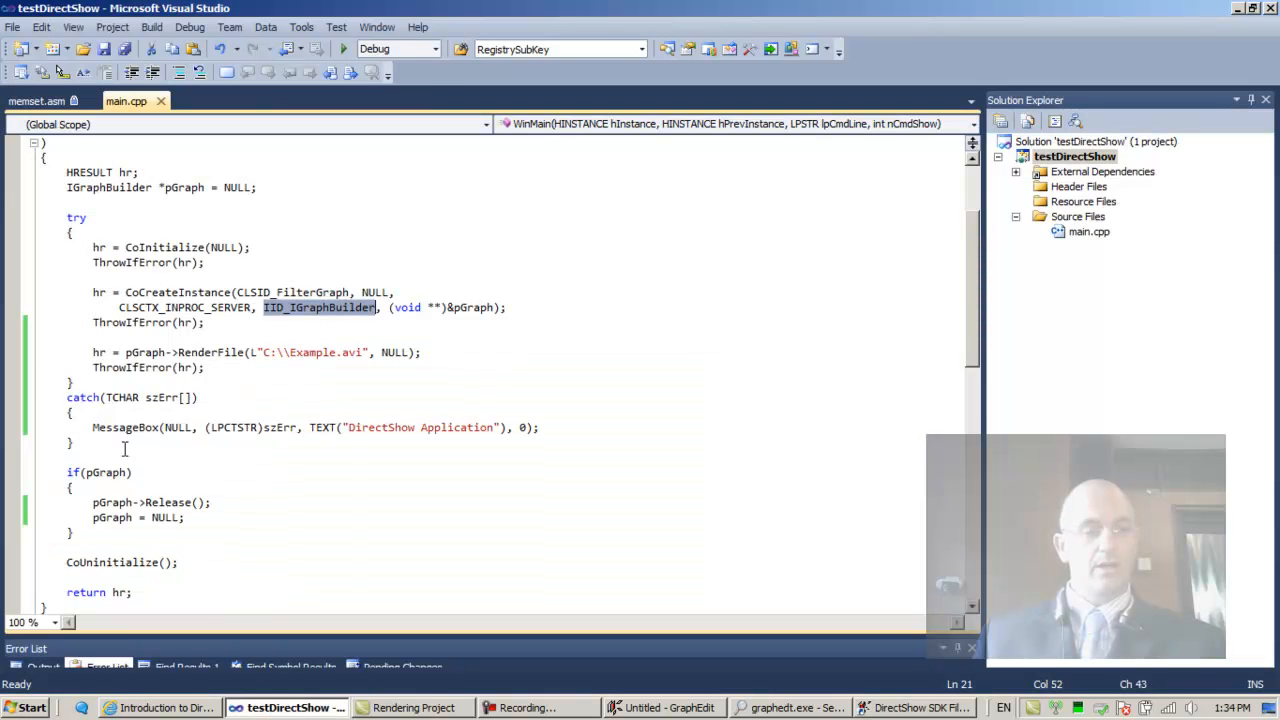
pyautogui.moveTo(104, 453)
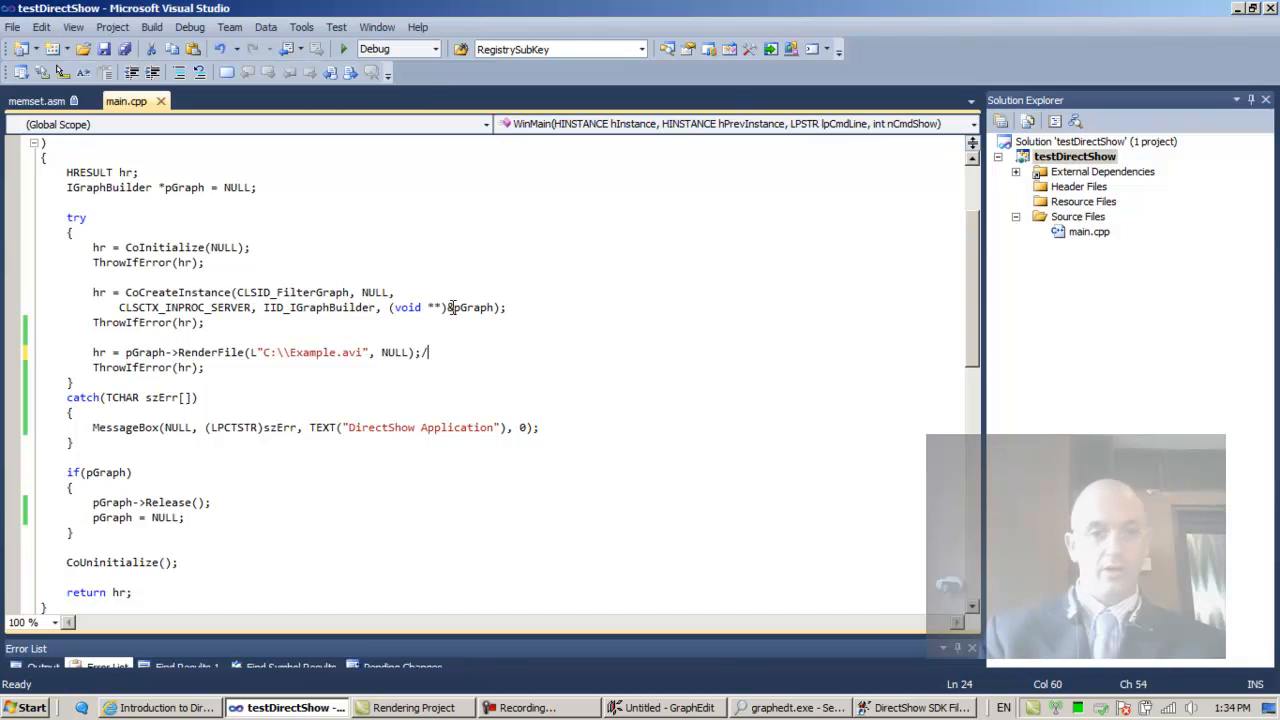
pyautogui.write('/"C:\\Program Files\\Microsoft SDKs\\Windows\\v7.1\\Bin\\graphedt.exe"')
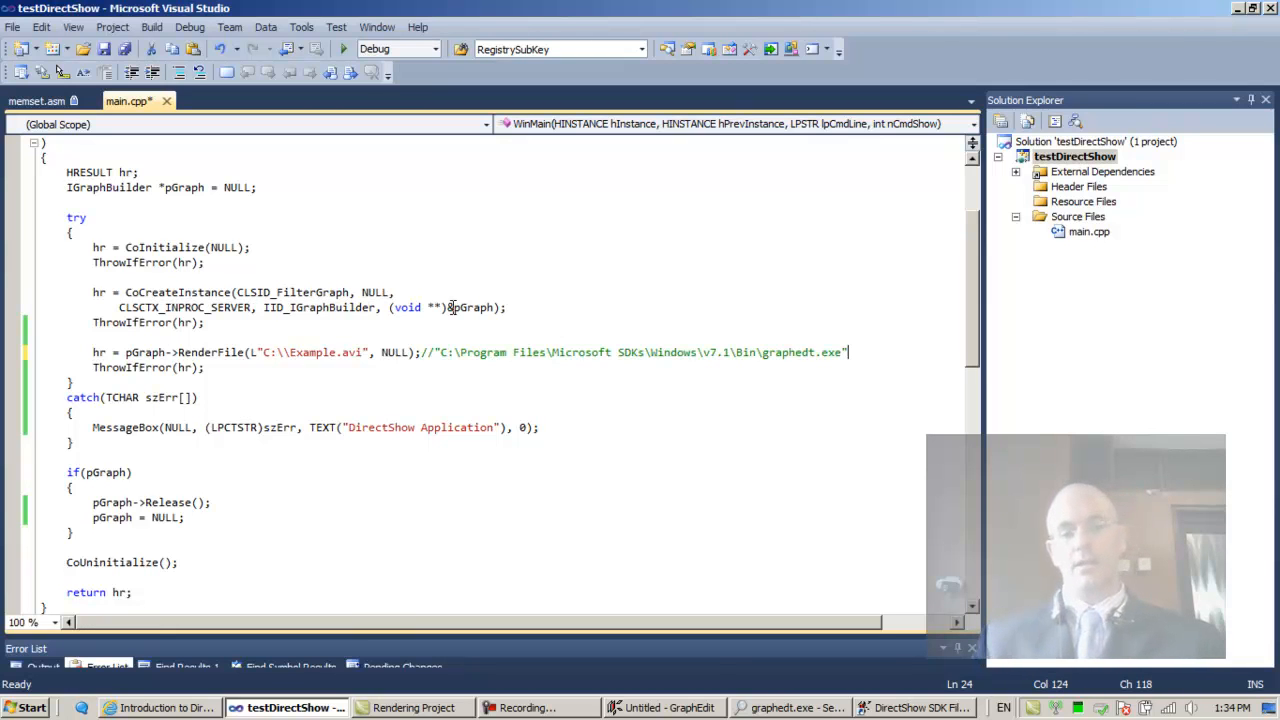
pyautogui.press('ctrl+s')
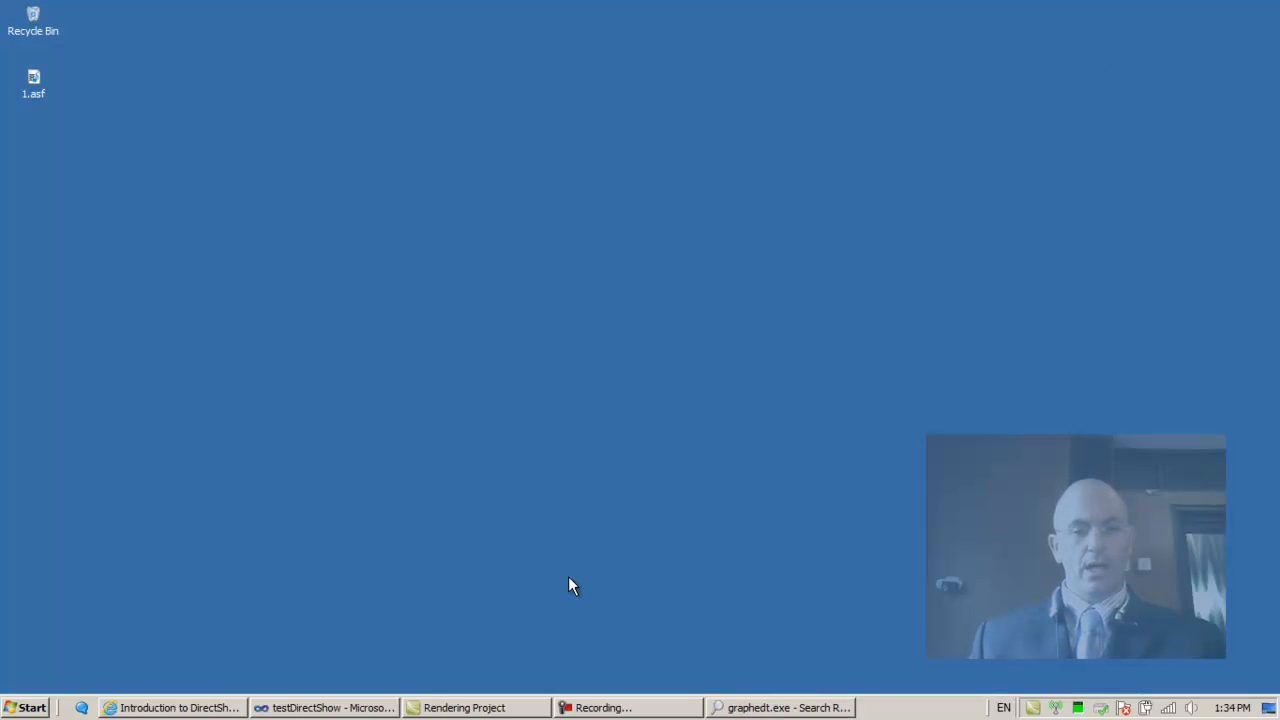
pyautogui.click(322, 707)
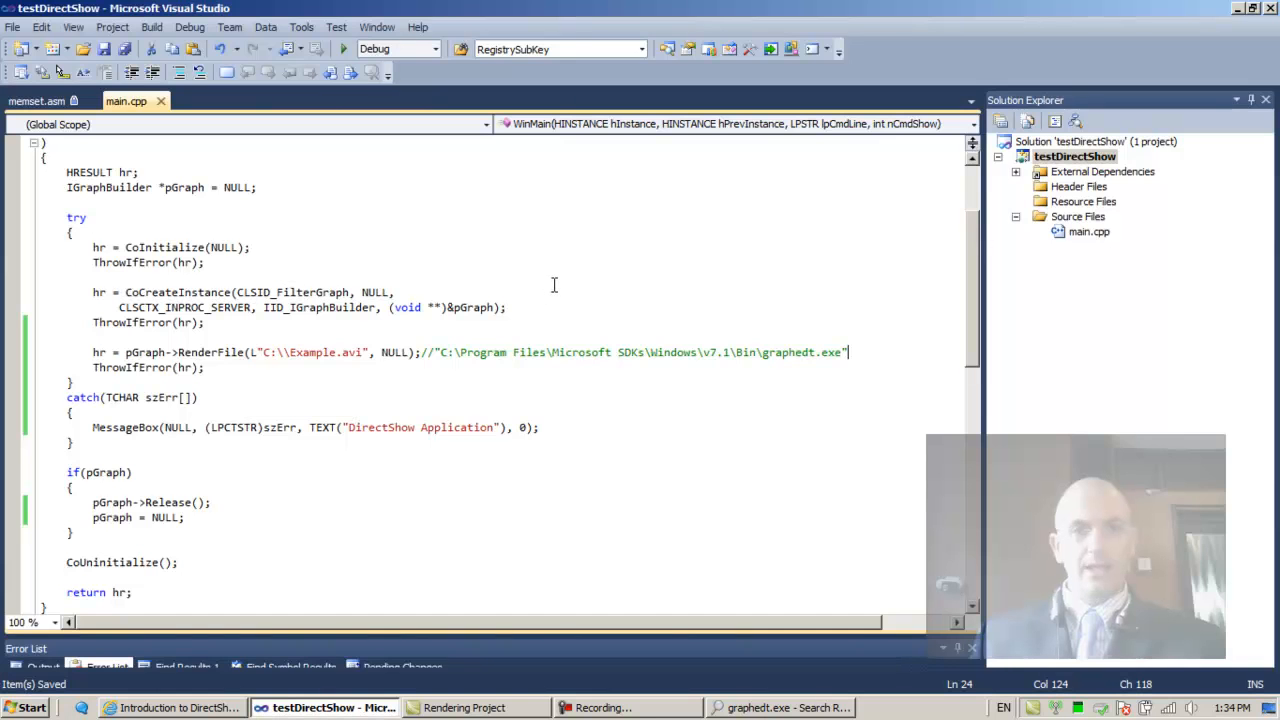
pyautogui.doubleClick(789, 352)
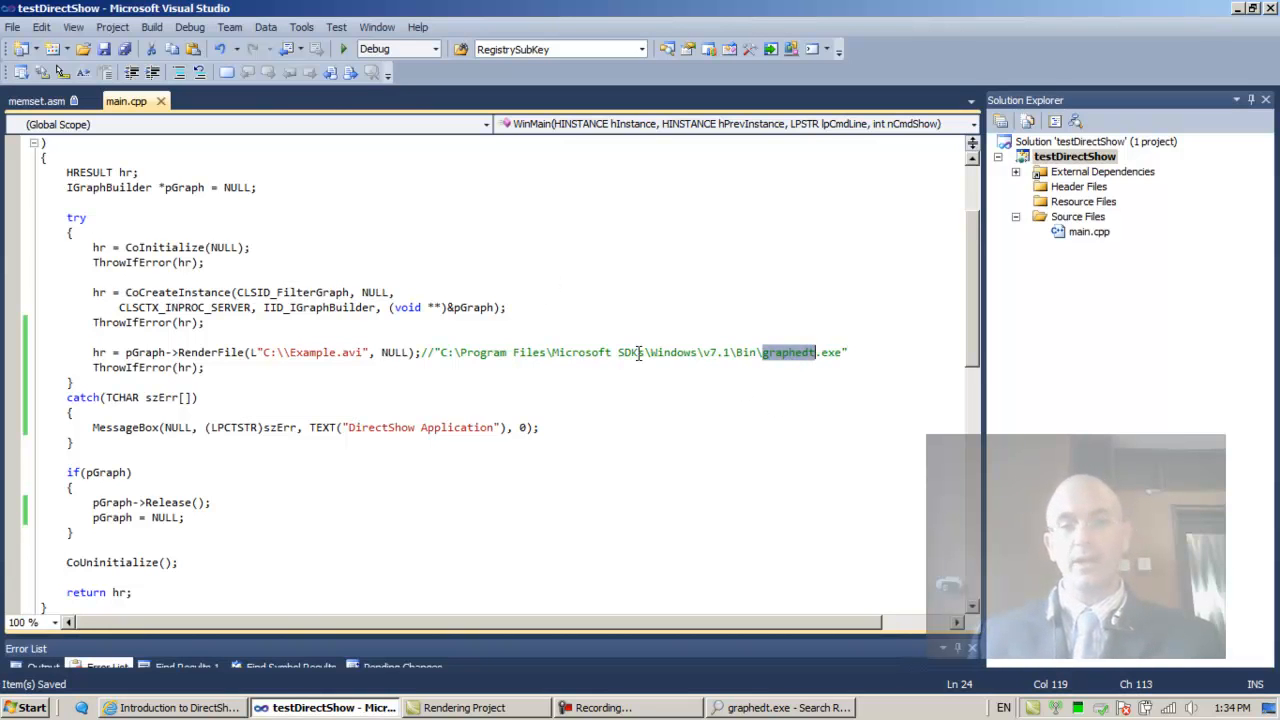
pyautogui.doubleClick(629, 352)
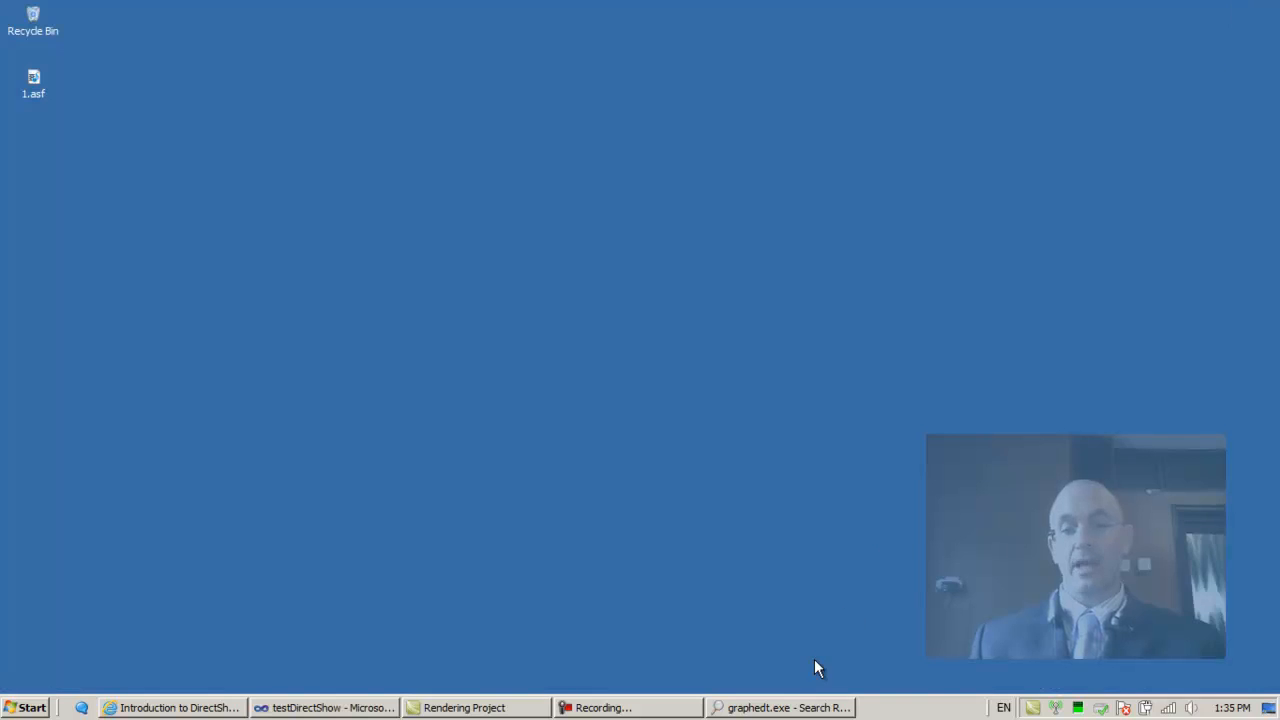
# - Enter C:\Users\assaf\Desktop\1.asf in the Run dialog, copy it, and cancel
pyautogui.click(780, 707)
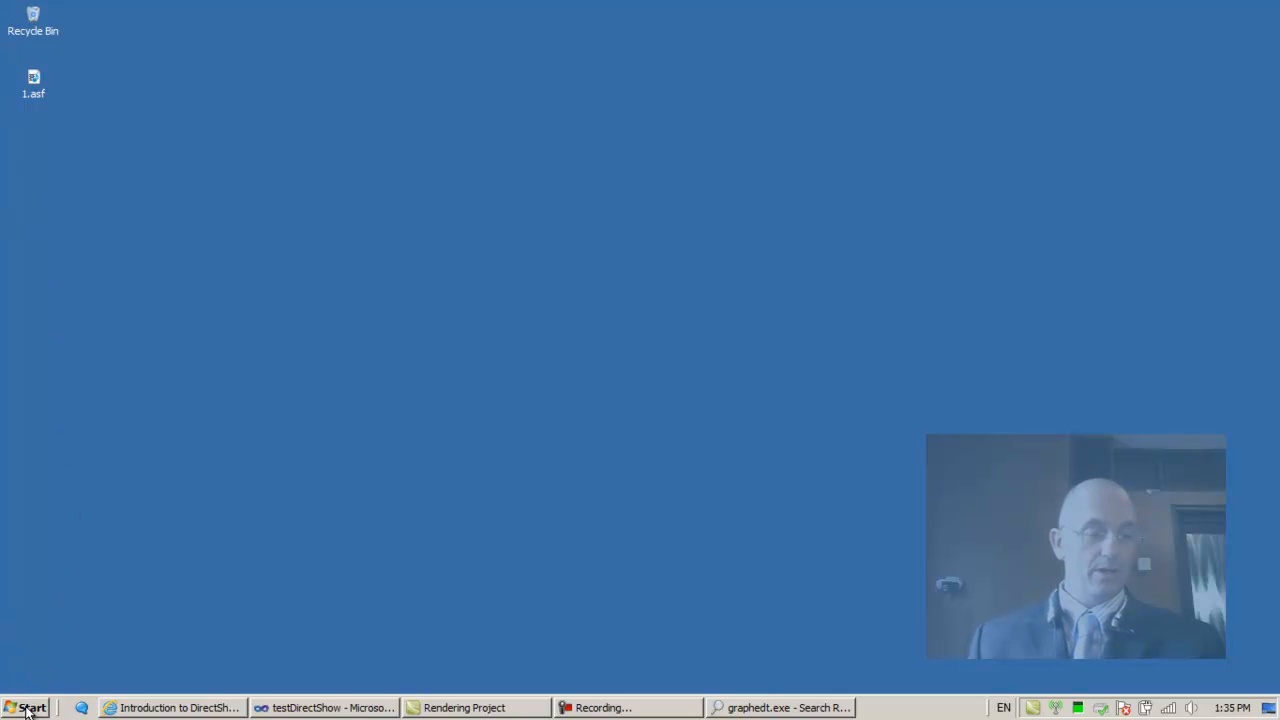
pyautogui.click(30, 707)
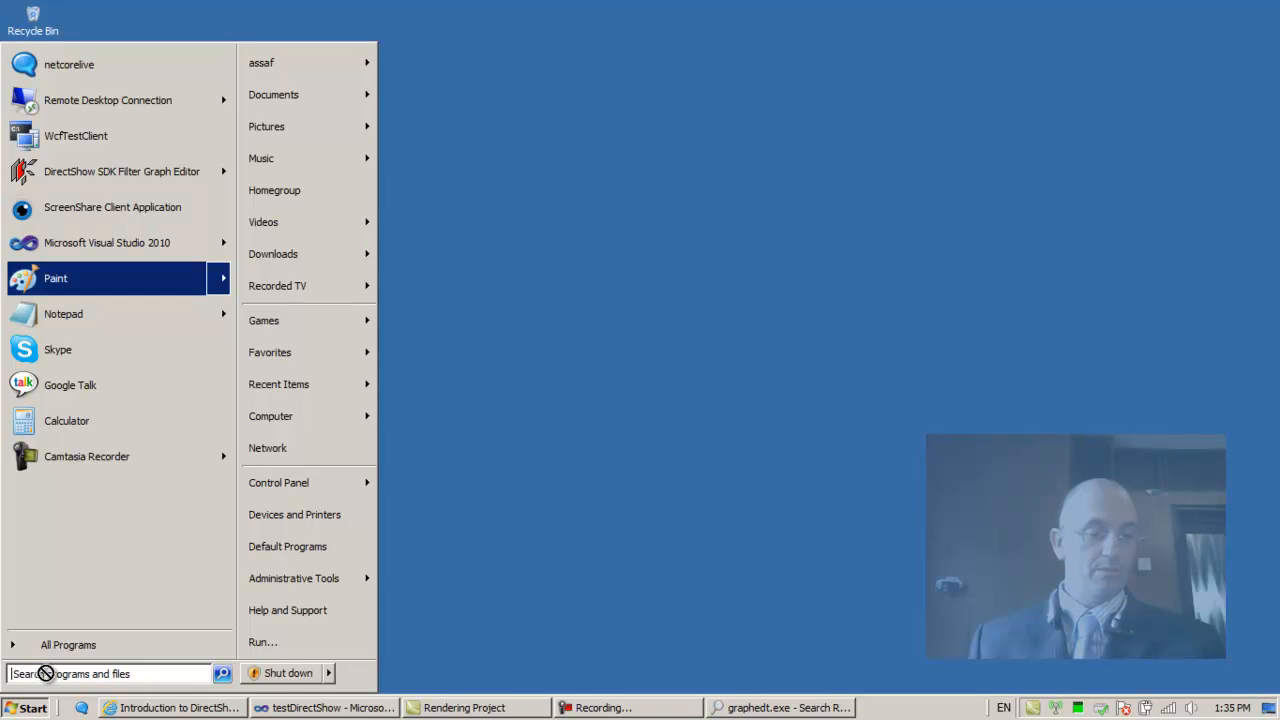
pyautogui.moveTo(47, 673)
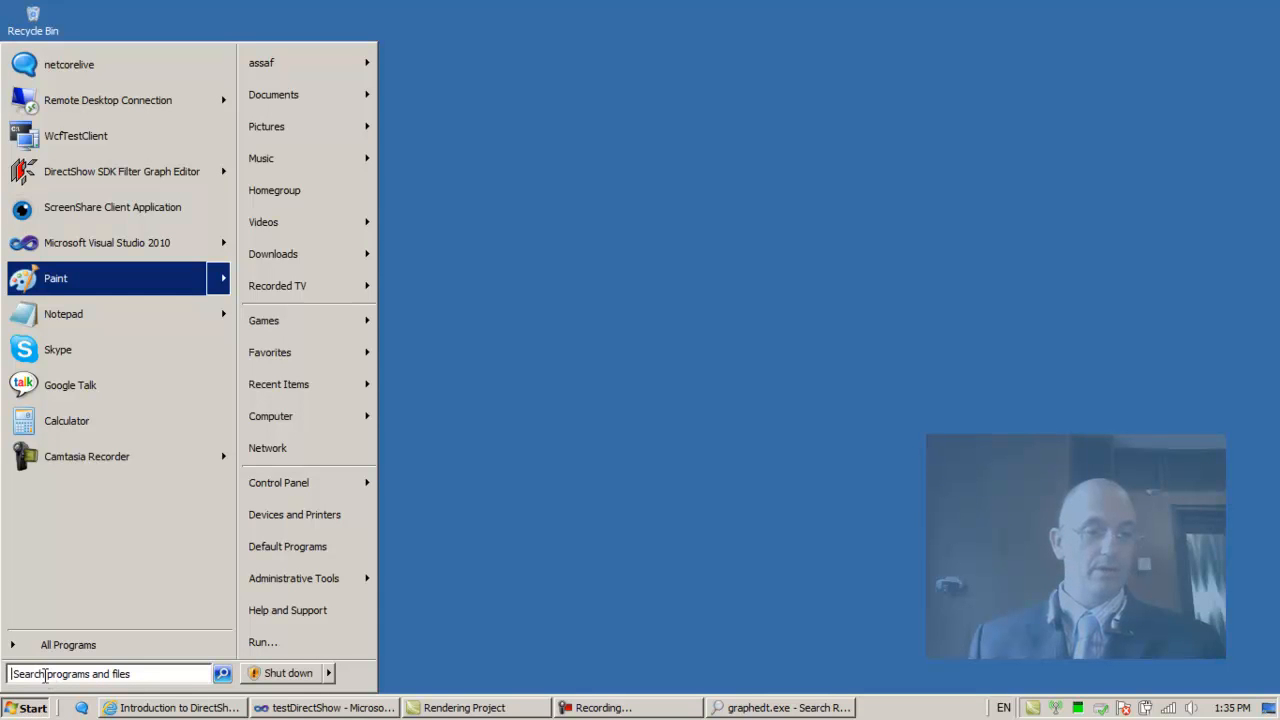
pyautogui.moveTo(262, 642)
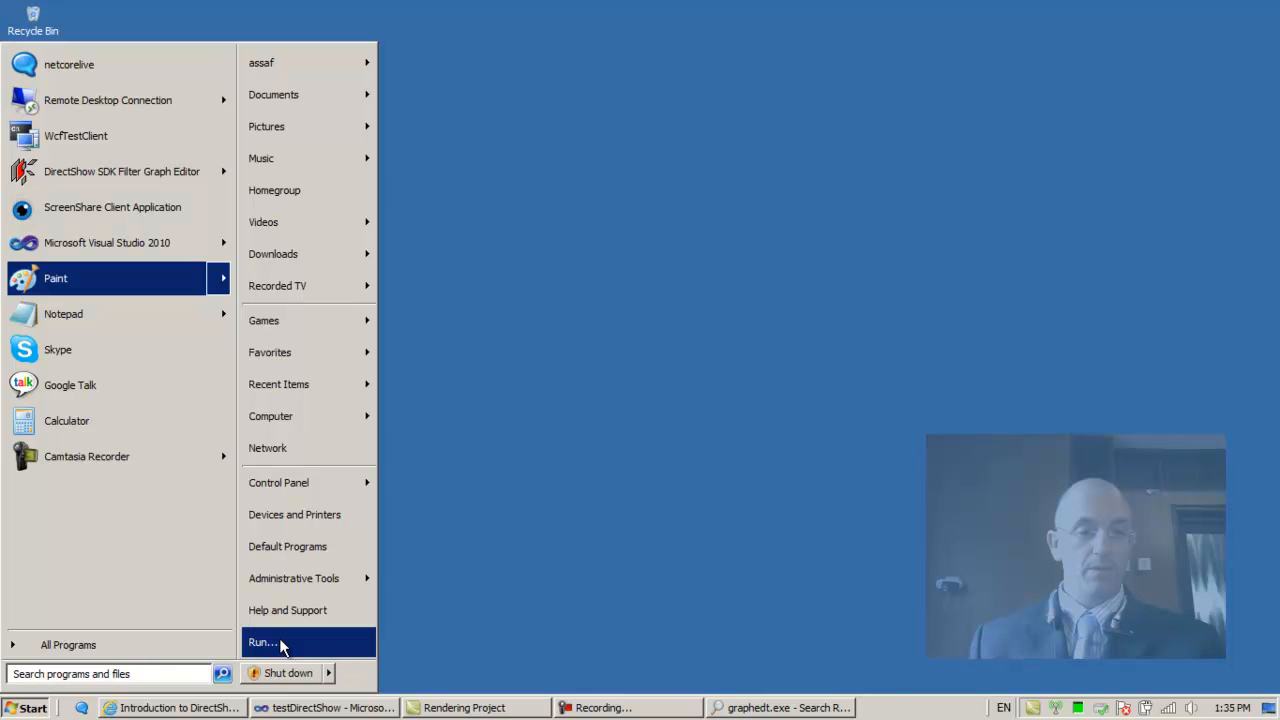
pyautogui.click(261, 642)
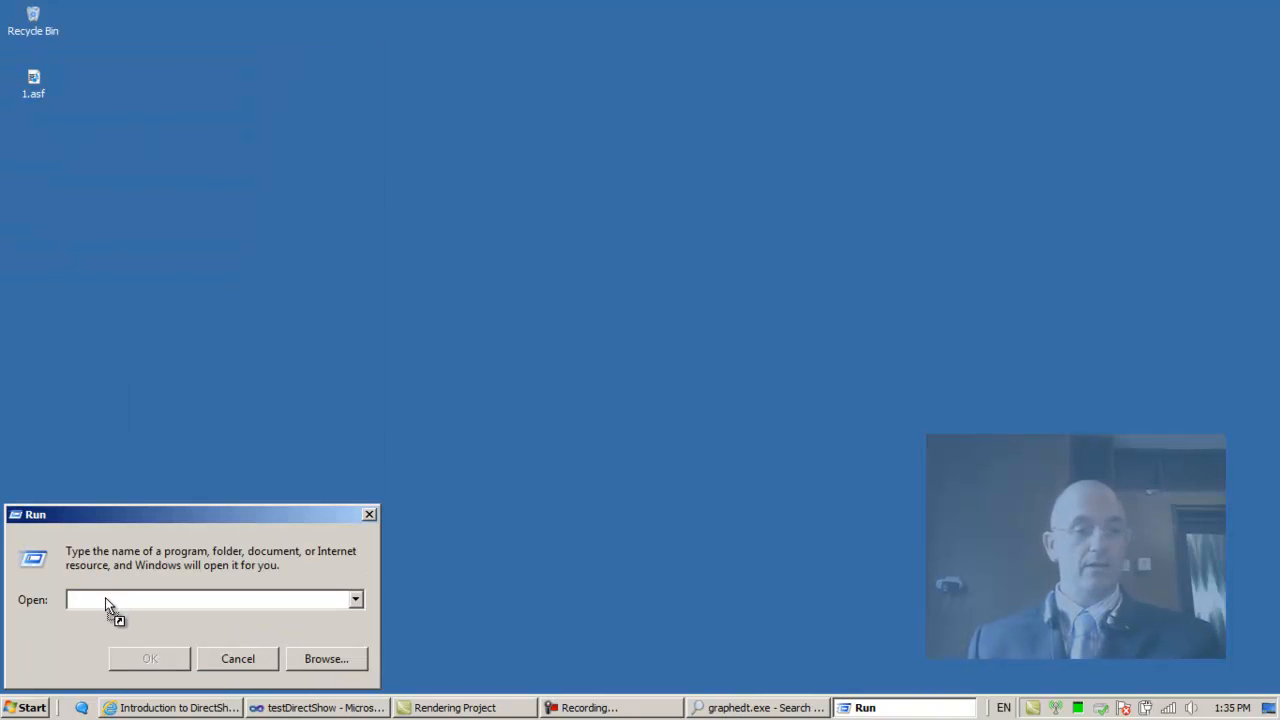
pyautogui.write('C:\\Users\\assaf\\Desktop\\1.asf')
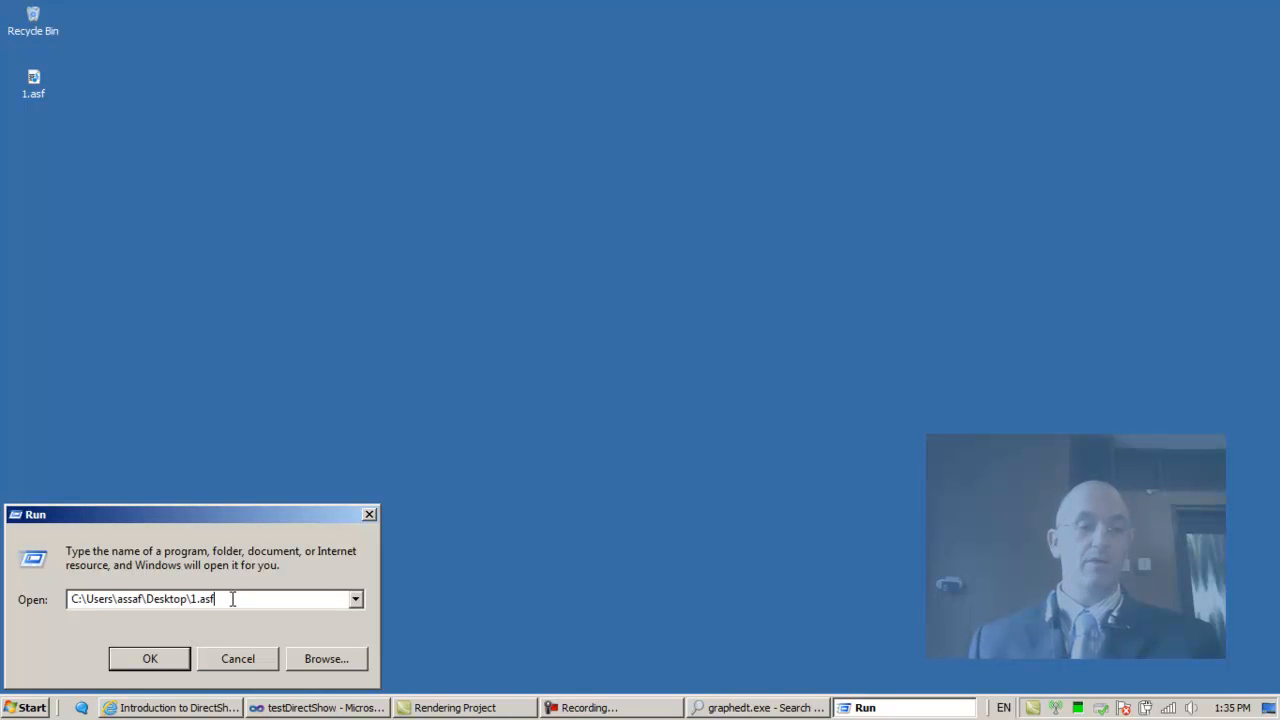
pyautogui.rightClick(140, 598)
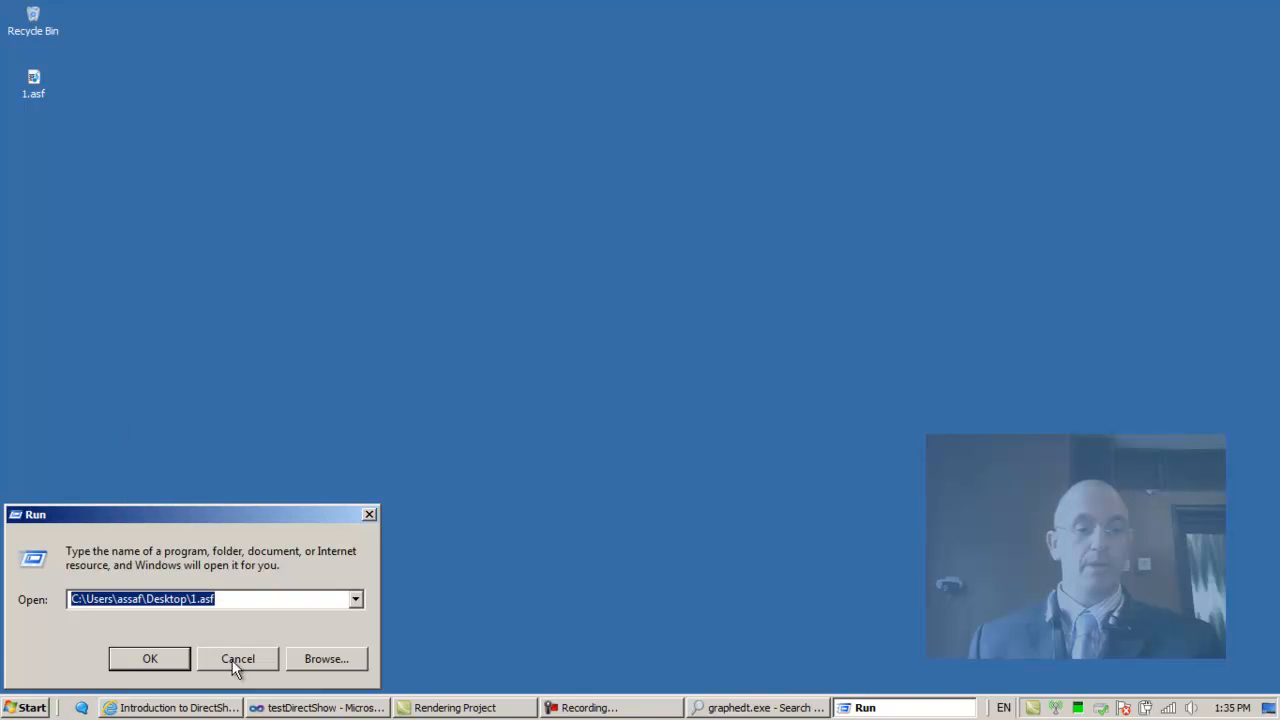
pyautogui.click(238, 658)
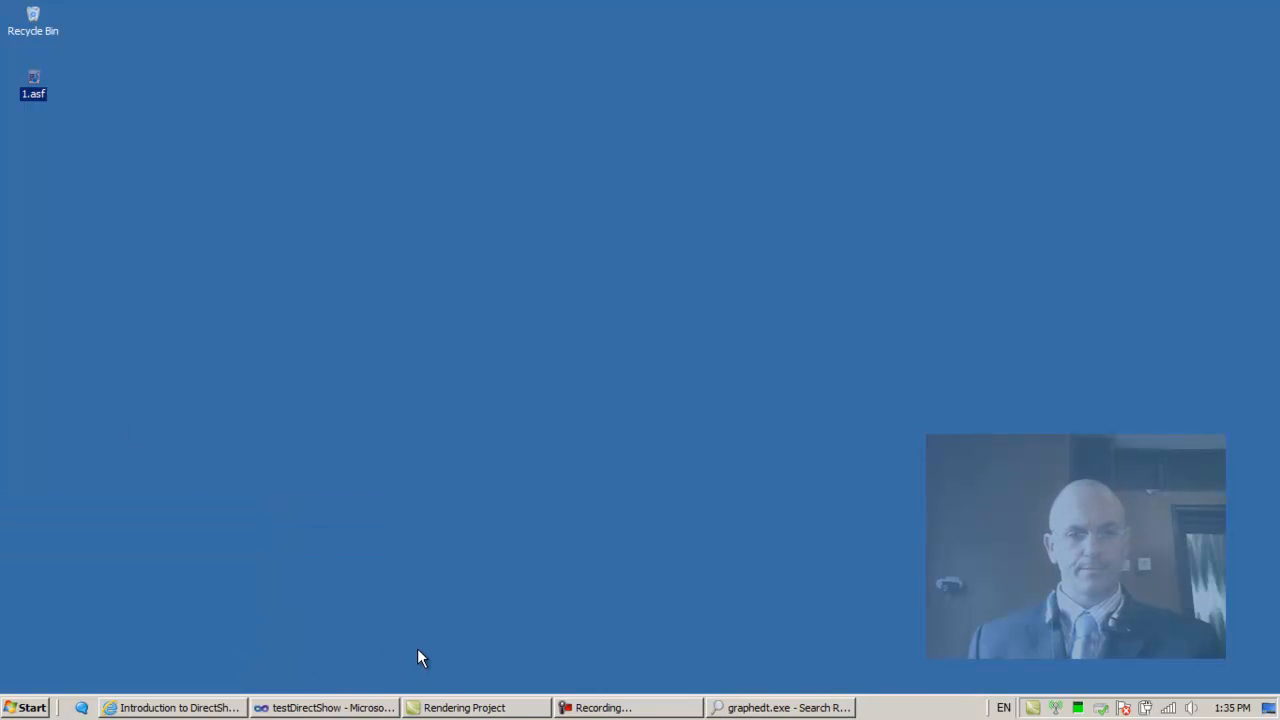
pyautogui.moveTo(333, 663)
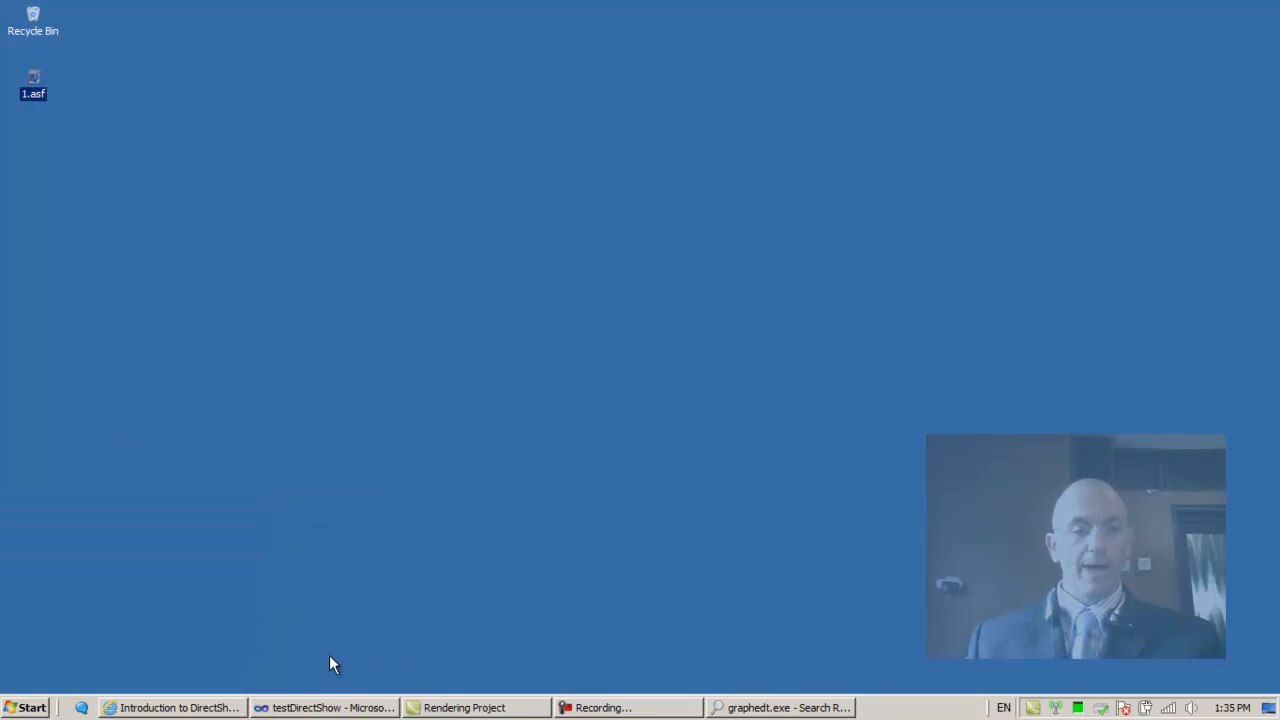
# - Point RenderFile at C:\Users\assaf\Desktop\1.asf and debug the program
pyautogui.click(324, 707)
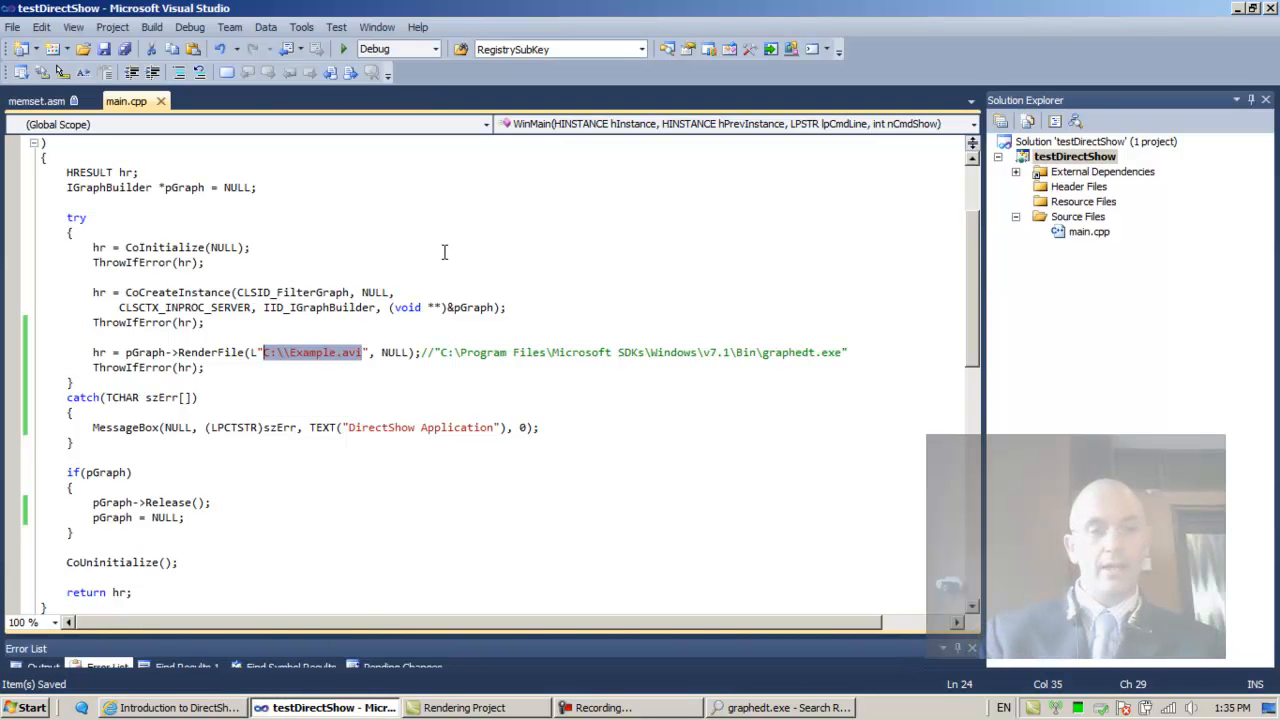
pyautogui.write('C:\\Users\\assaf\\Desktop\\1.asf')
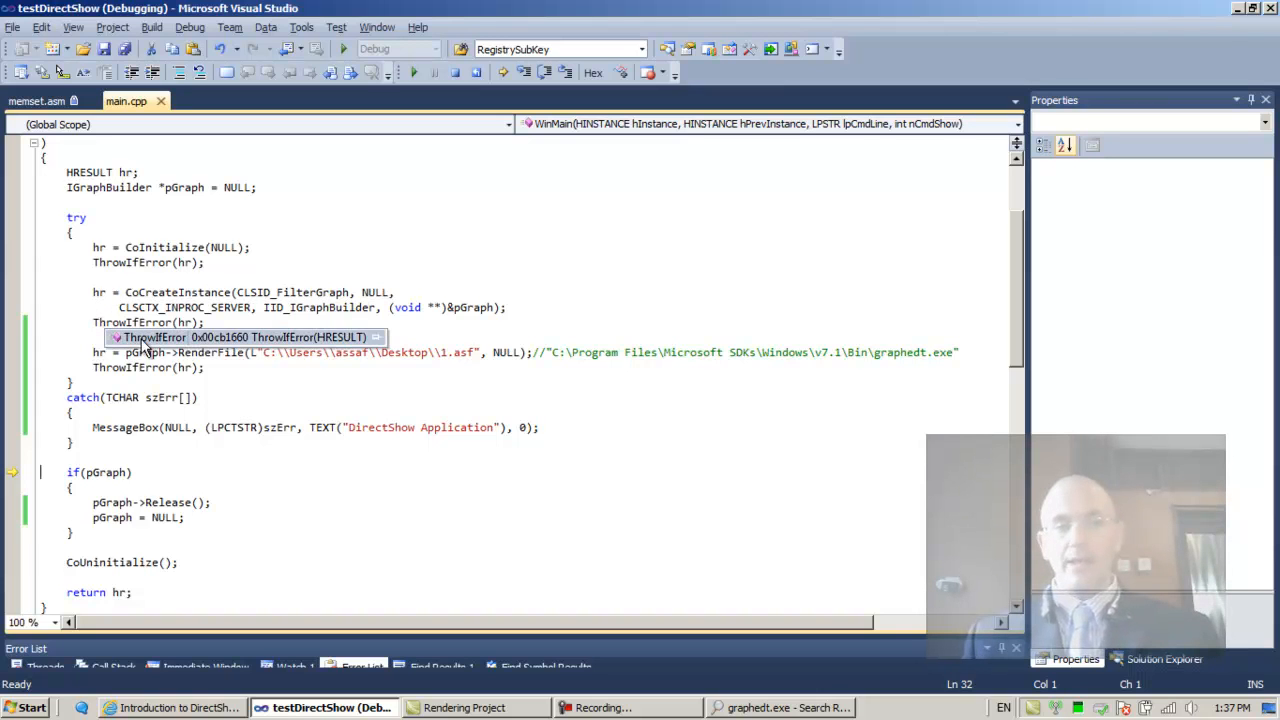
# - Indicate the RenderFile call, then switch to the MSDN How To Play a File article
pyautogui.click(228, 378)
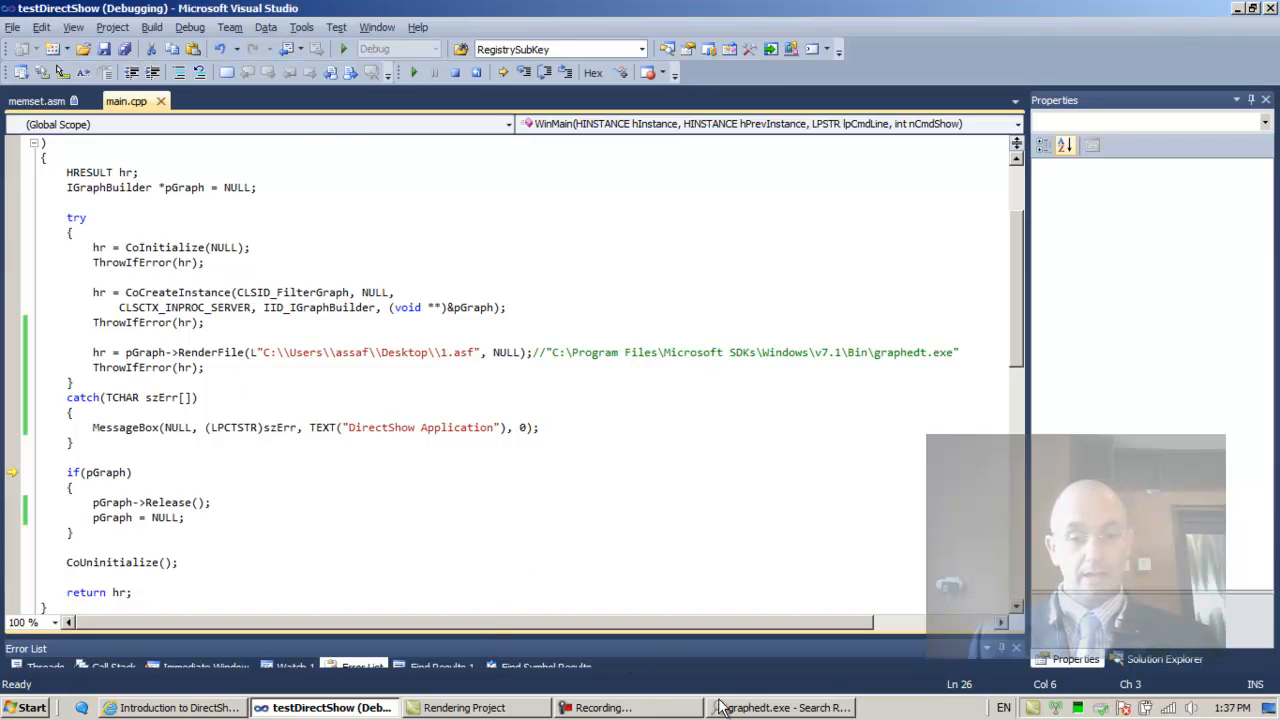
pyautogui.click(780, 707)
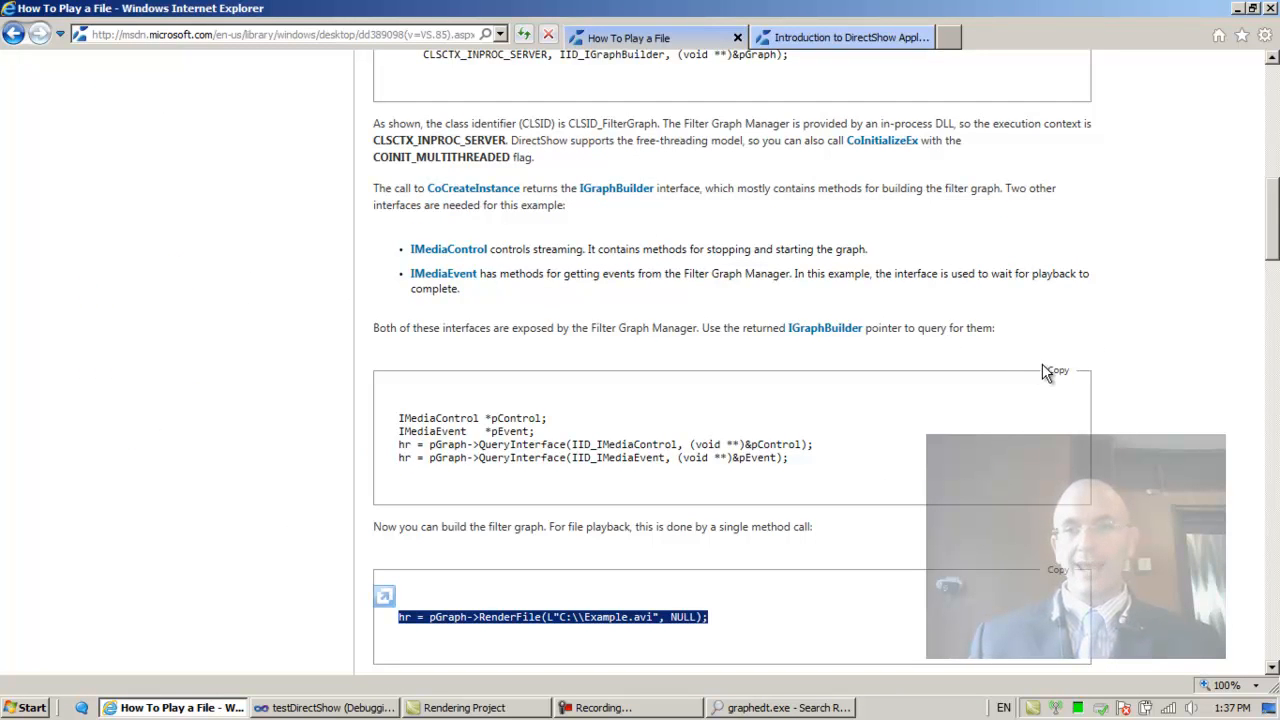
pyautogui.scroll(-3)
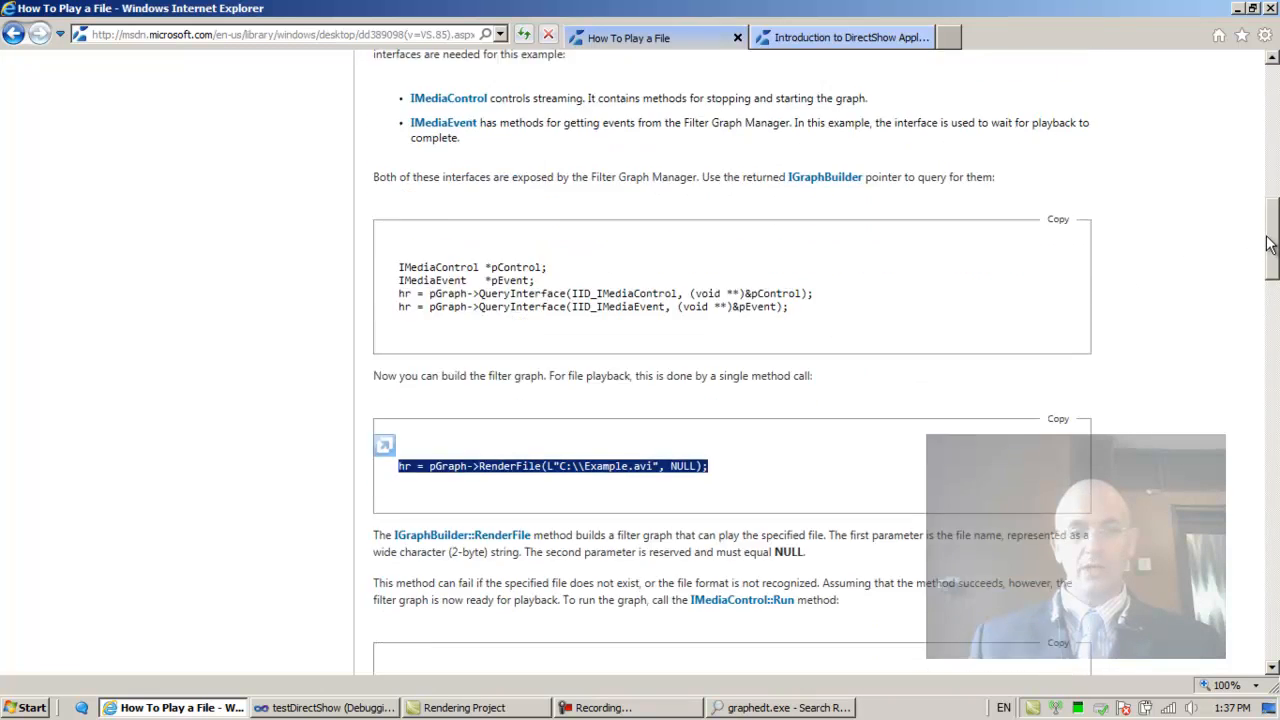
pyautogui.scroll(-3)
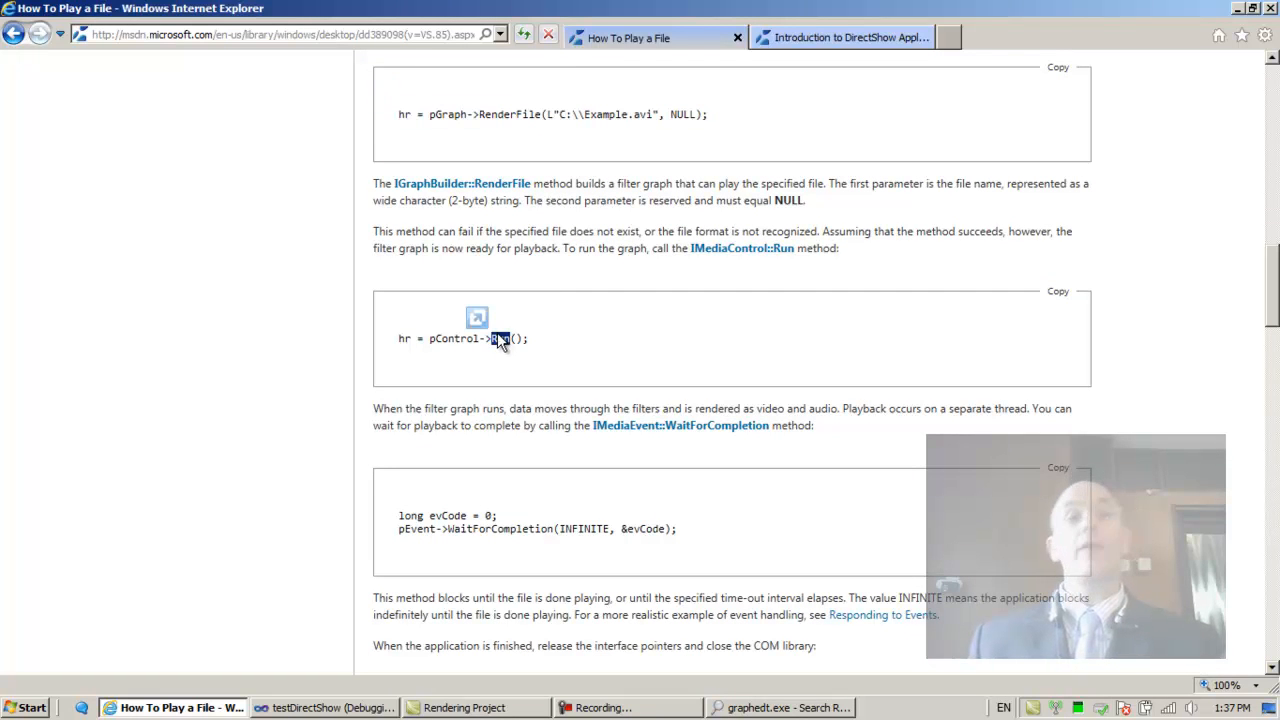
pyautogui.doubleClick(453, 338)
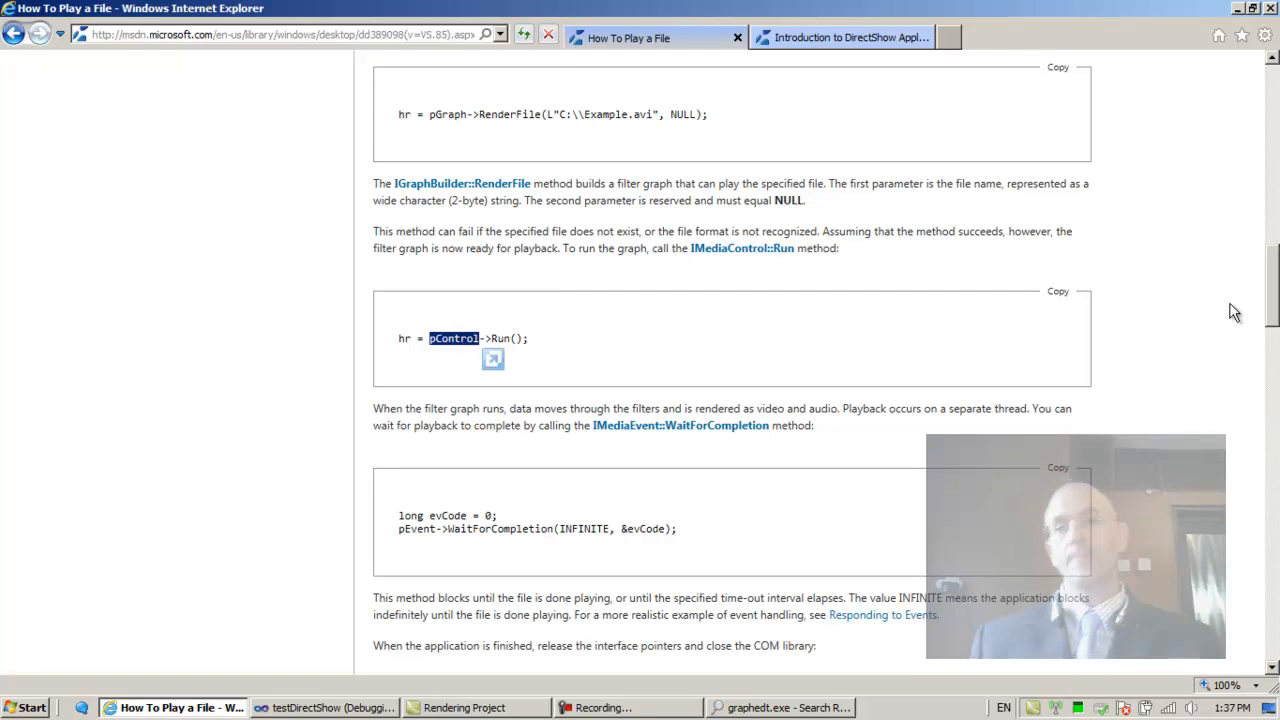
pyautogui.scroll(3)
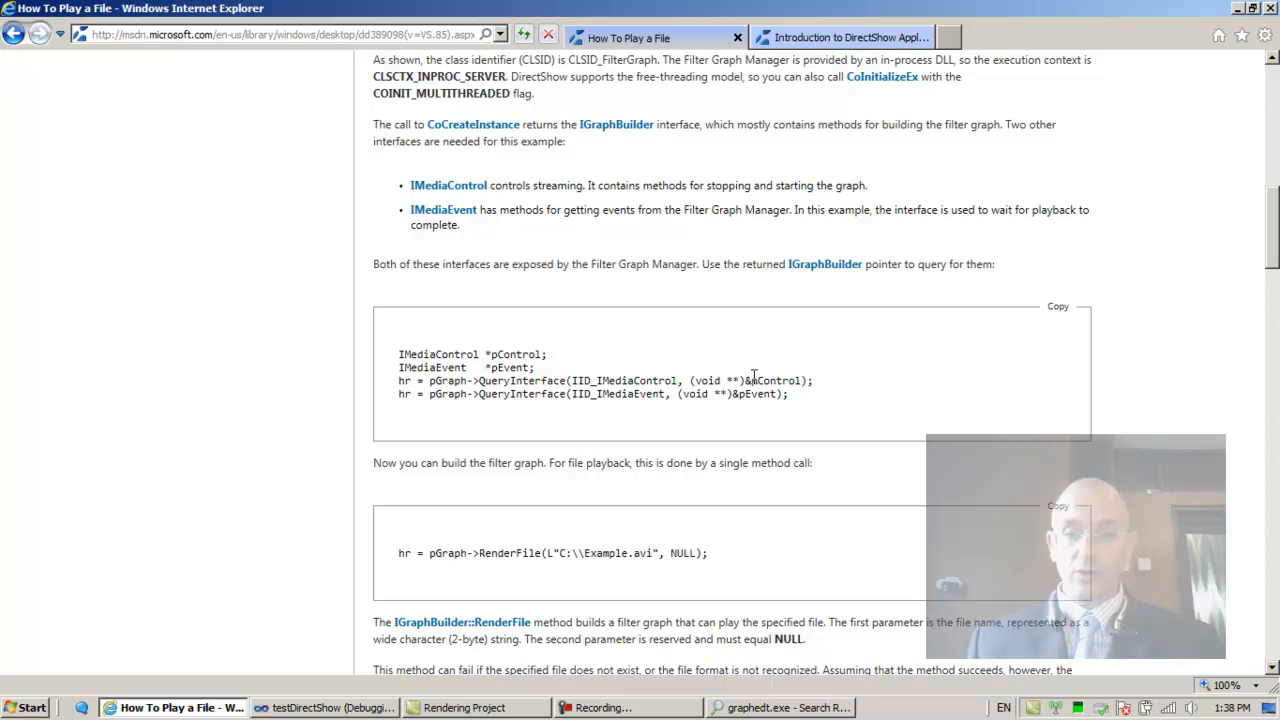
pyautogui.doubleClick(778, 380)
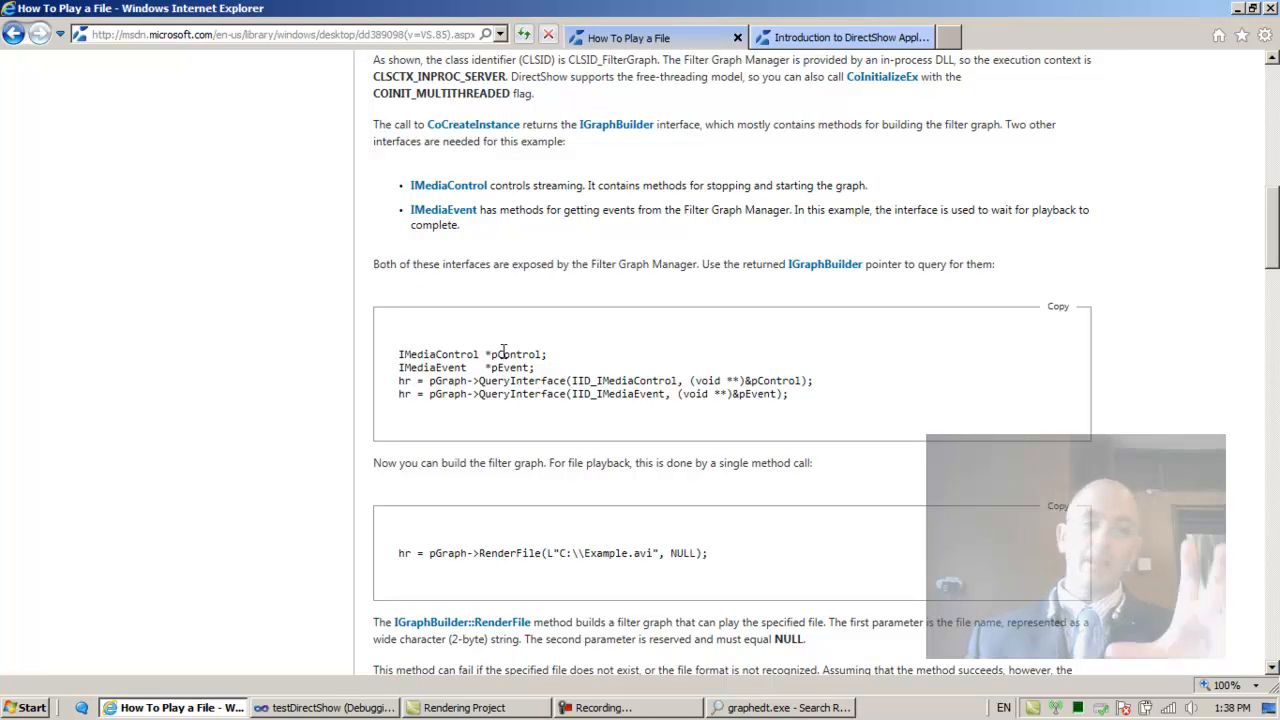
pyautogui.doubleClick(447, 380)
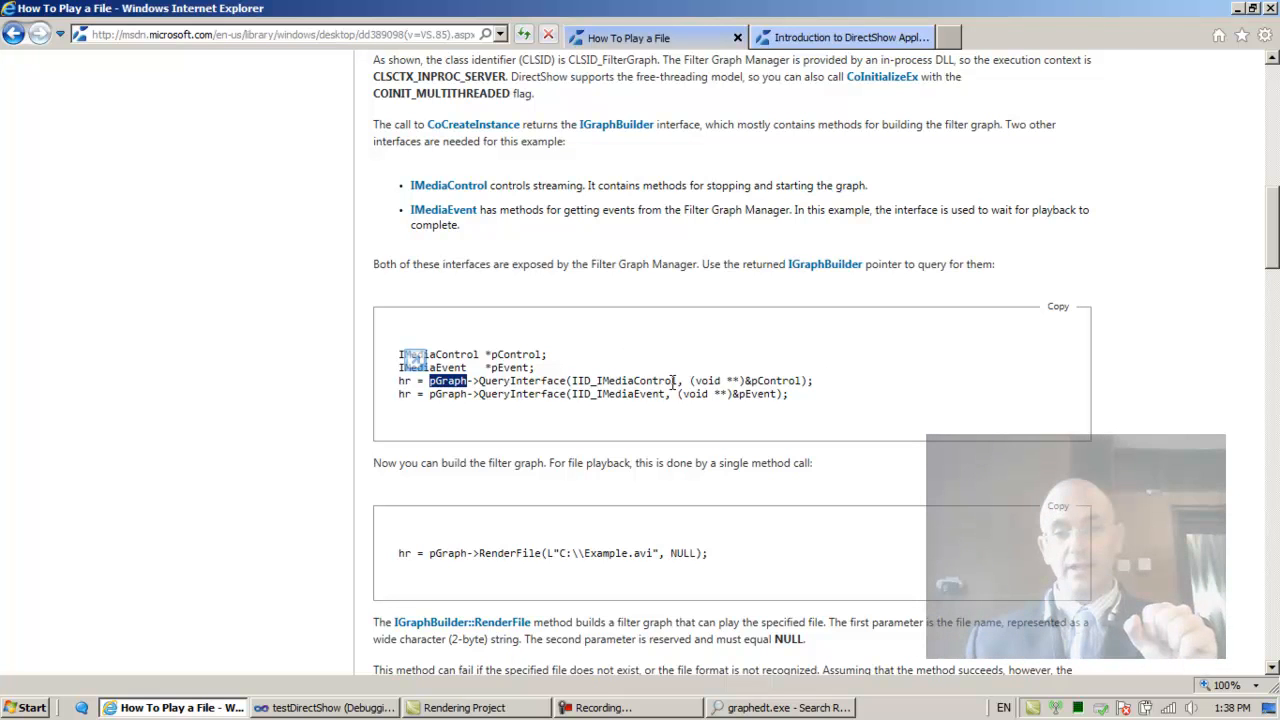
pyautogui.doubleClick(654, 380)
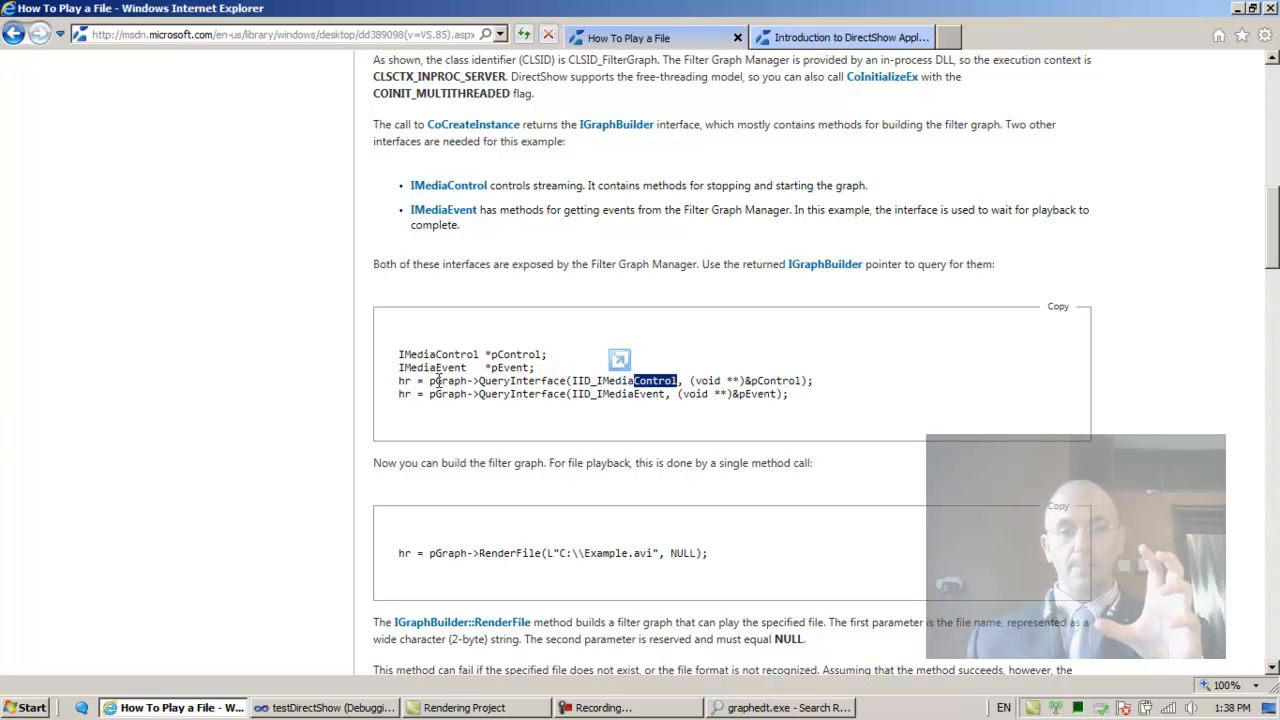
pyautogui.doubleClick(446, 380)
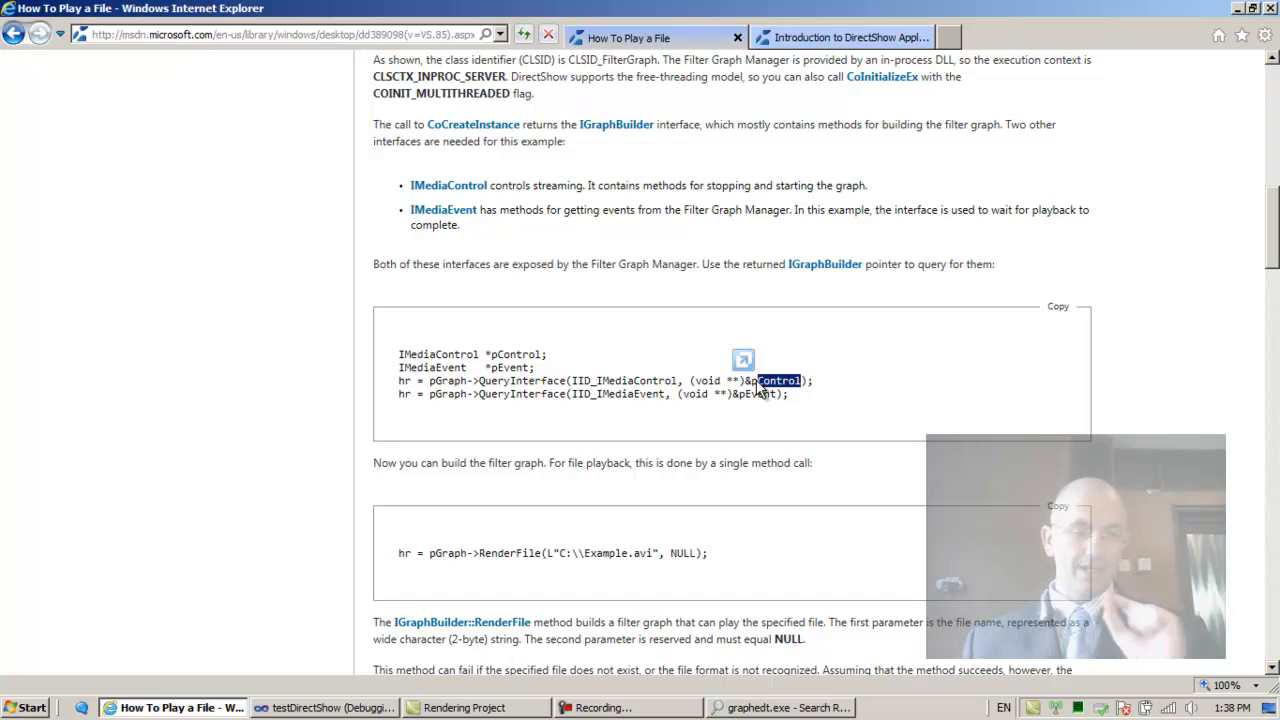
pyautogui.moveTo(894, 349)
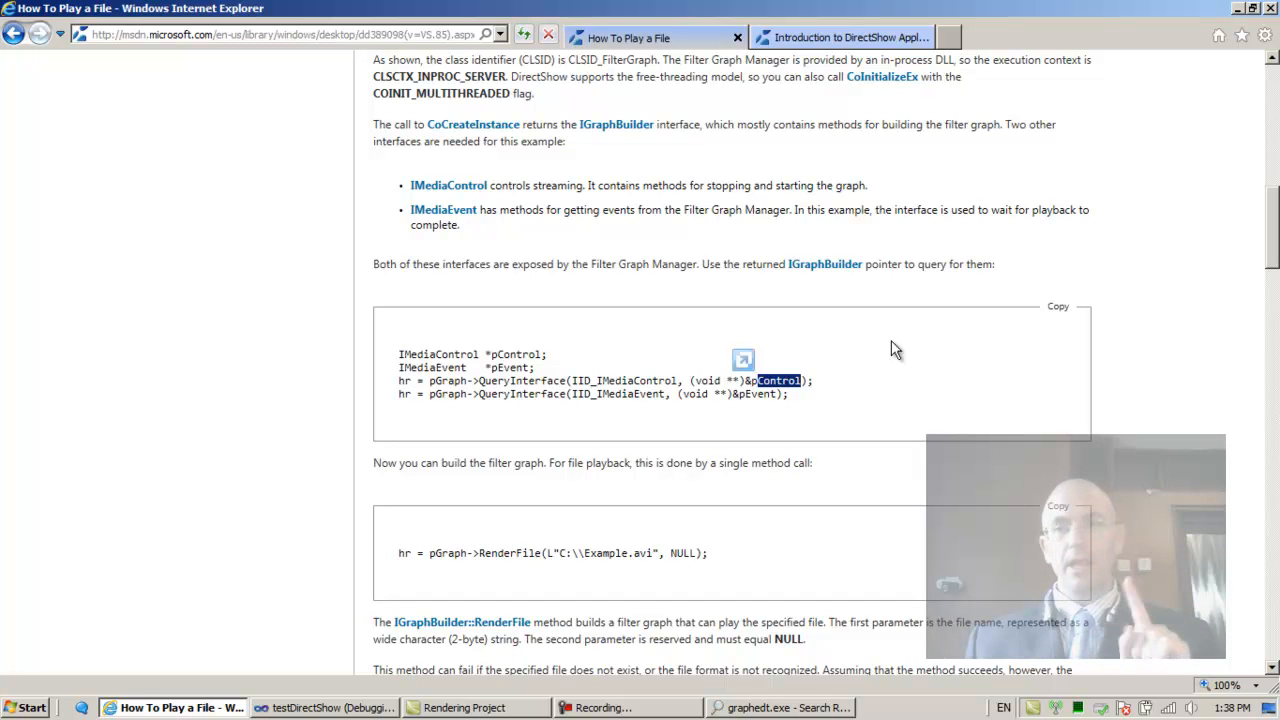
# - Scroll the MSDN article to pControl->Run() and launch an empty GraphEdit
pyautogui.scroll(-3)
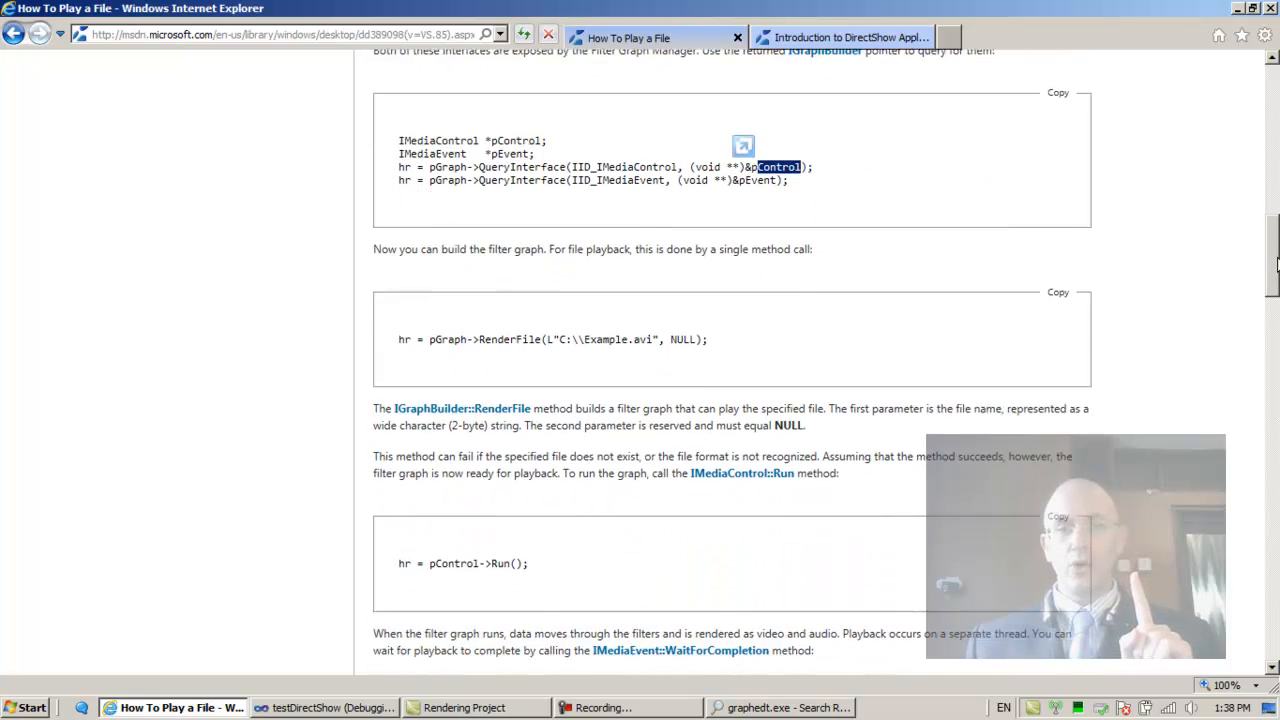
pyautogui.scroll(-3)
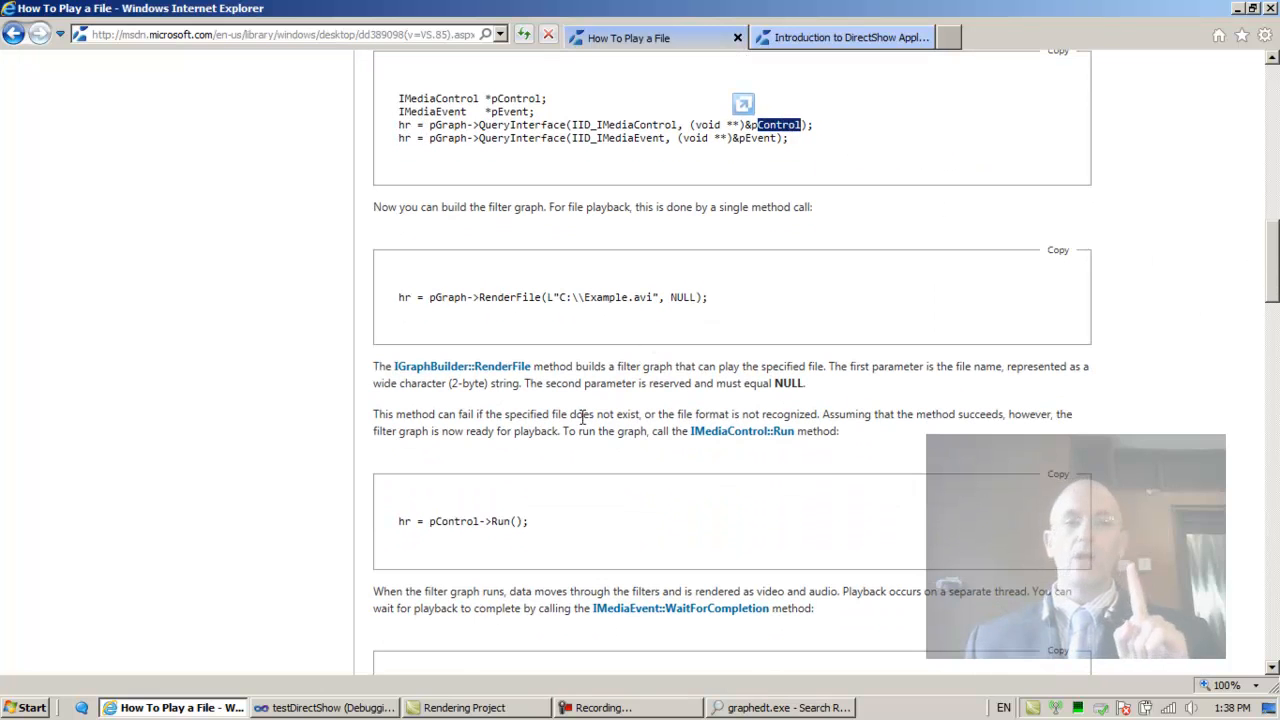
pyautogui.doubleClick(478, 521)
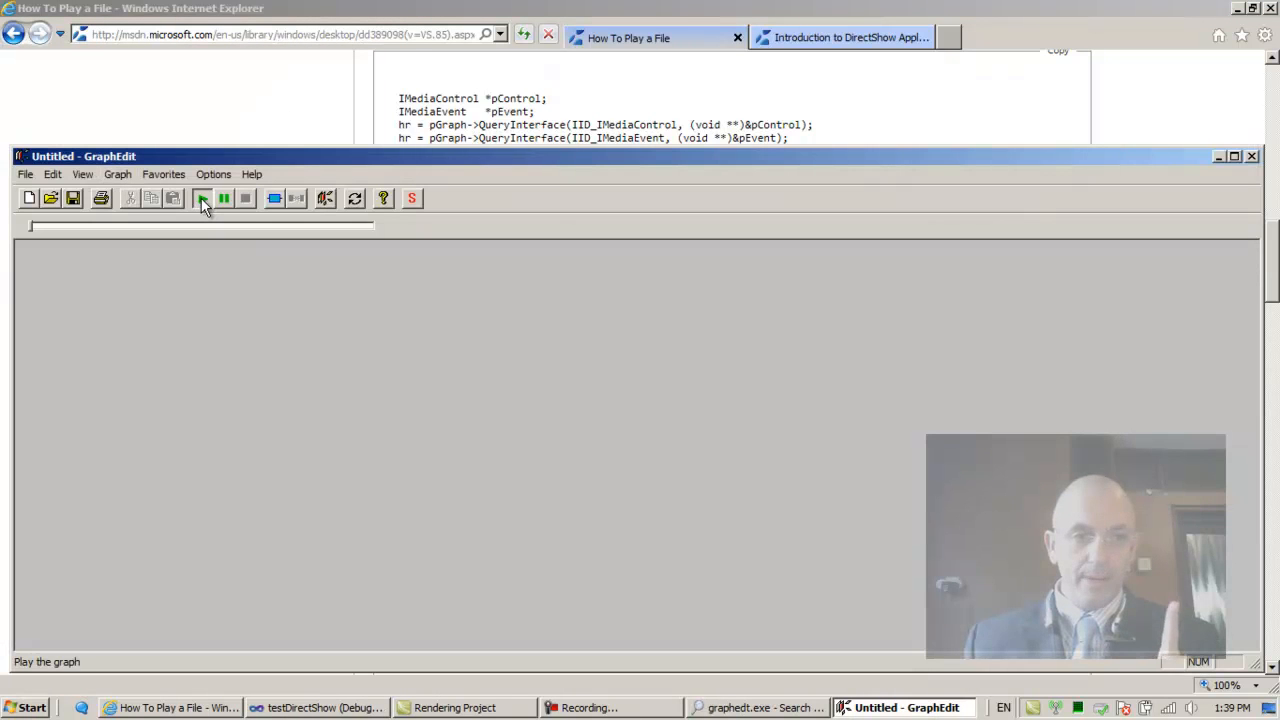
# - Run the empty graph in GraphEdit with the Play button
pyautogui.click(202, 197)
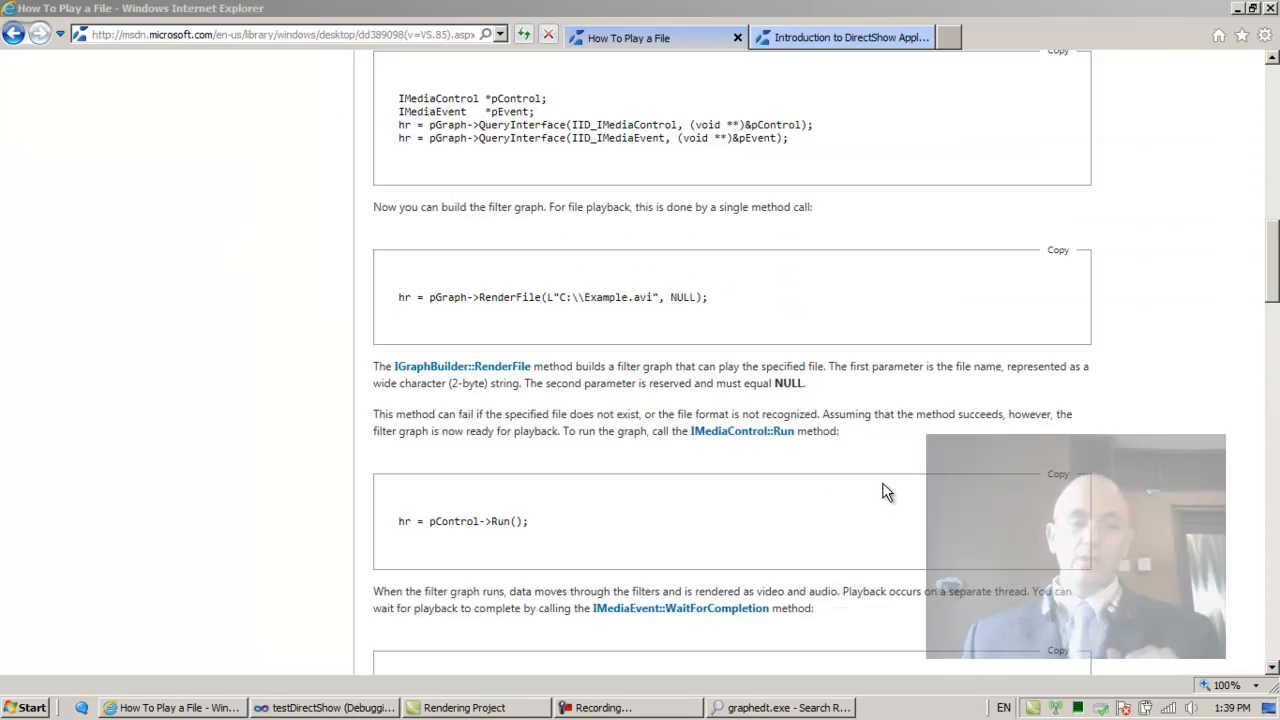
pyautogui.moveTo(878, 478)
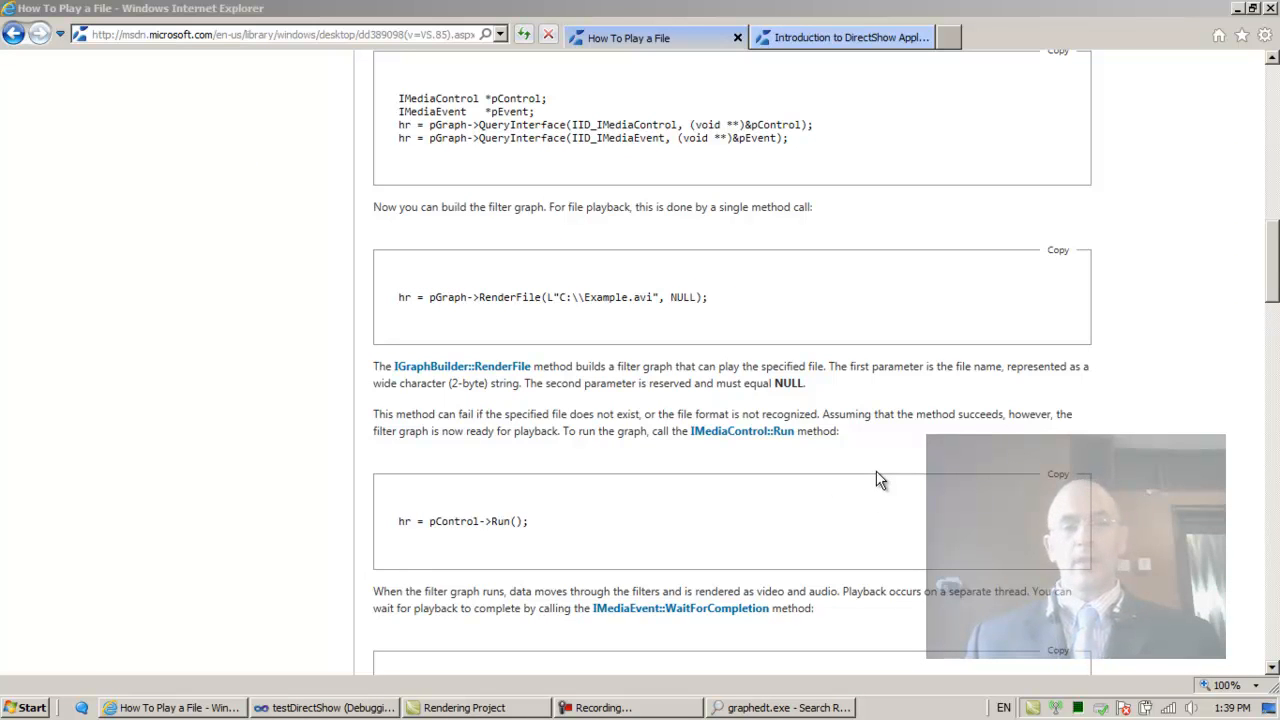